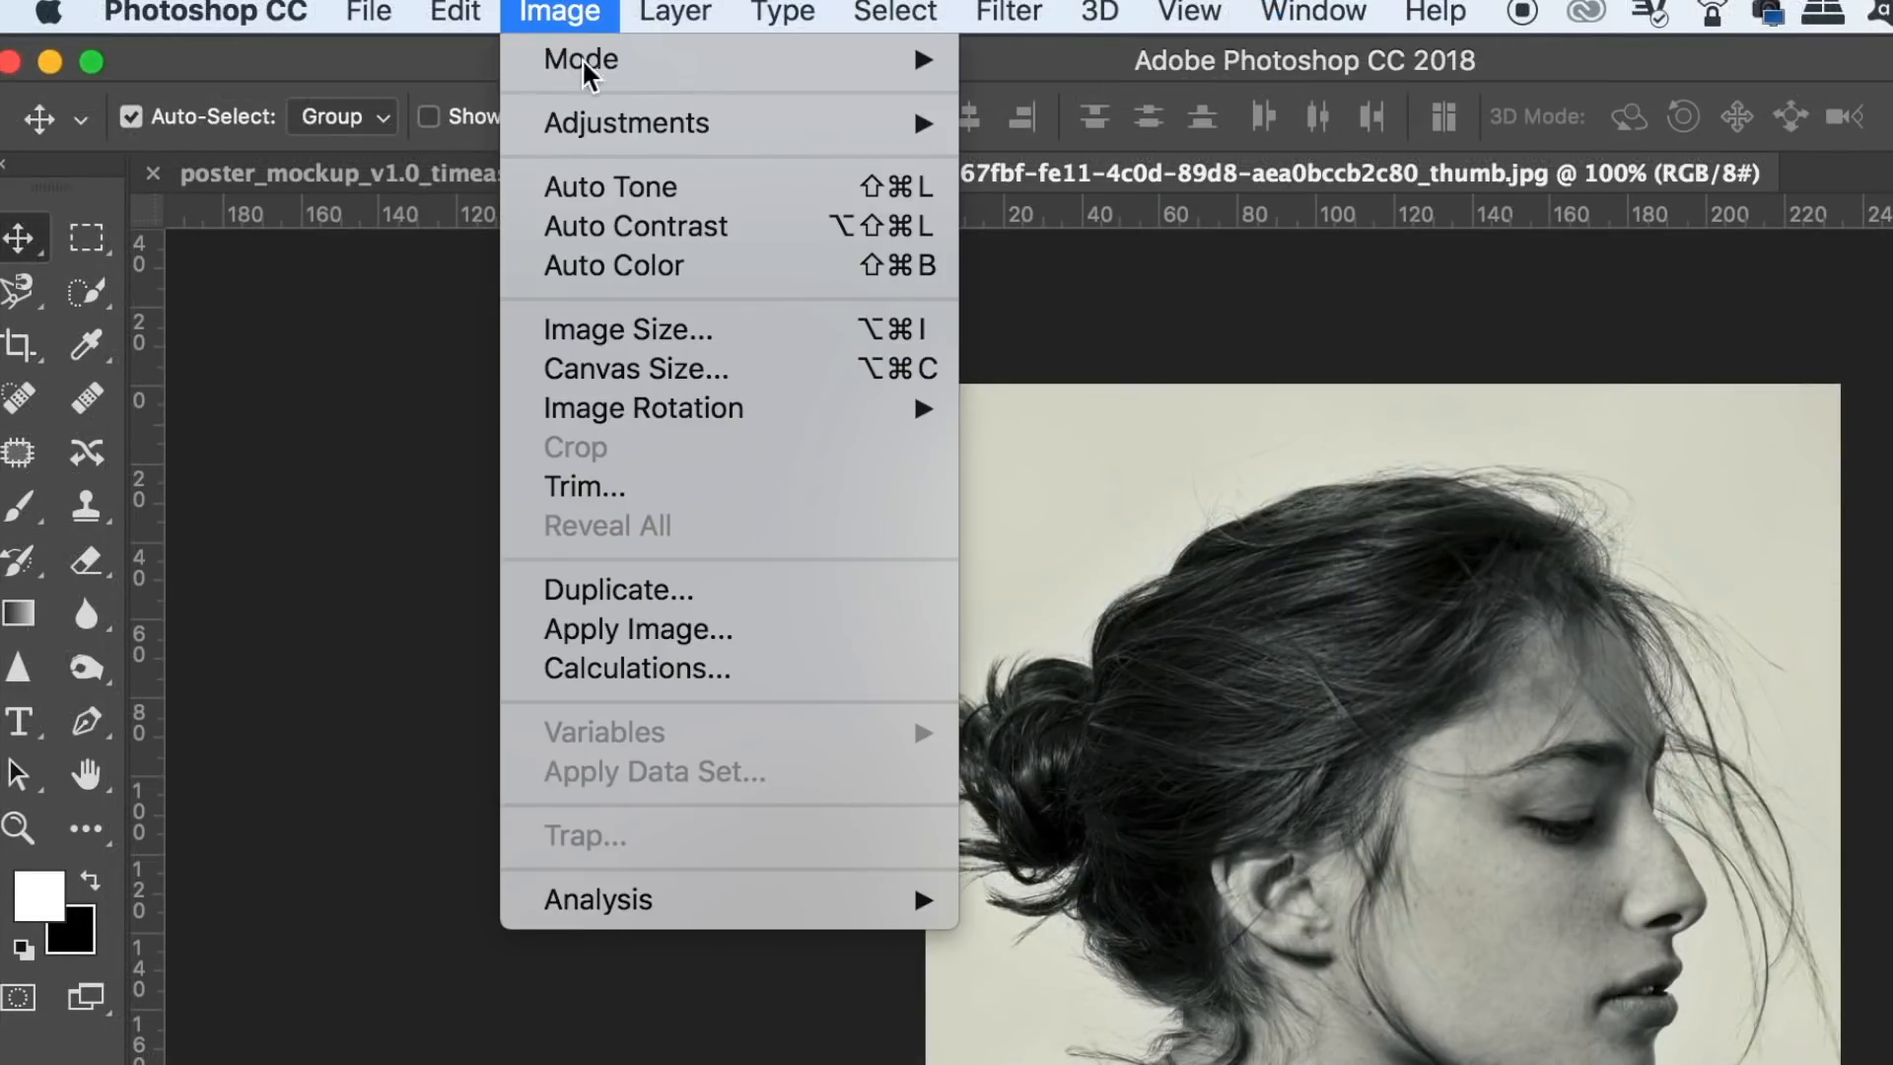
{"action": "mouse_move", "coordinate": [626, 123]}
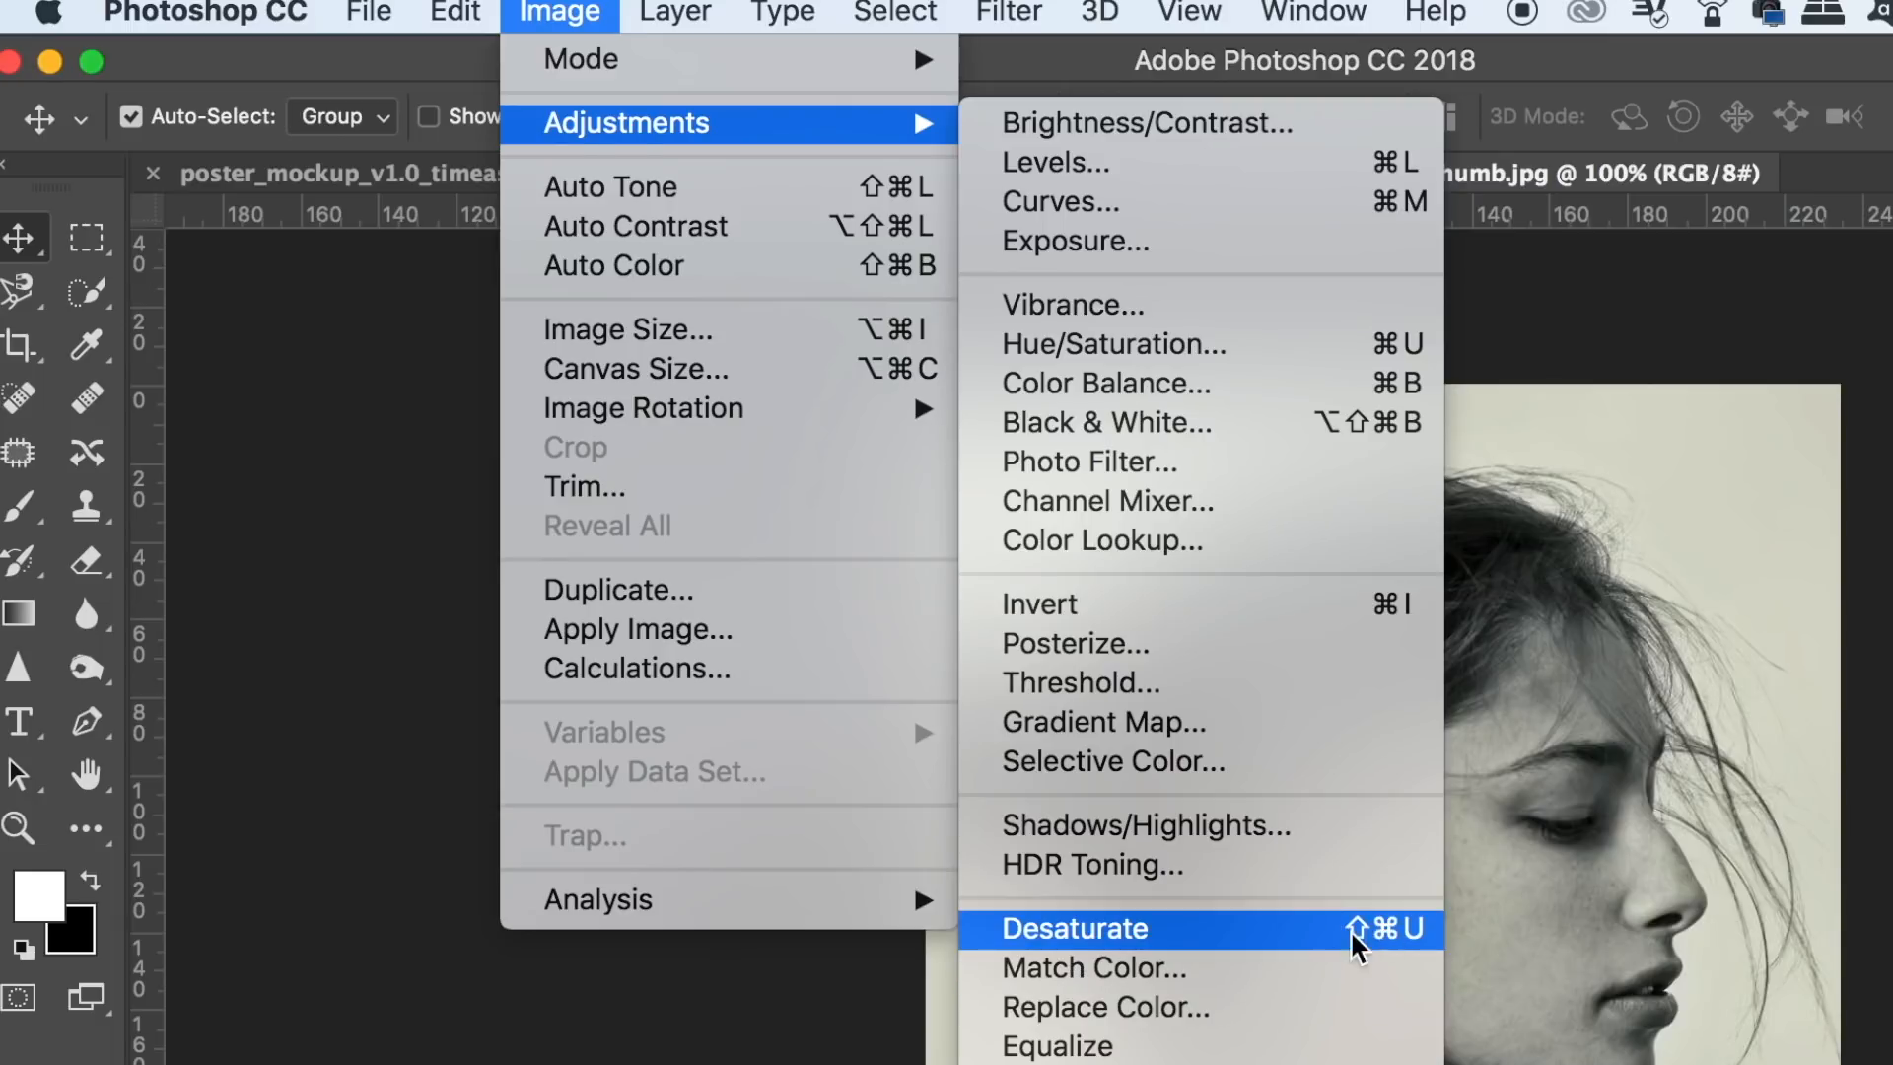
{"action": "mouse_move", "coordinate": [1367, 961]}
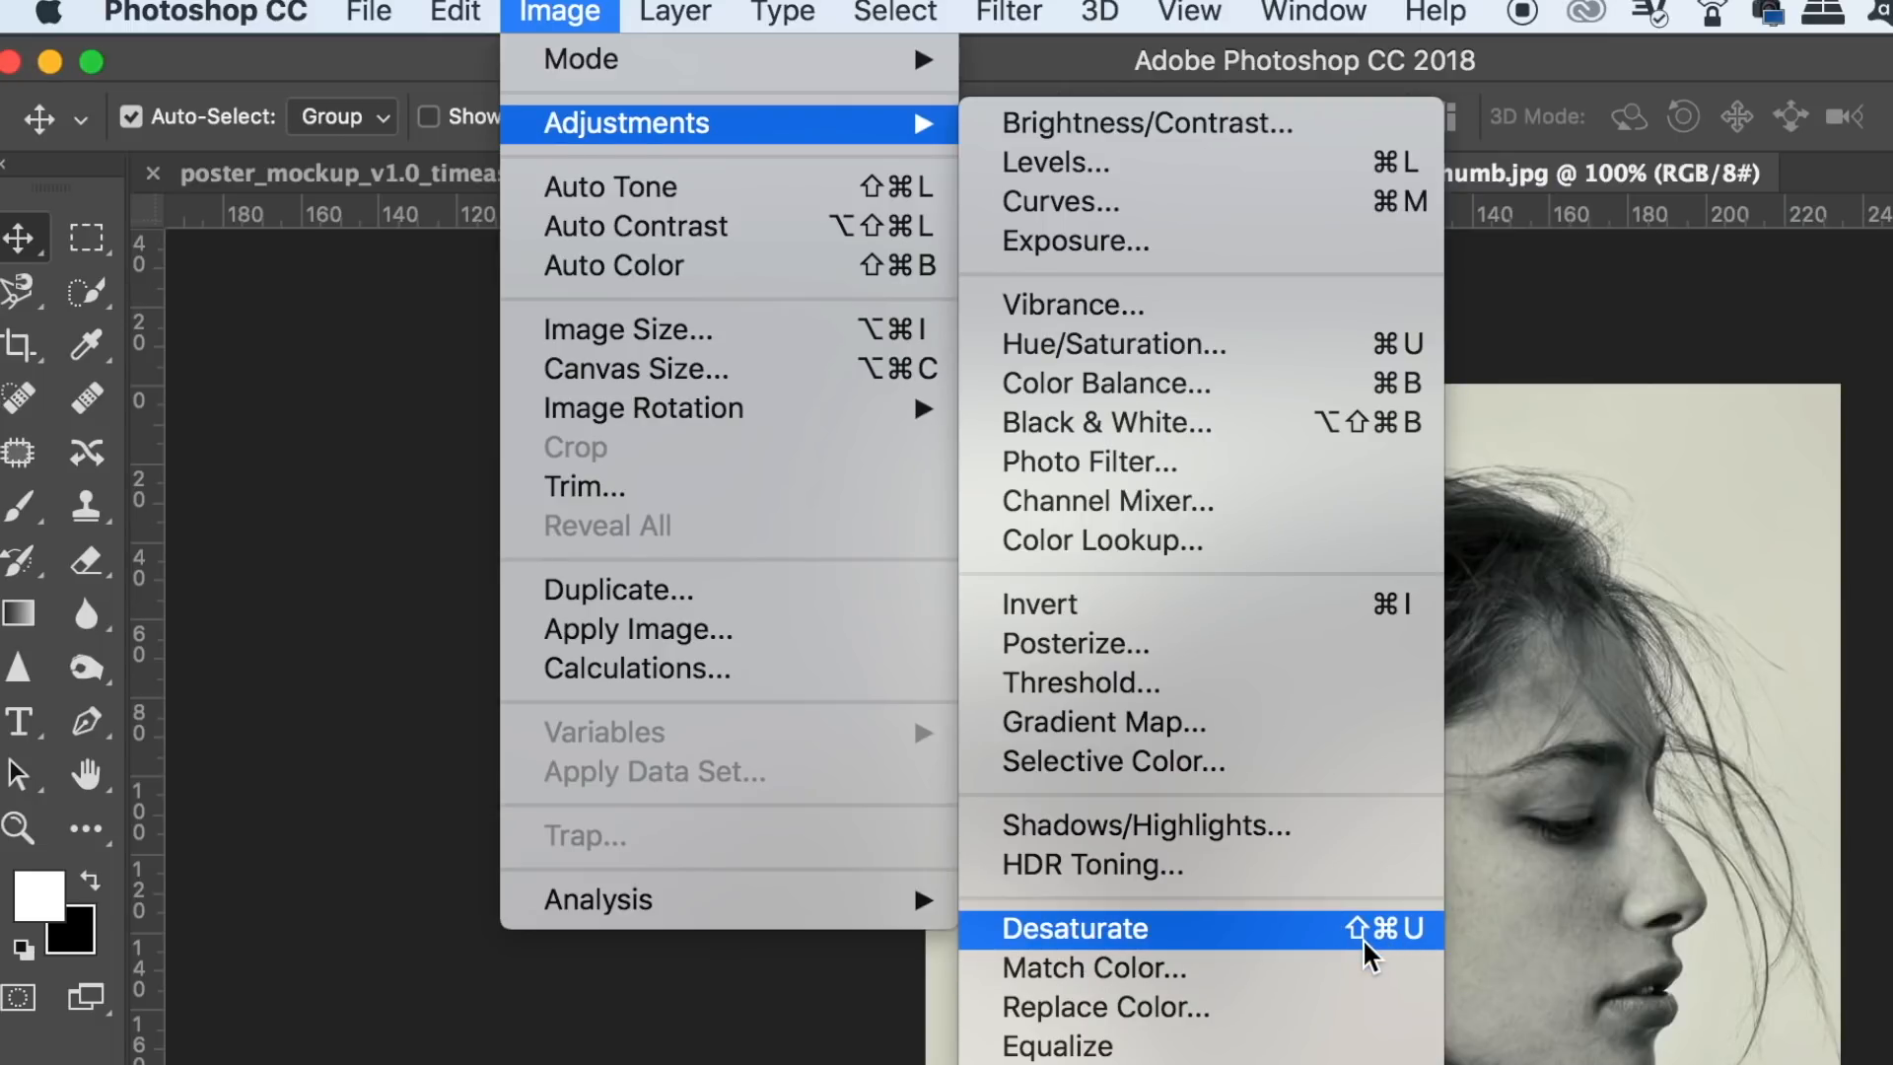
Desaturate the woman's portrait photo so it shows only grey tones.
{"action": "left_click", "coordinate": [1076, 929]}
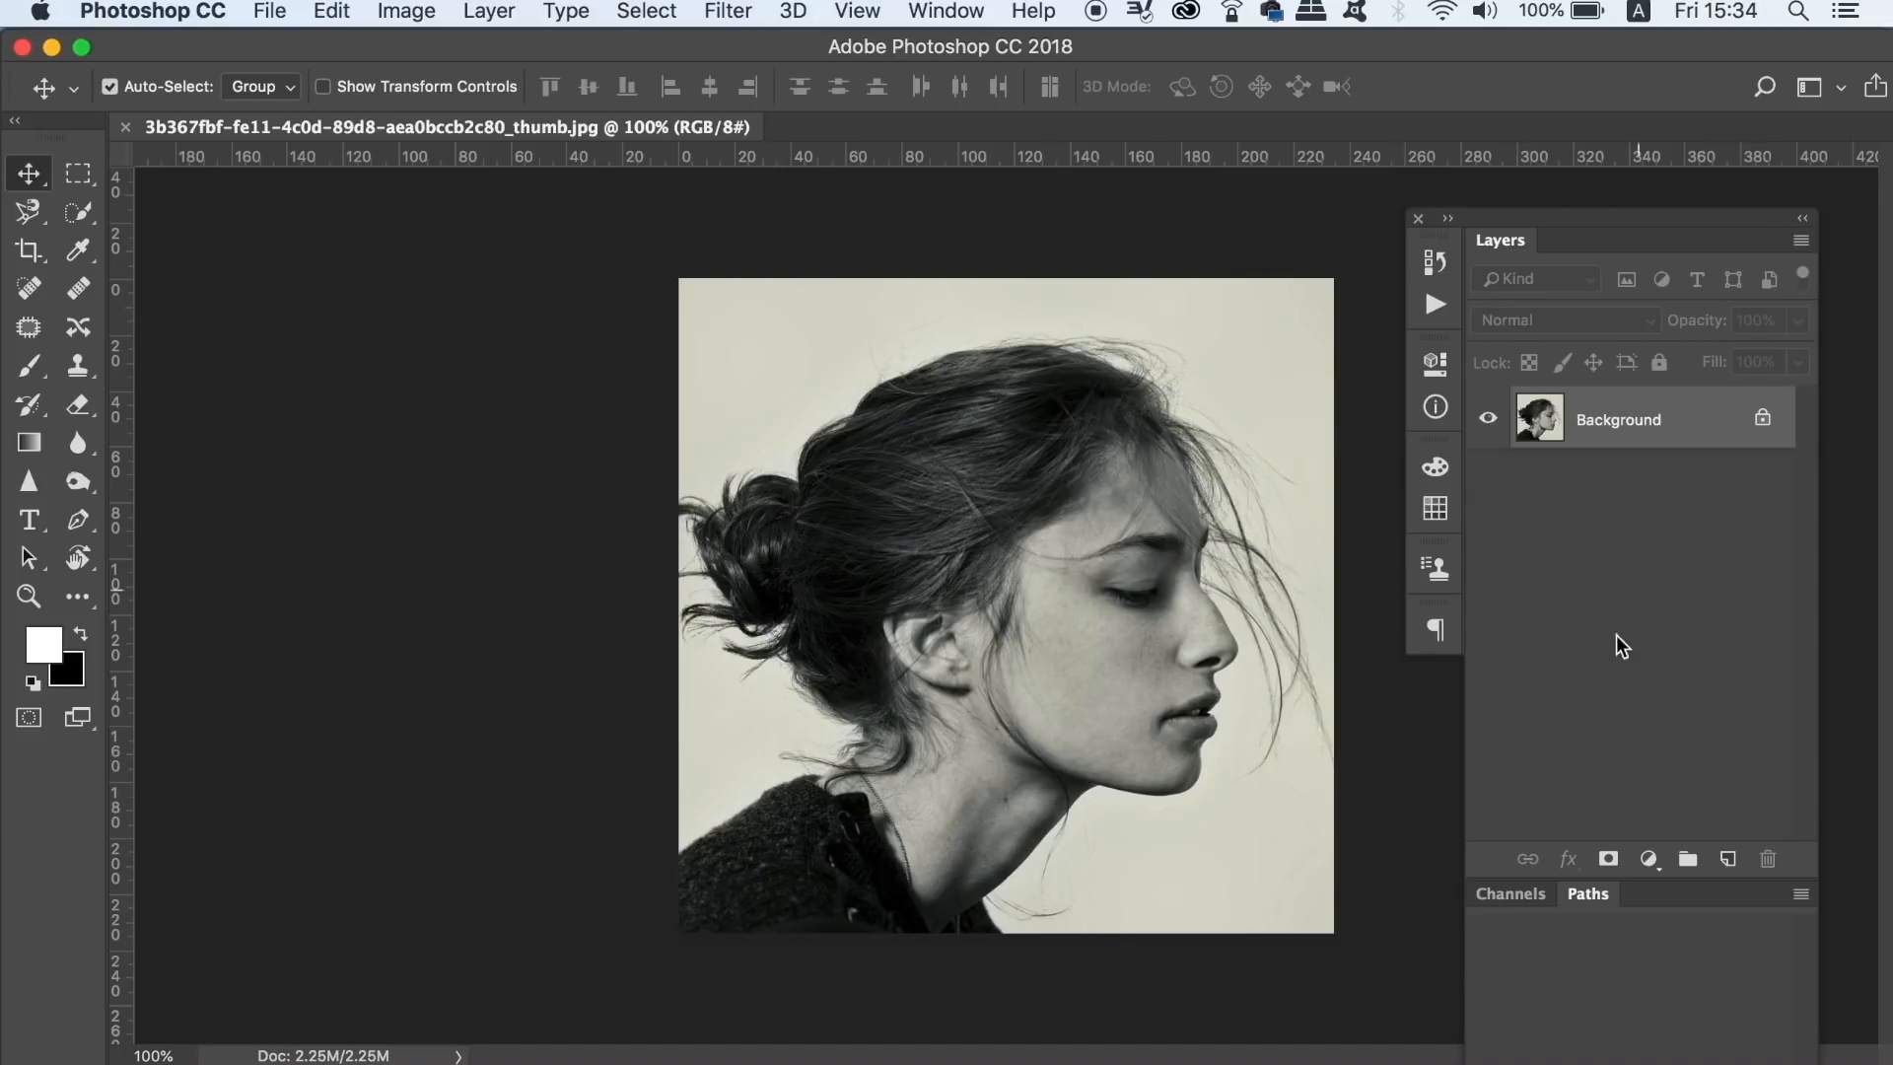
Add a Levels adjustment layer with input levels around 20, 1.15 and 129.
{"action": "left_click", "coordinate": [1649, 859]}
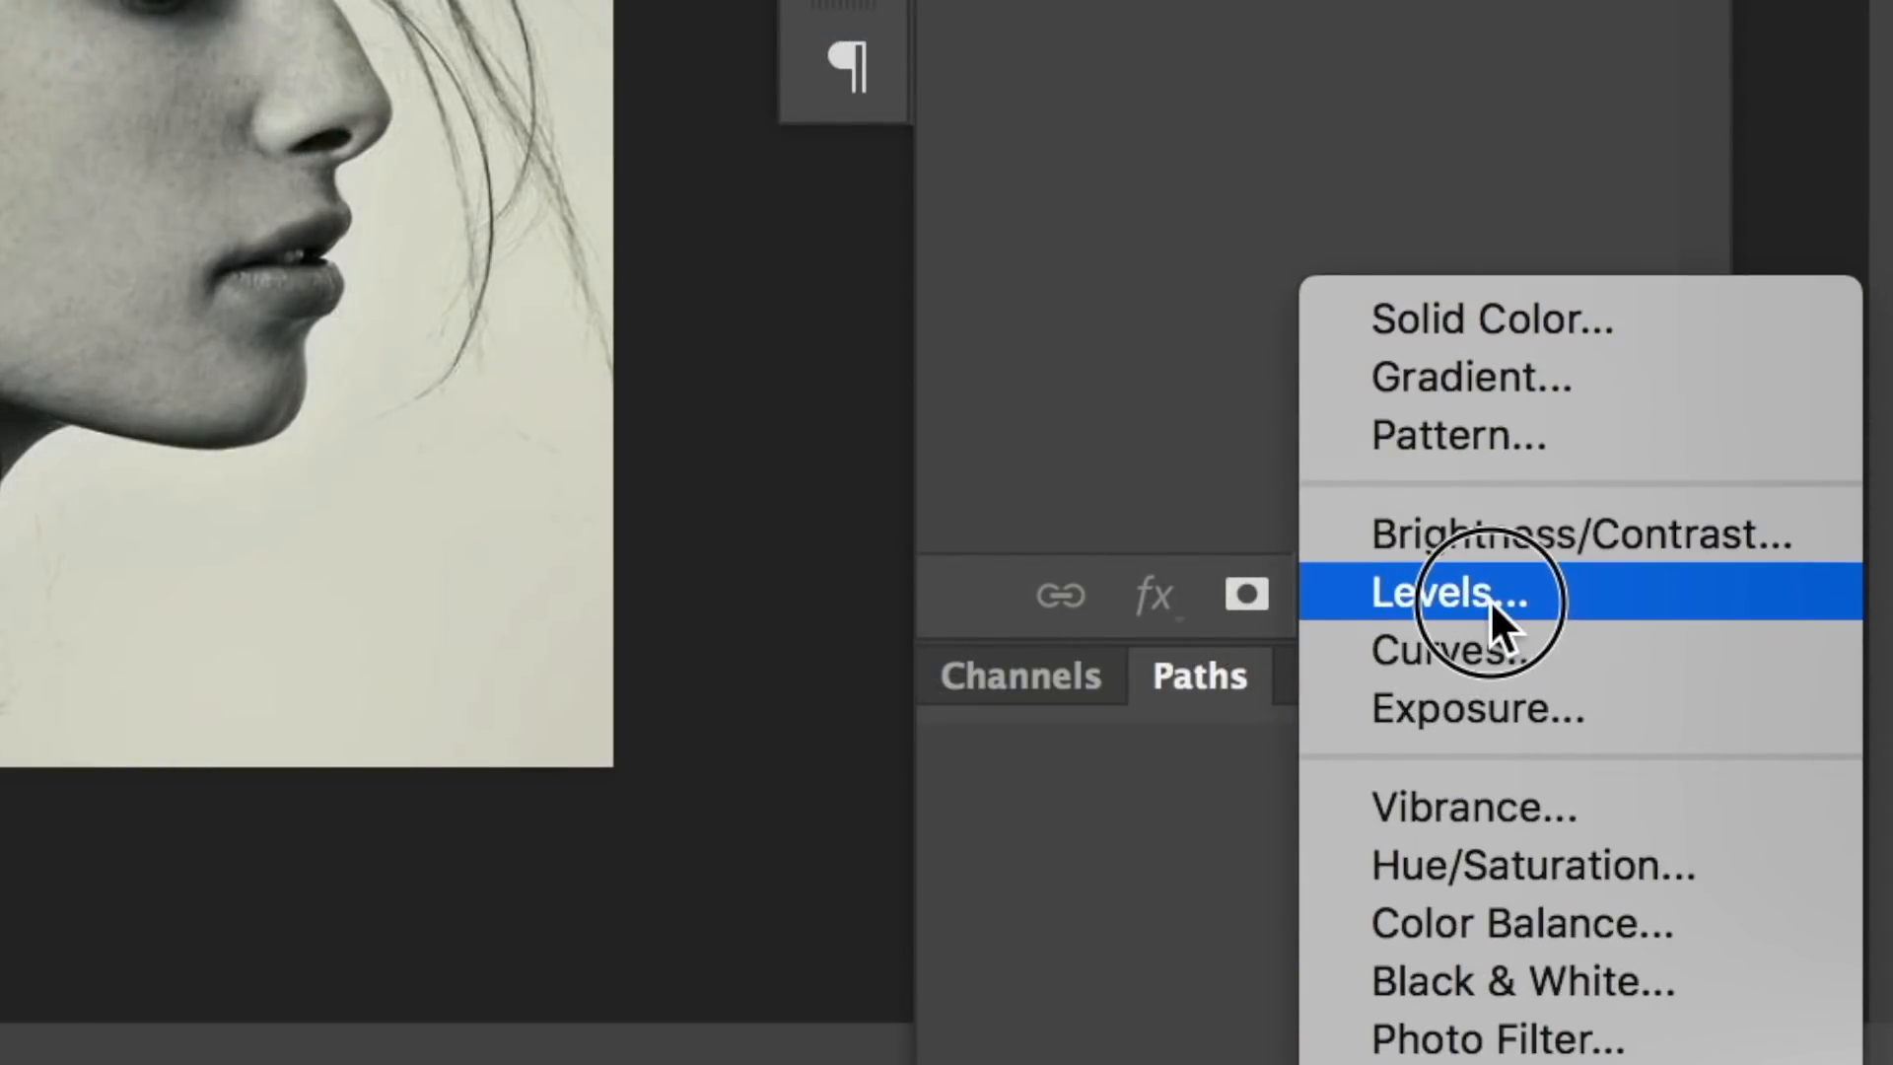
{"action": "left_click", "coordinate": [1451, 593]}
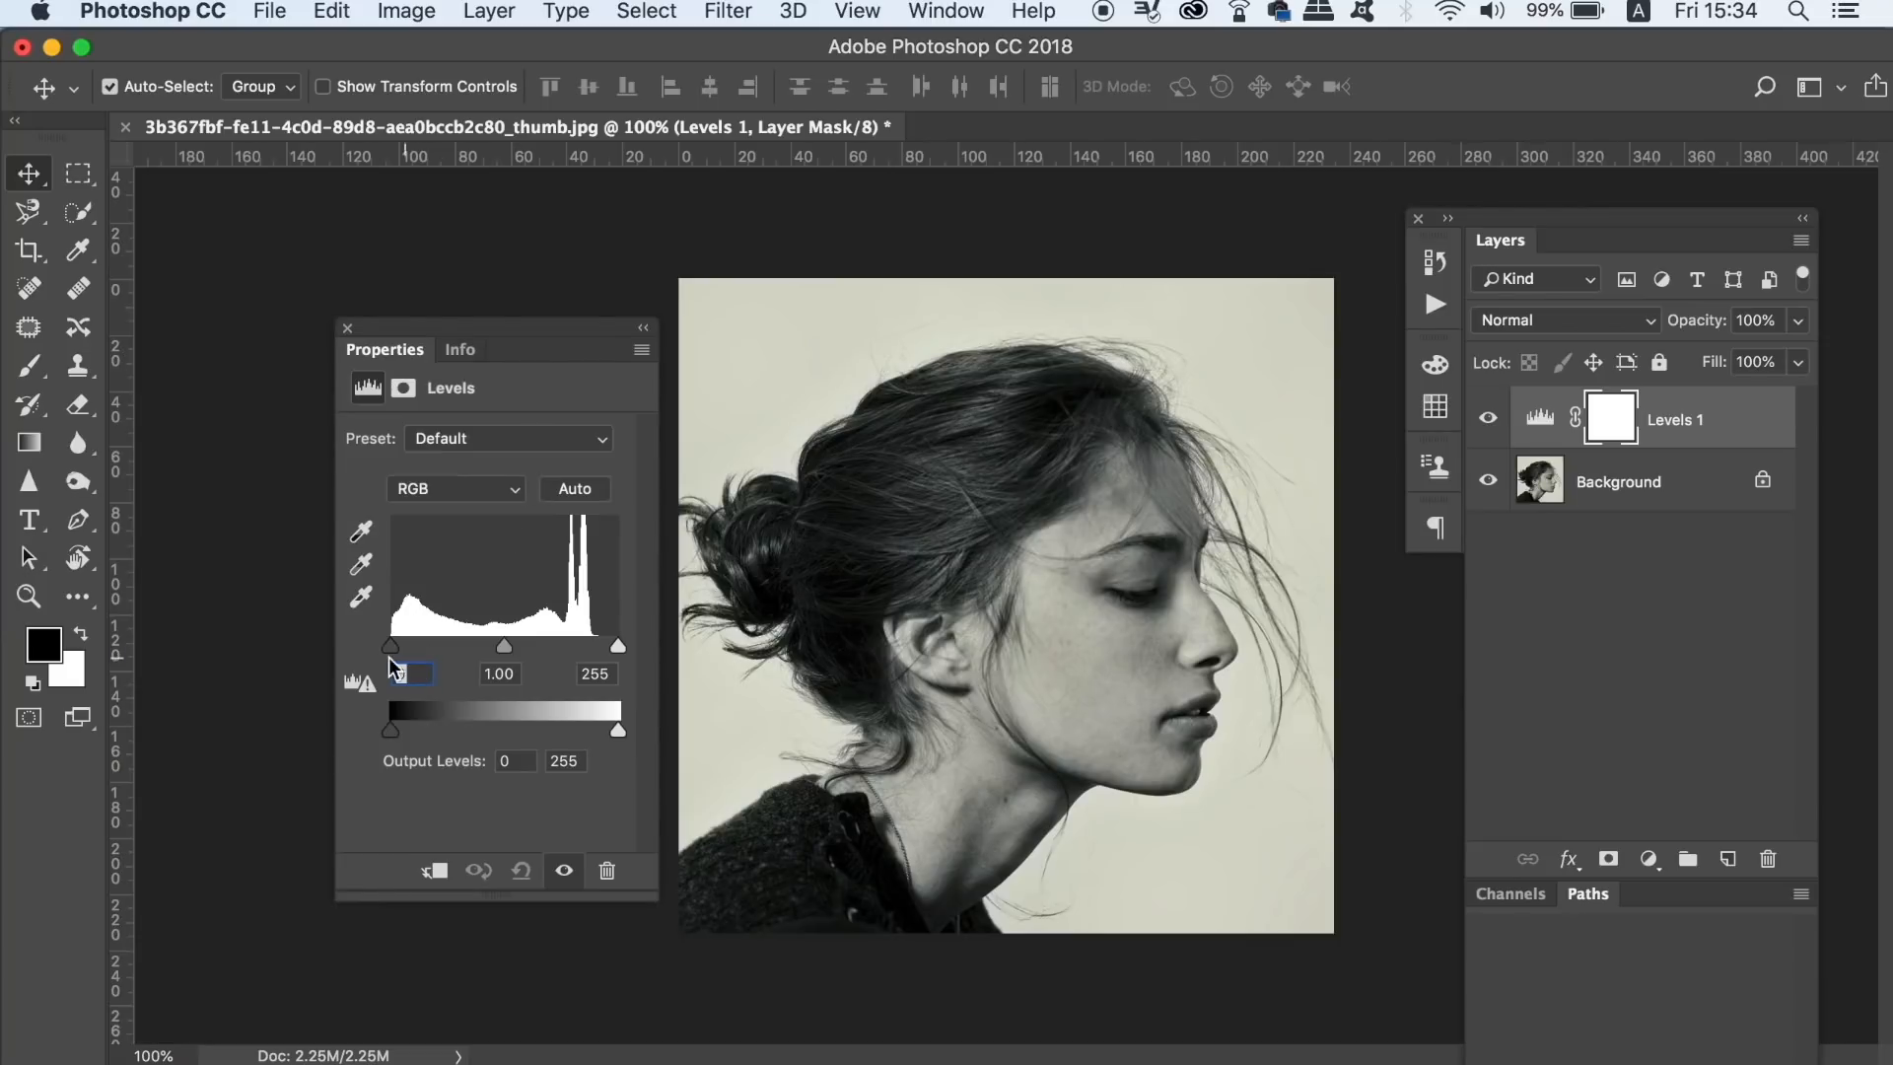
{"action": "left_click_drag", "start_coordinate": [390, 646], "coordinate": [435, 646]}
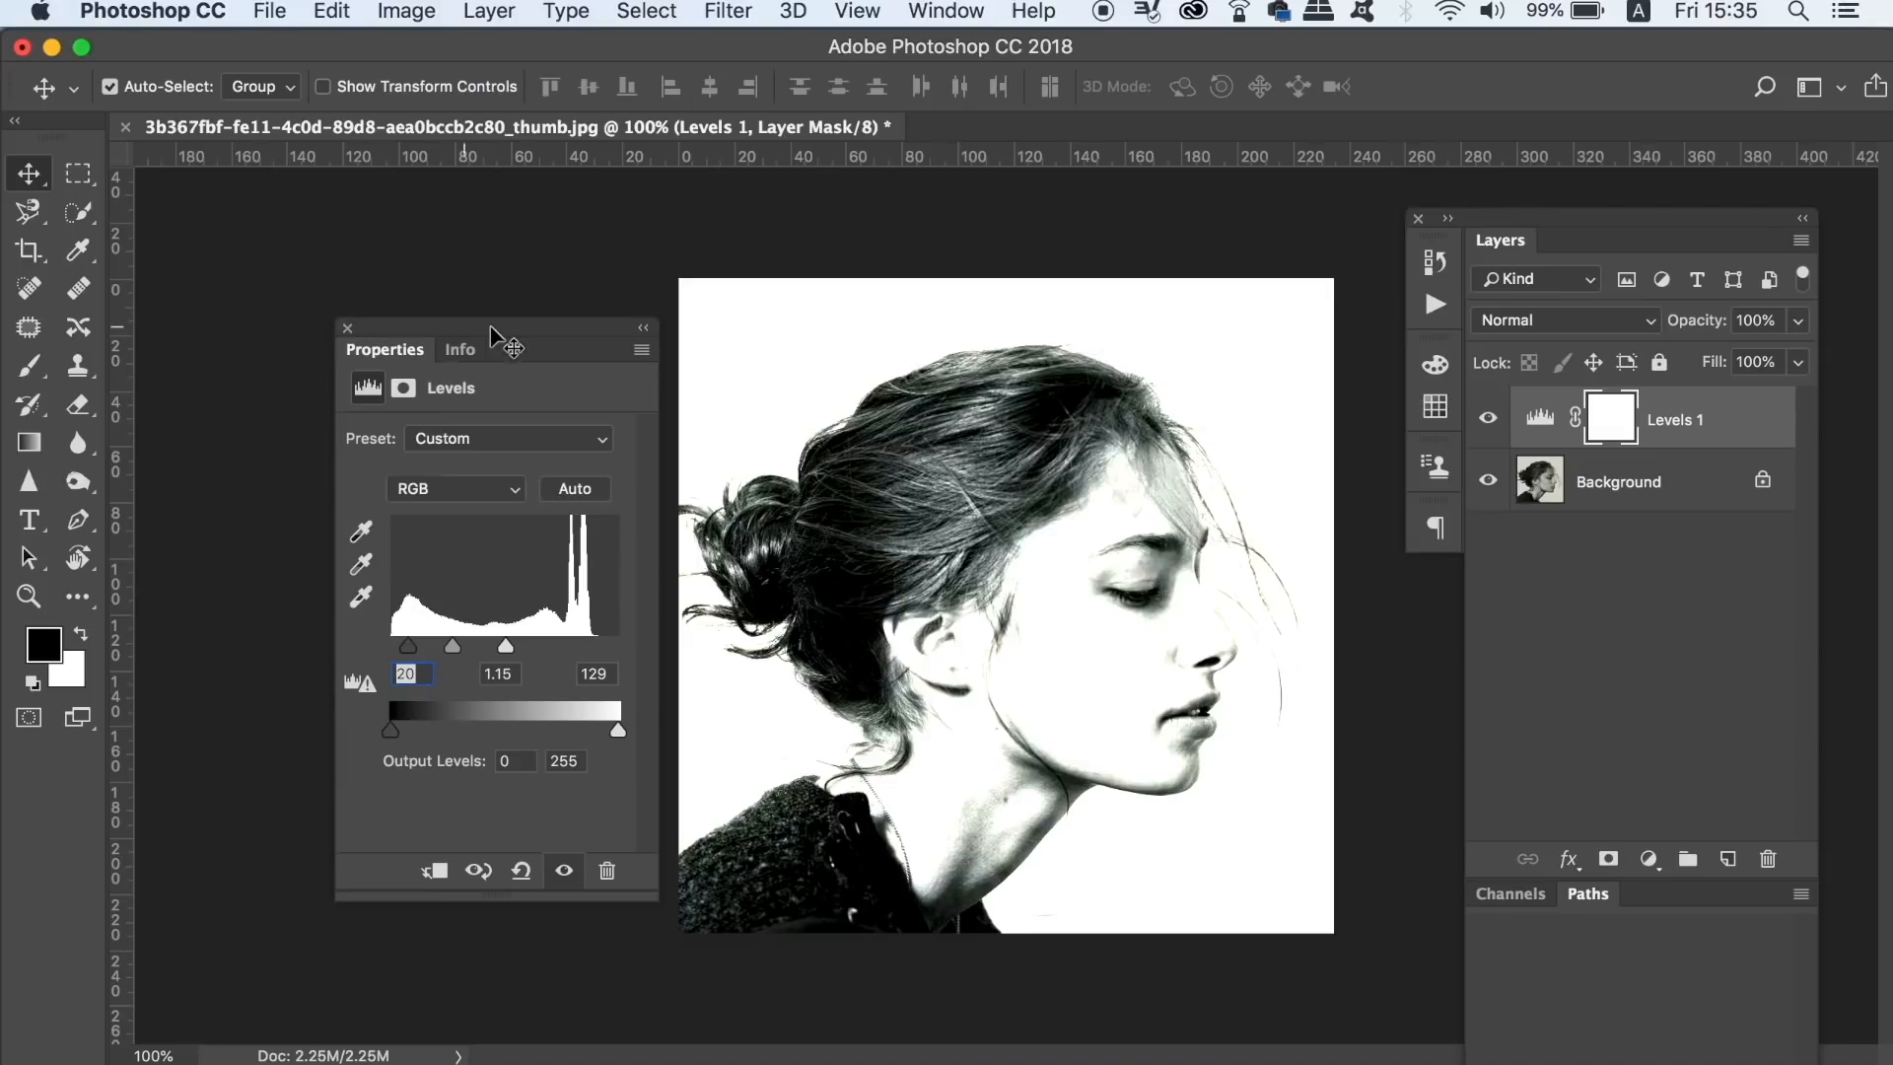
{"action": "left_click", "coordinate": [347, 327]}
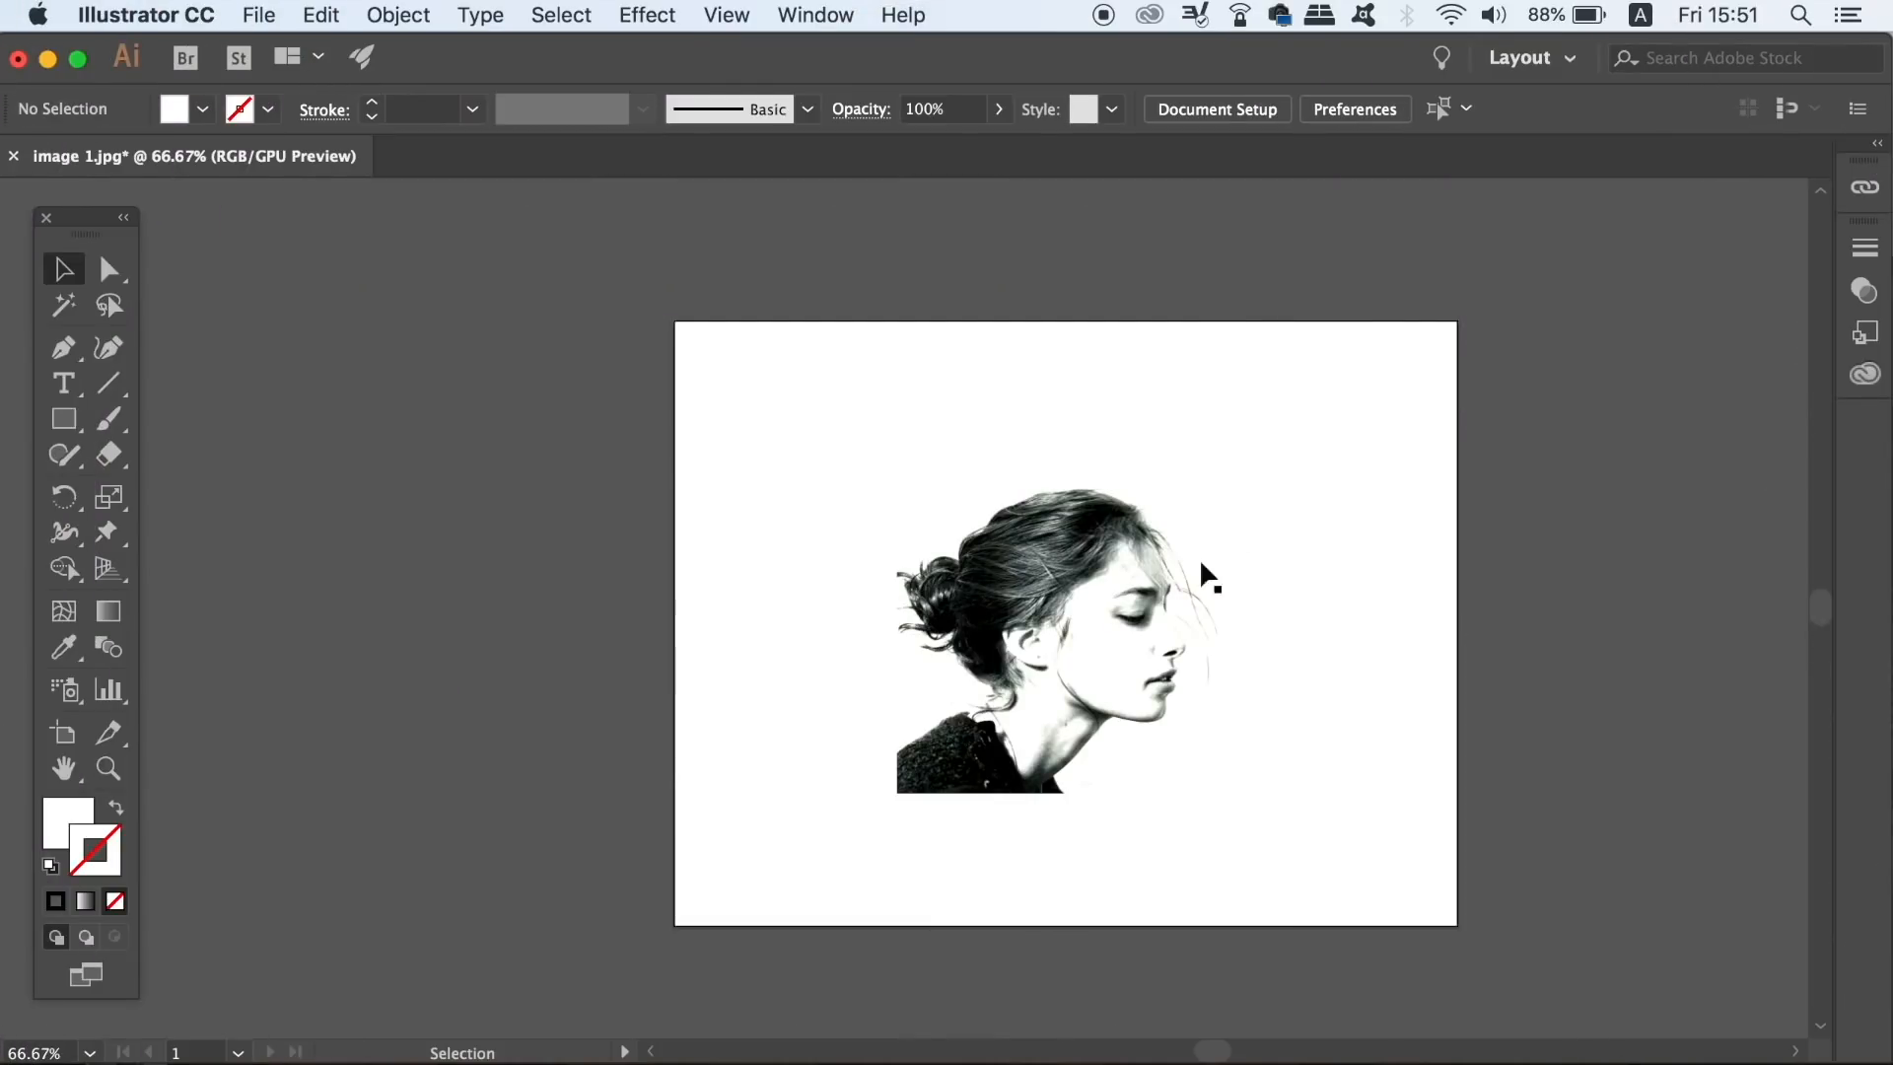
{"action": "mouse_move", "coordinate": [1167, 602]}
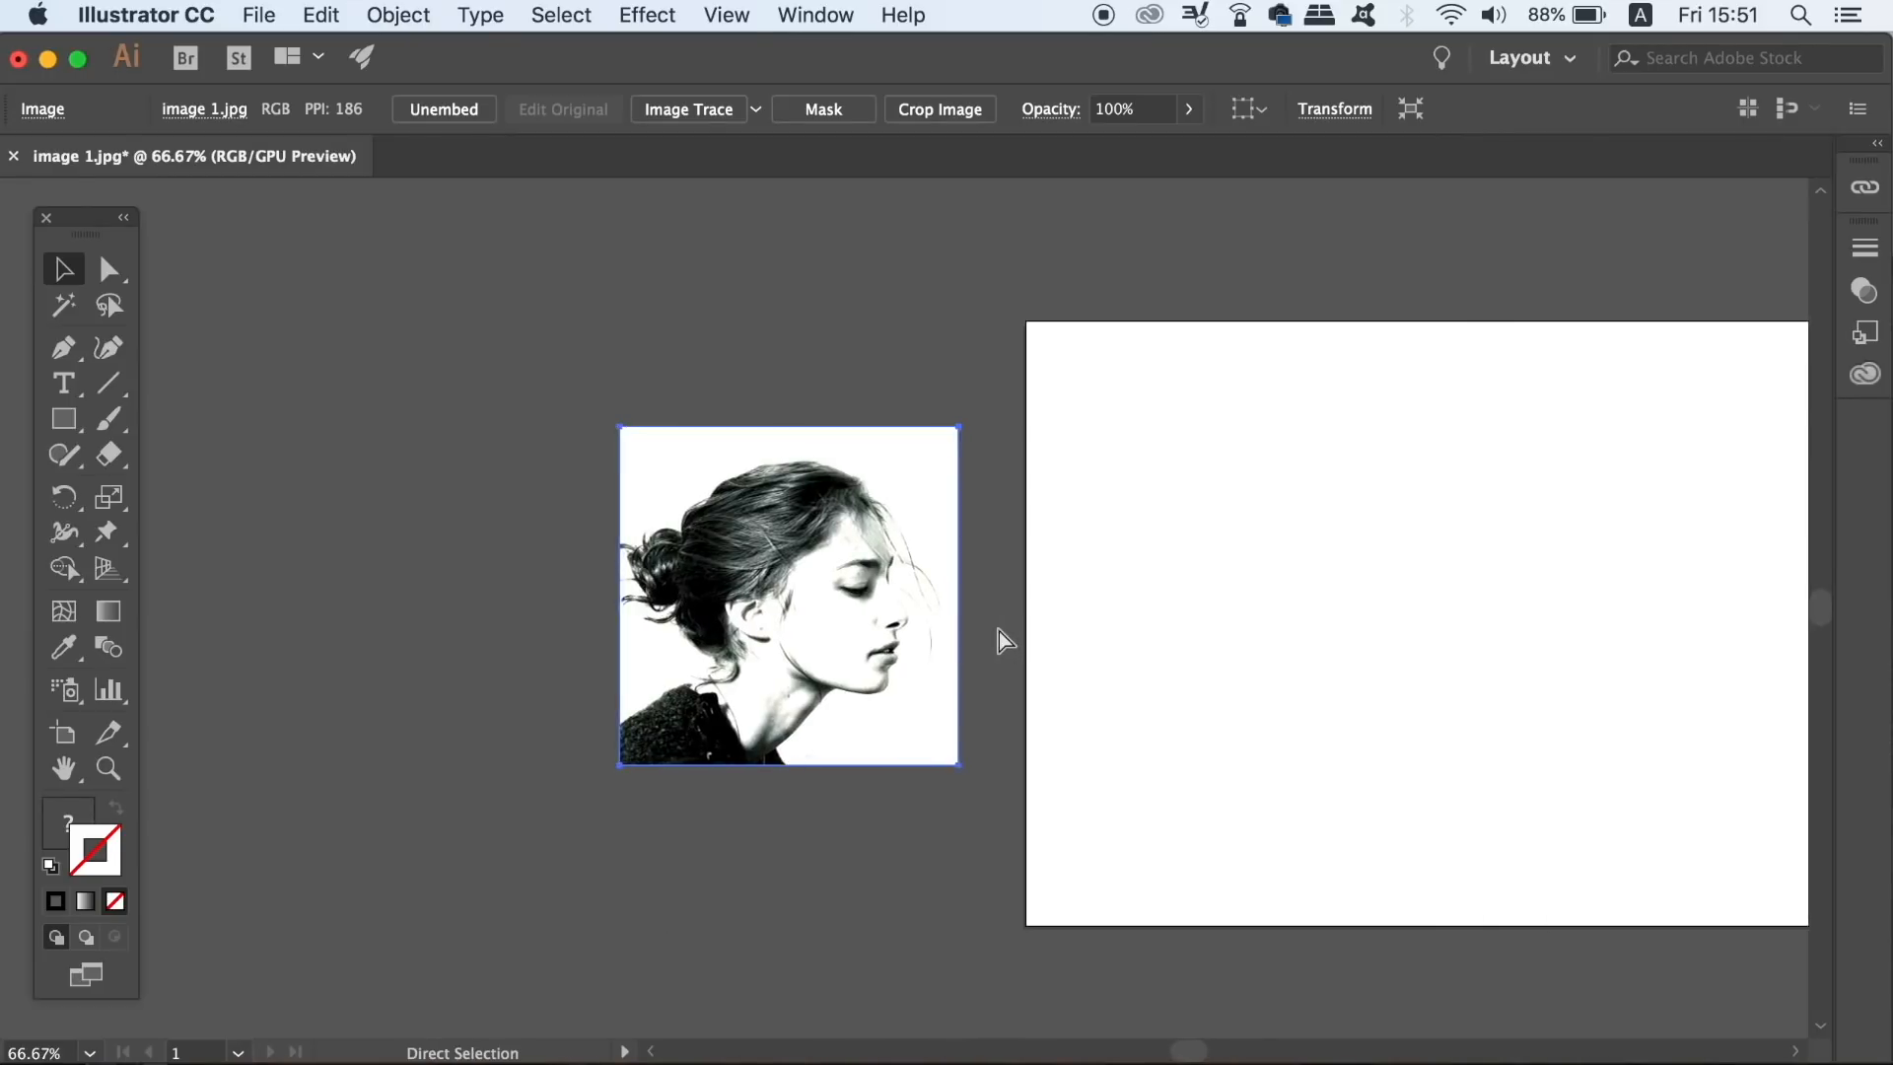
Show the Window menu's list of panels beside the off-artboard portrait.
{"action": "left_click", "coordinate": [814, 15]}
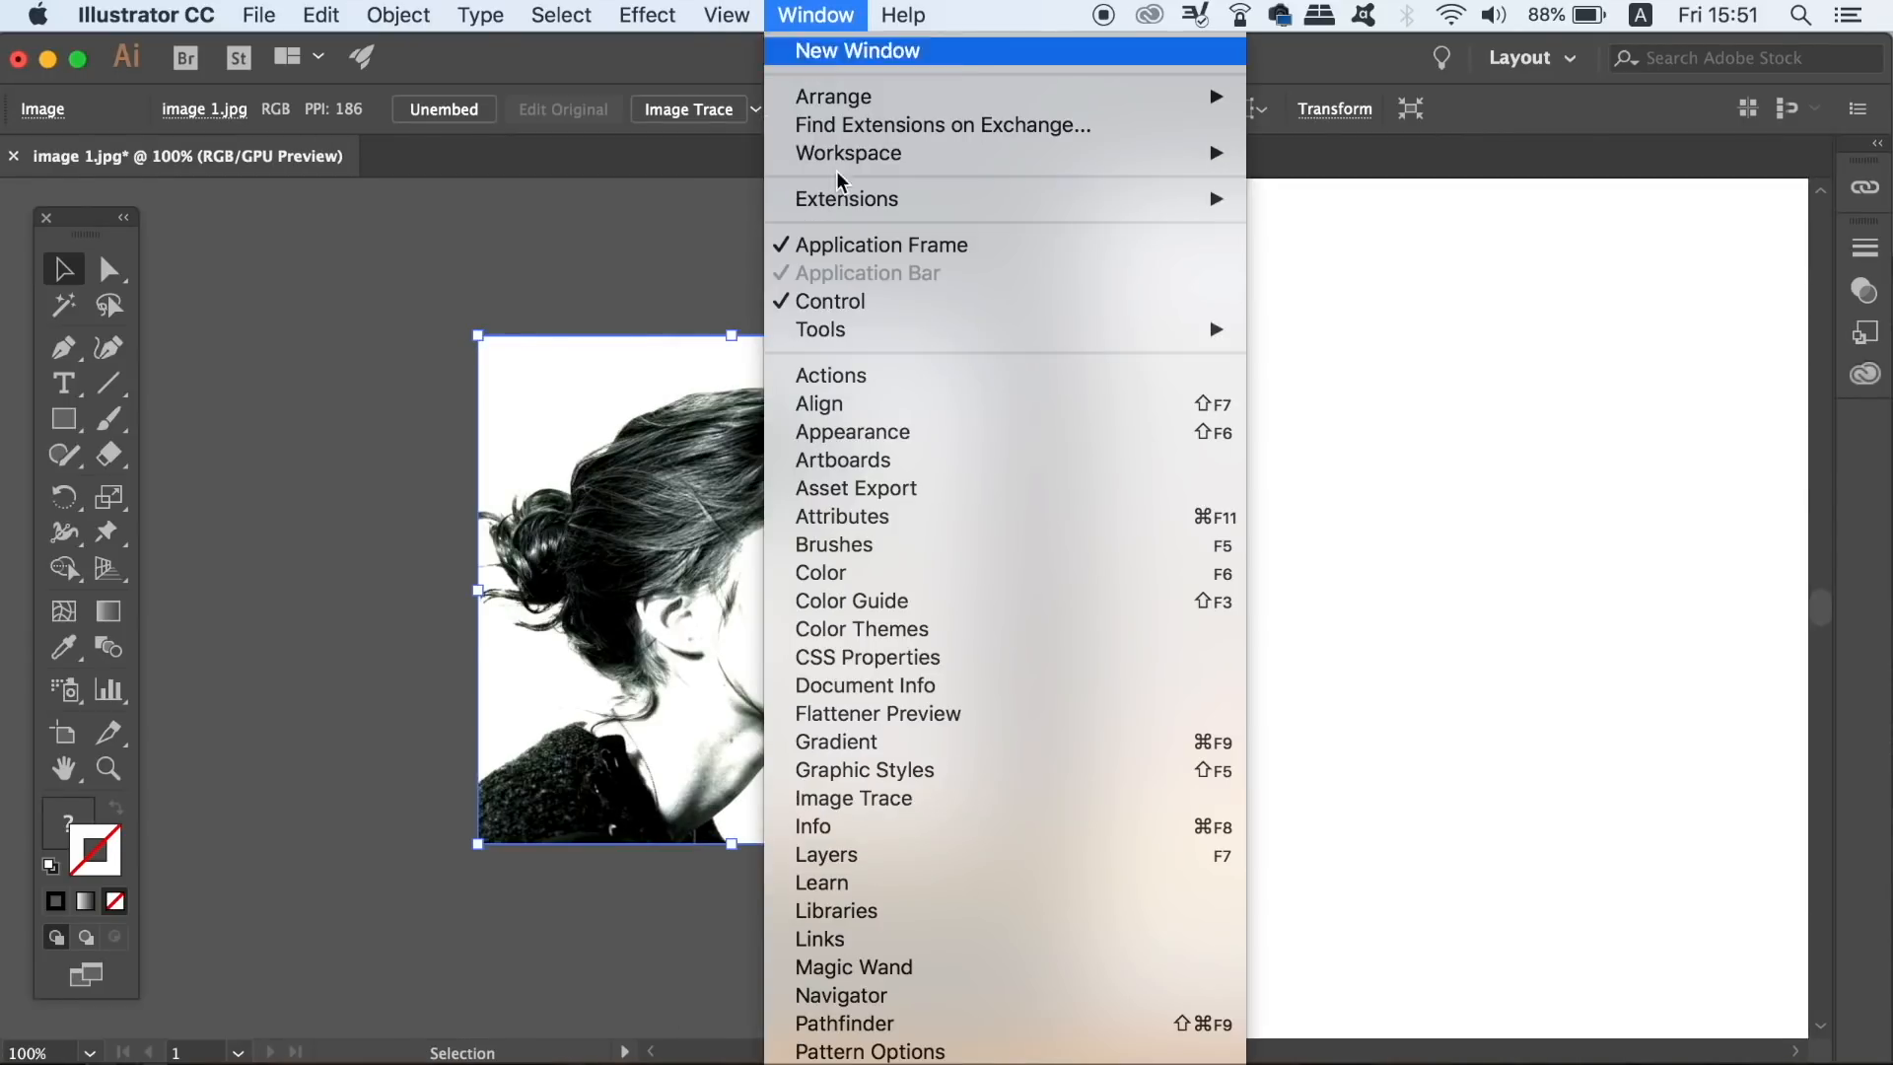
{"action": "mouse_move", "coordinate": [945, 799]}
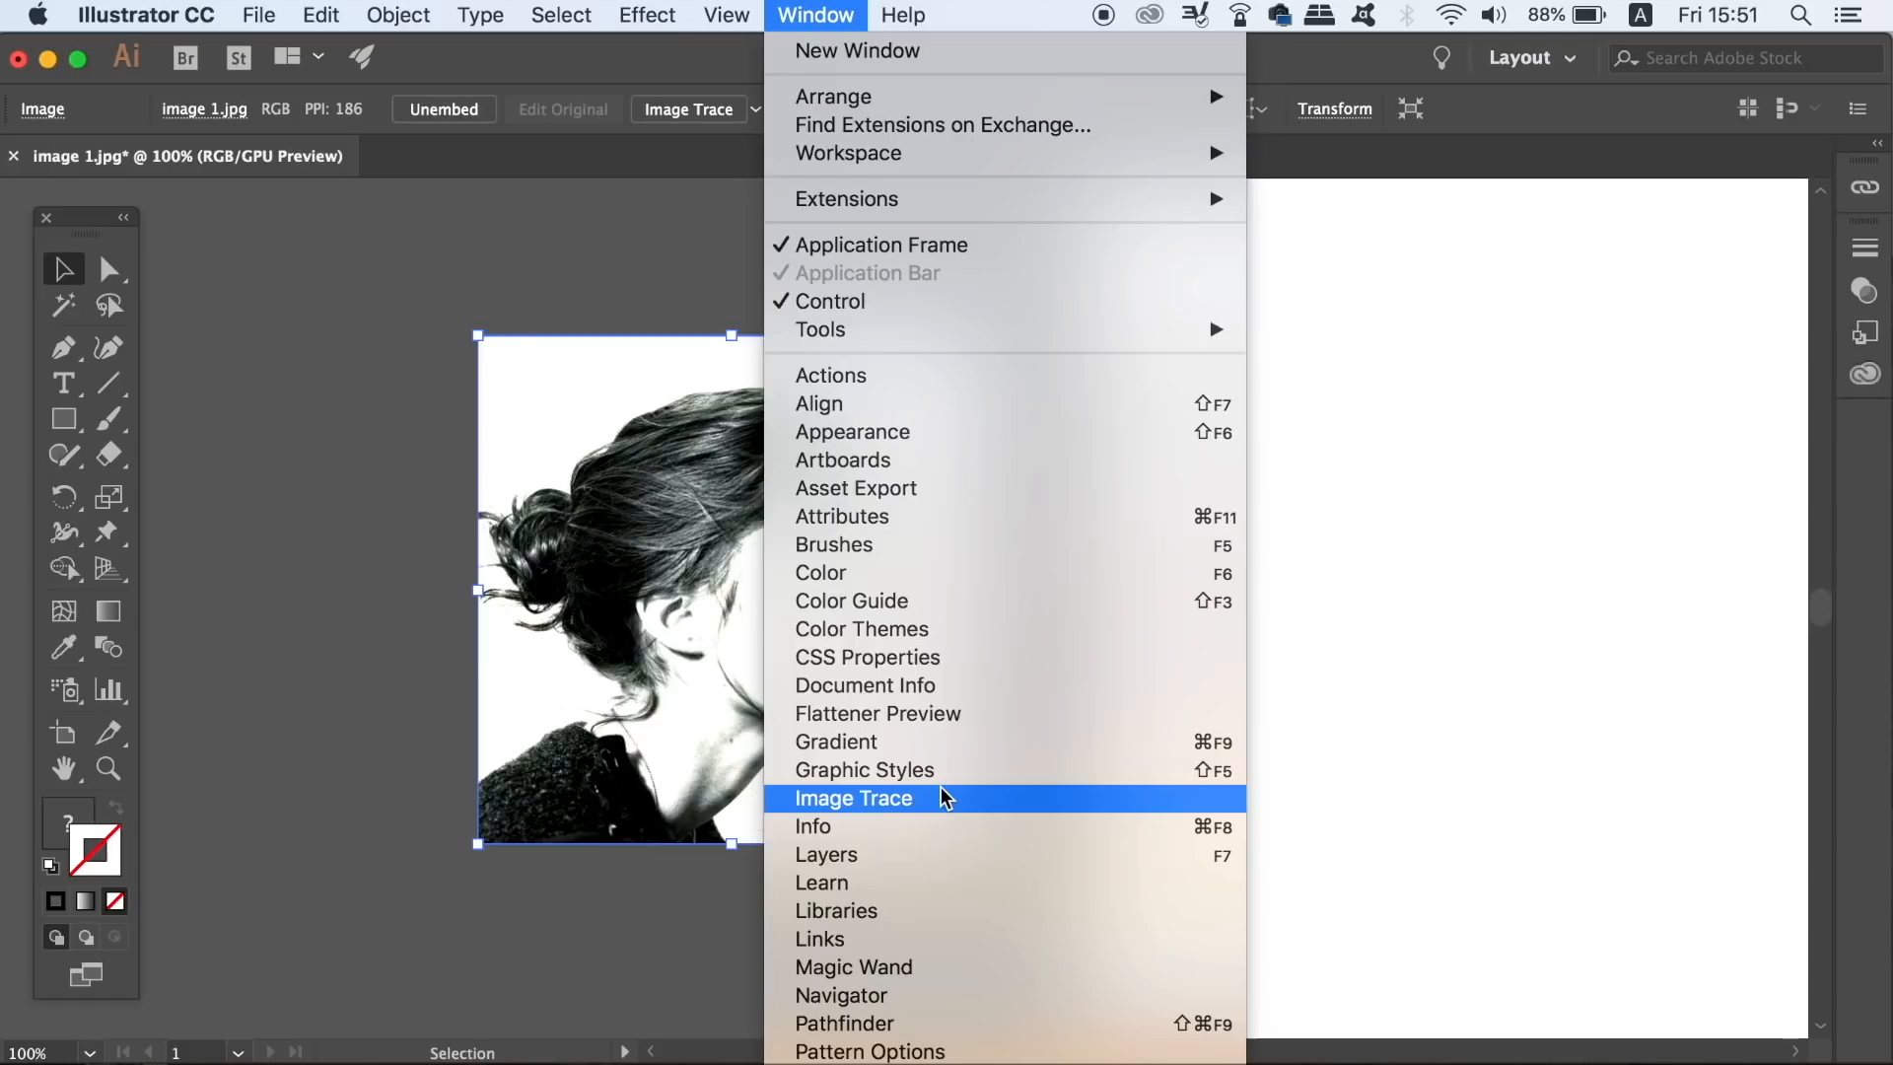
{"action": "mouse_move", "coordinate": [942, 806]}
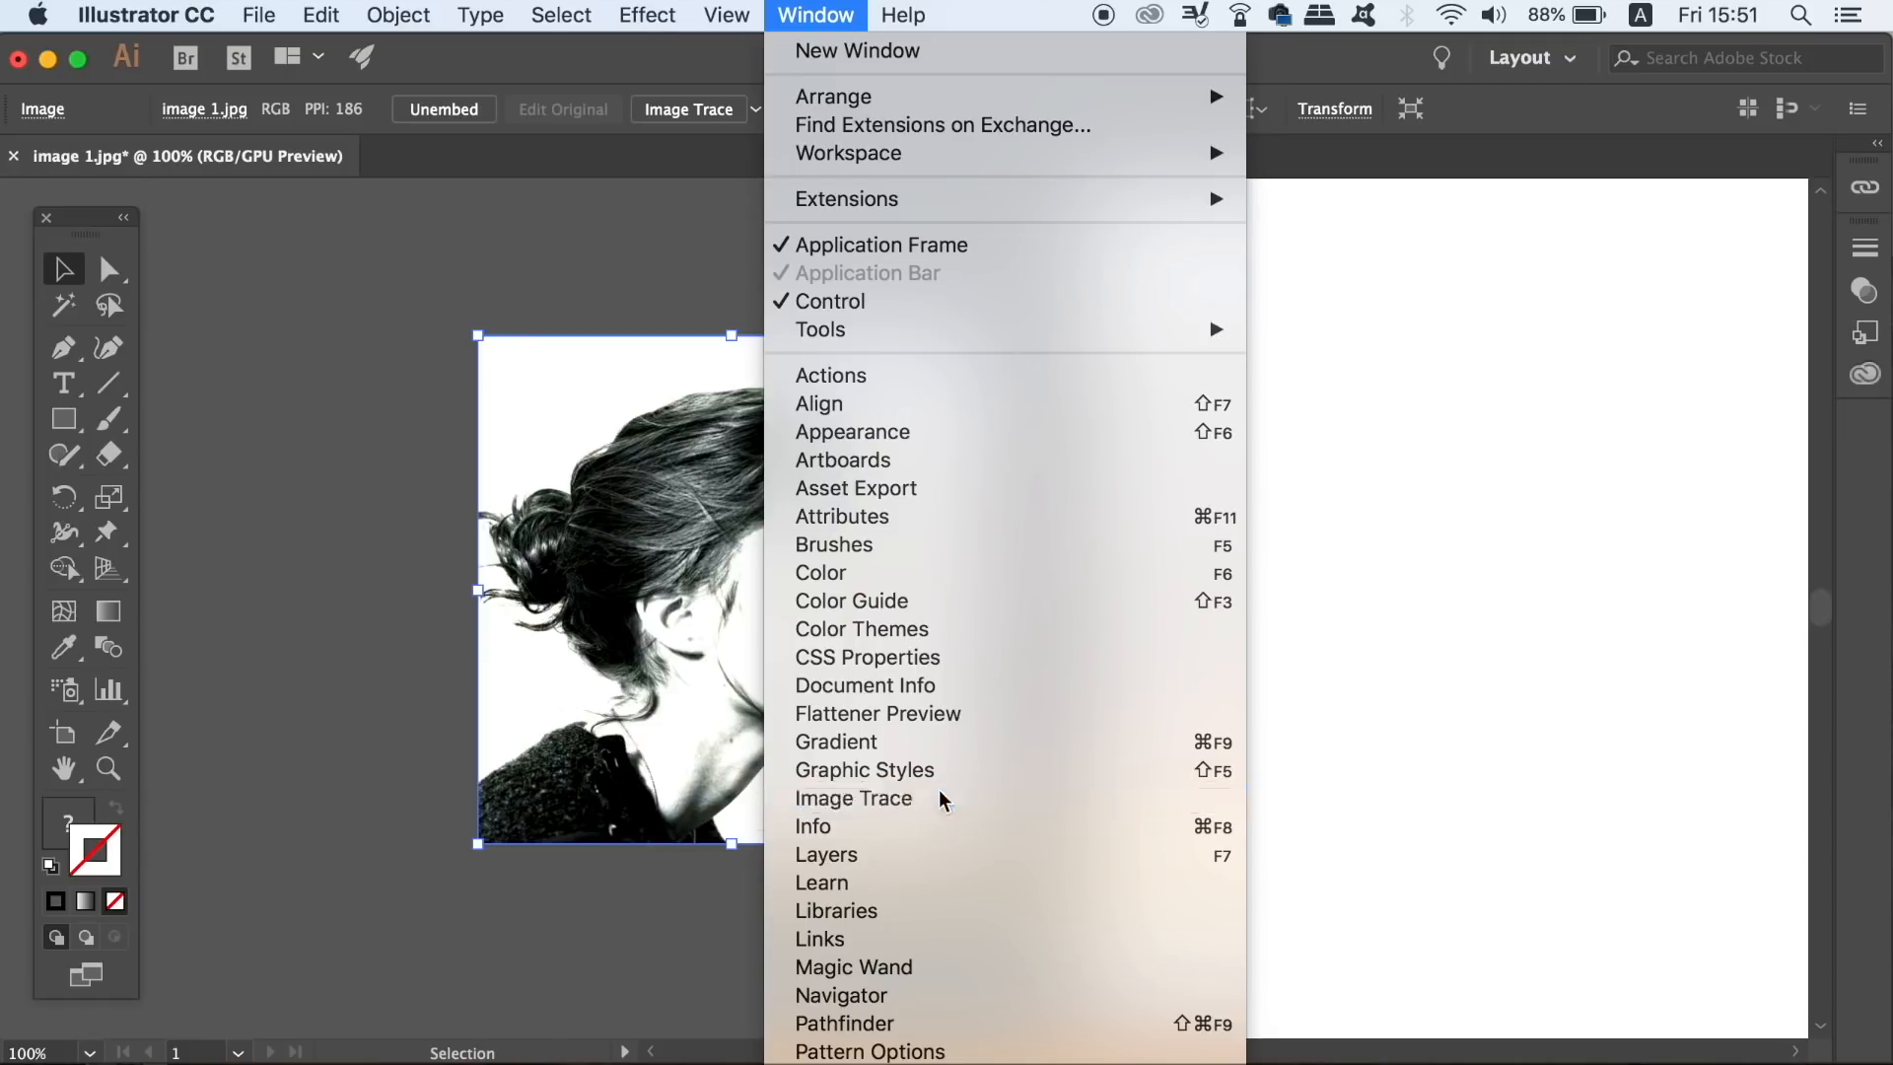
Image Trace the portrait in Grayscale mode with Ignore White, Preview and 70 grays.
{"action": "left_click", "coordinate": [853, 799]}
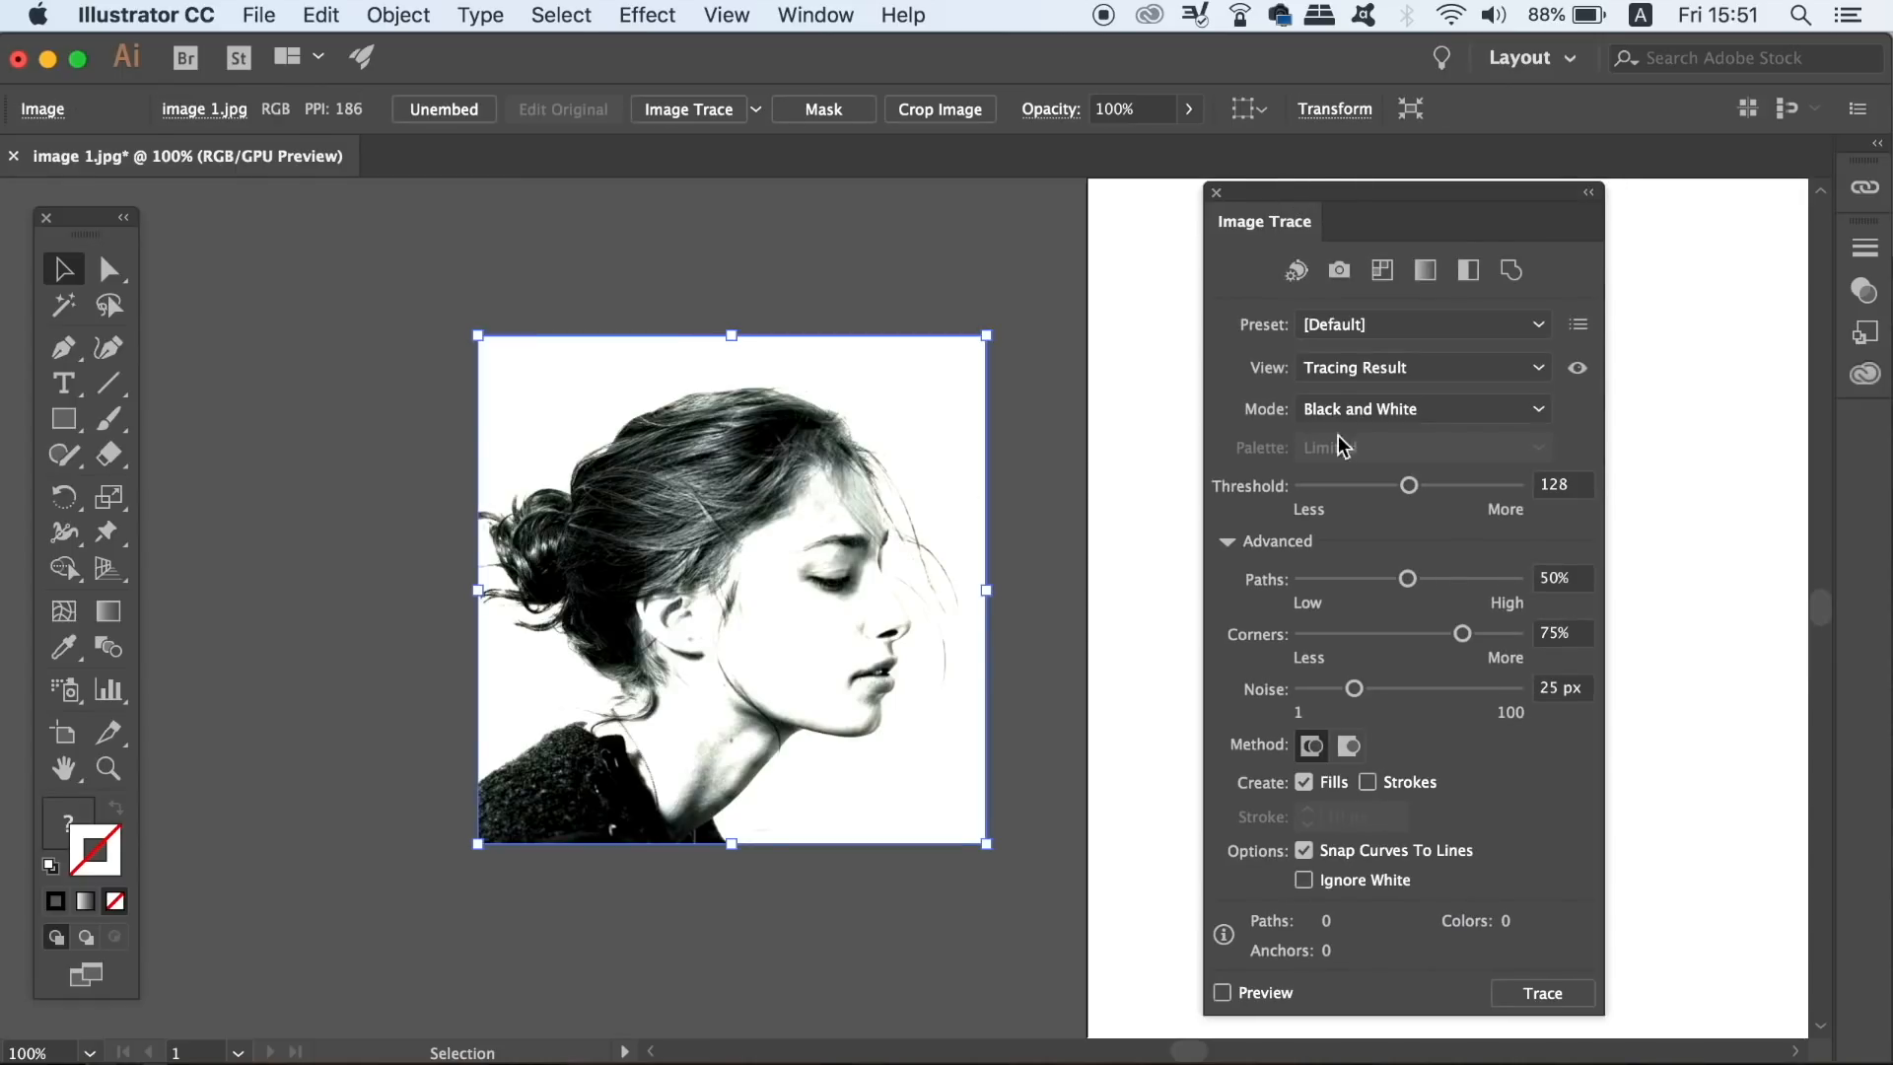
{"action": "left_click", "coordinate": [1422, 409]}
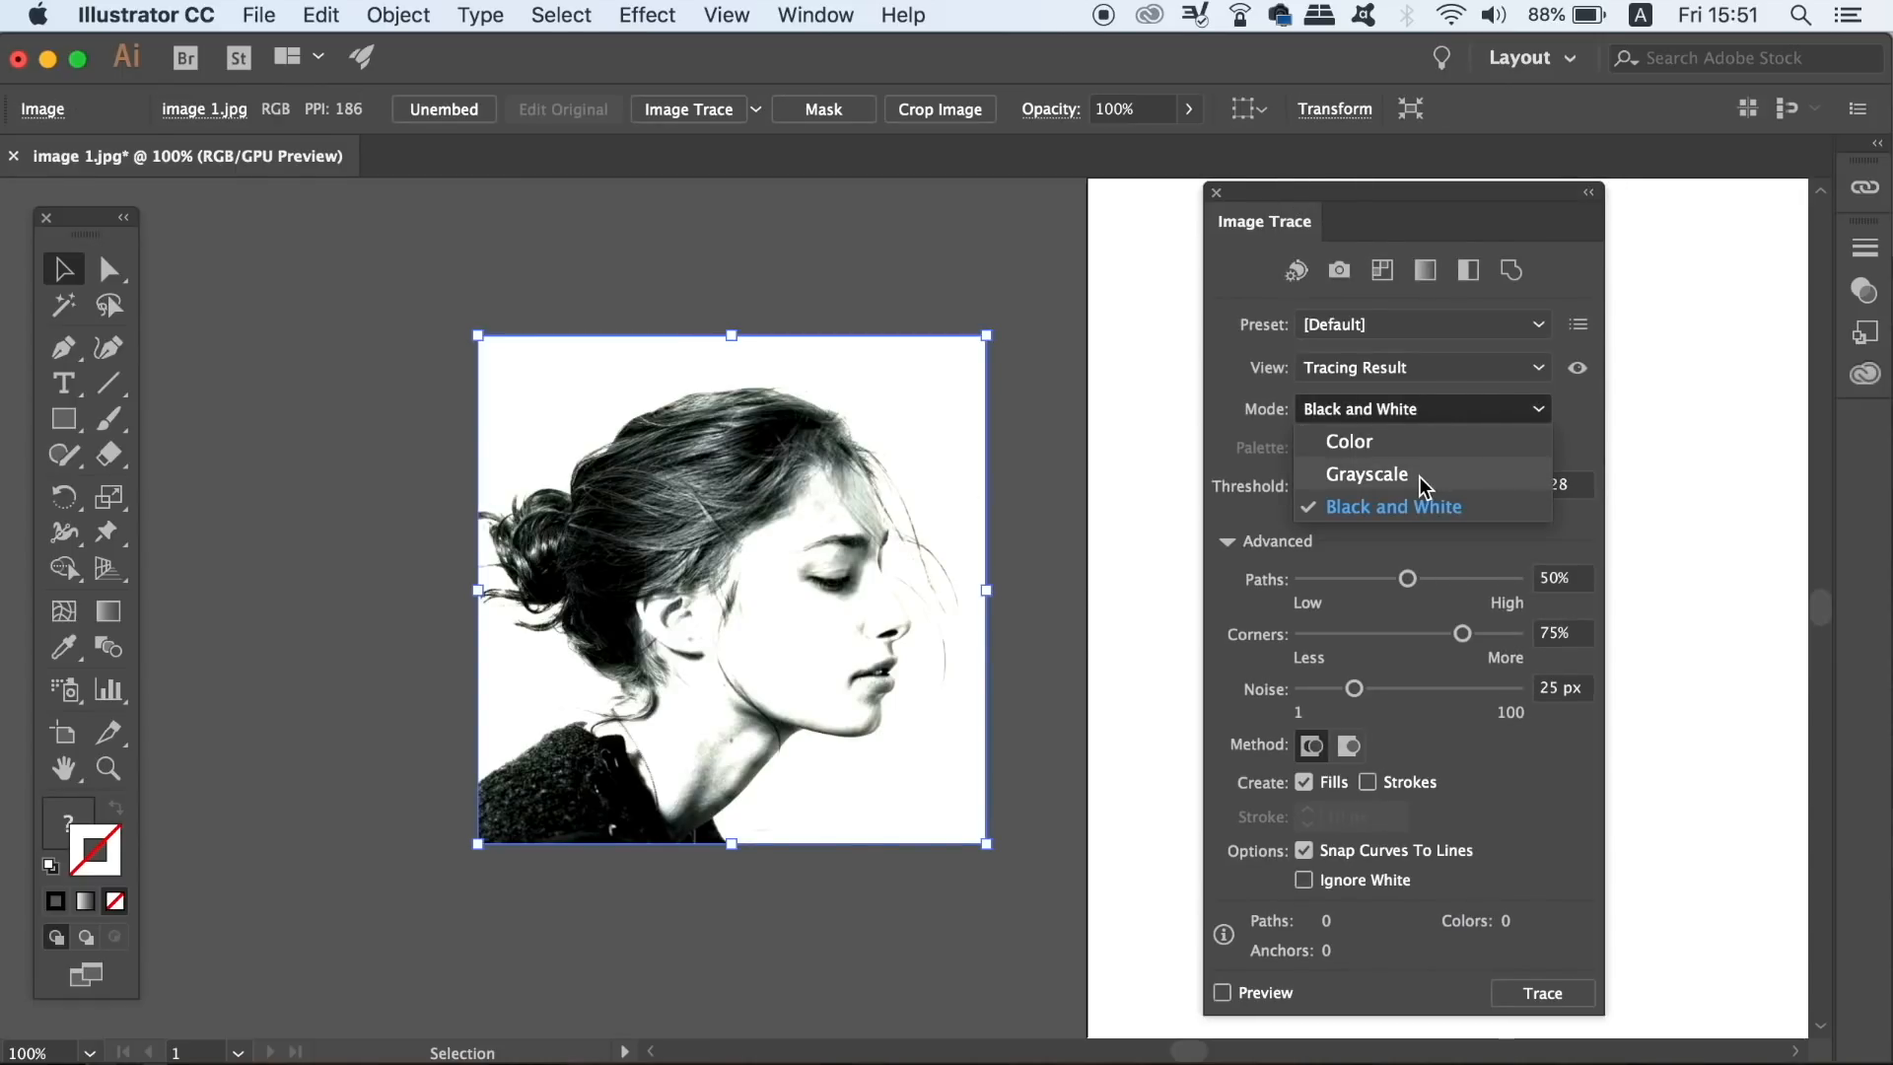
{"action": "left_click", "coordinate": [1366, 474]}
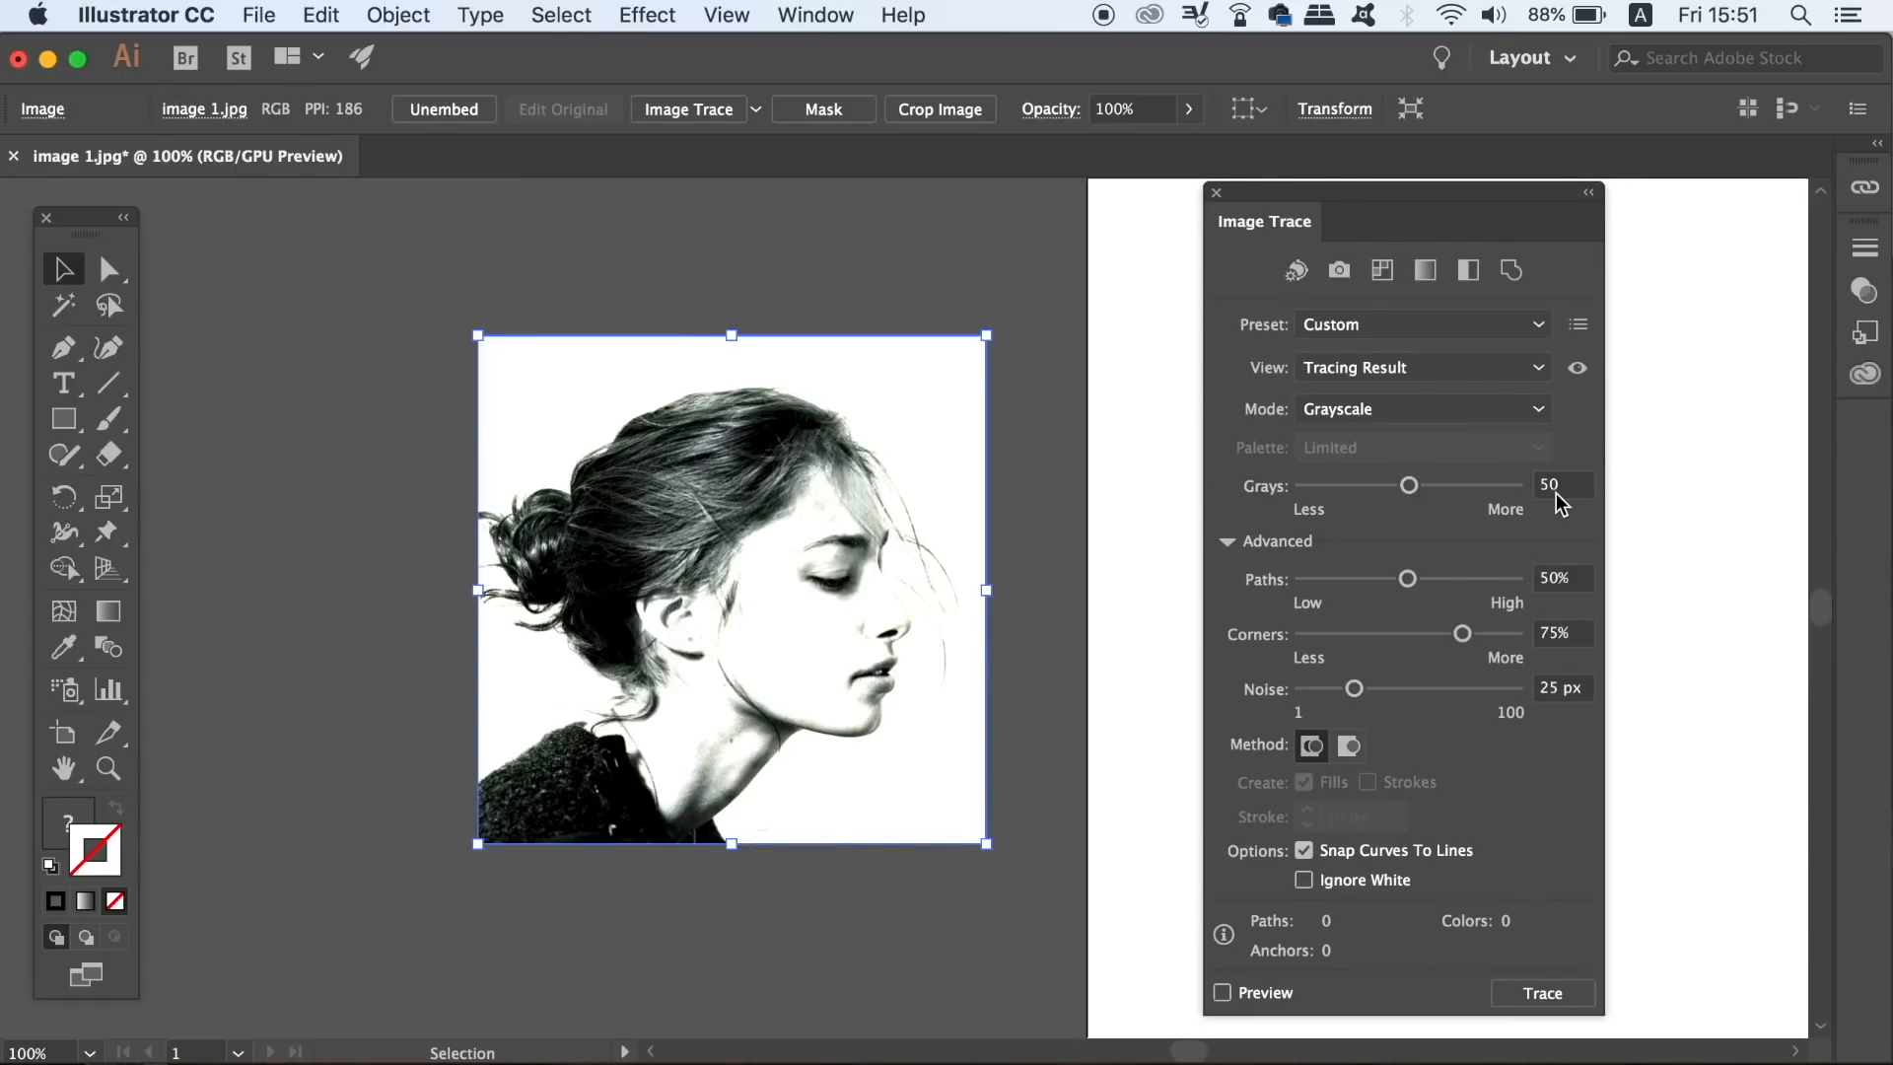
{"action": "left_click", "coordinate": [1304, 879]}
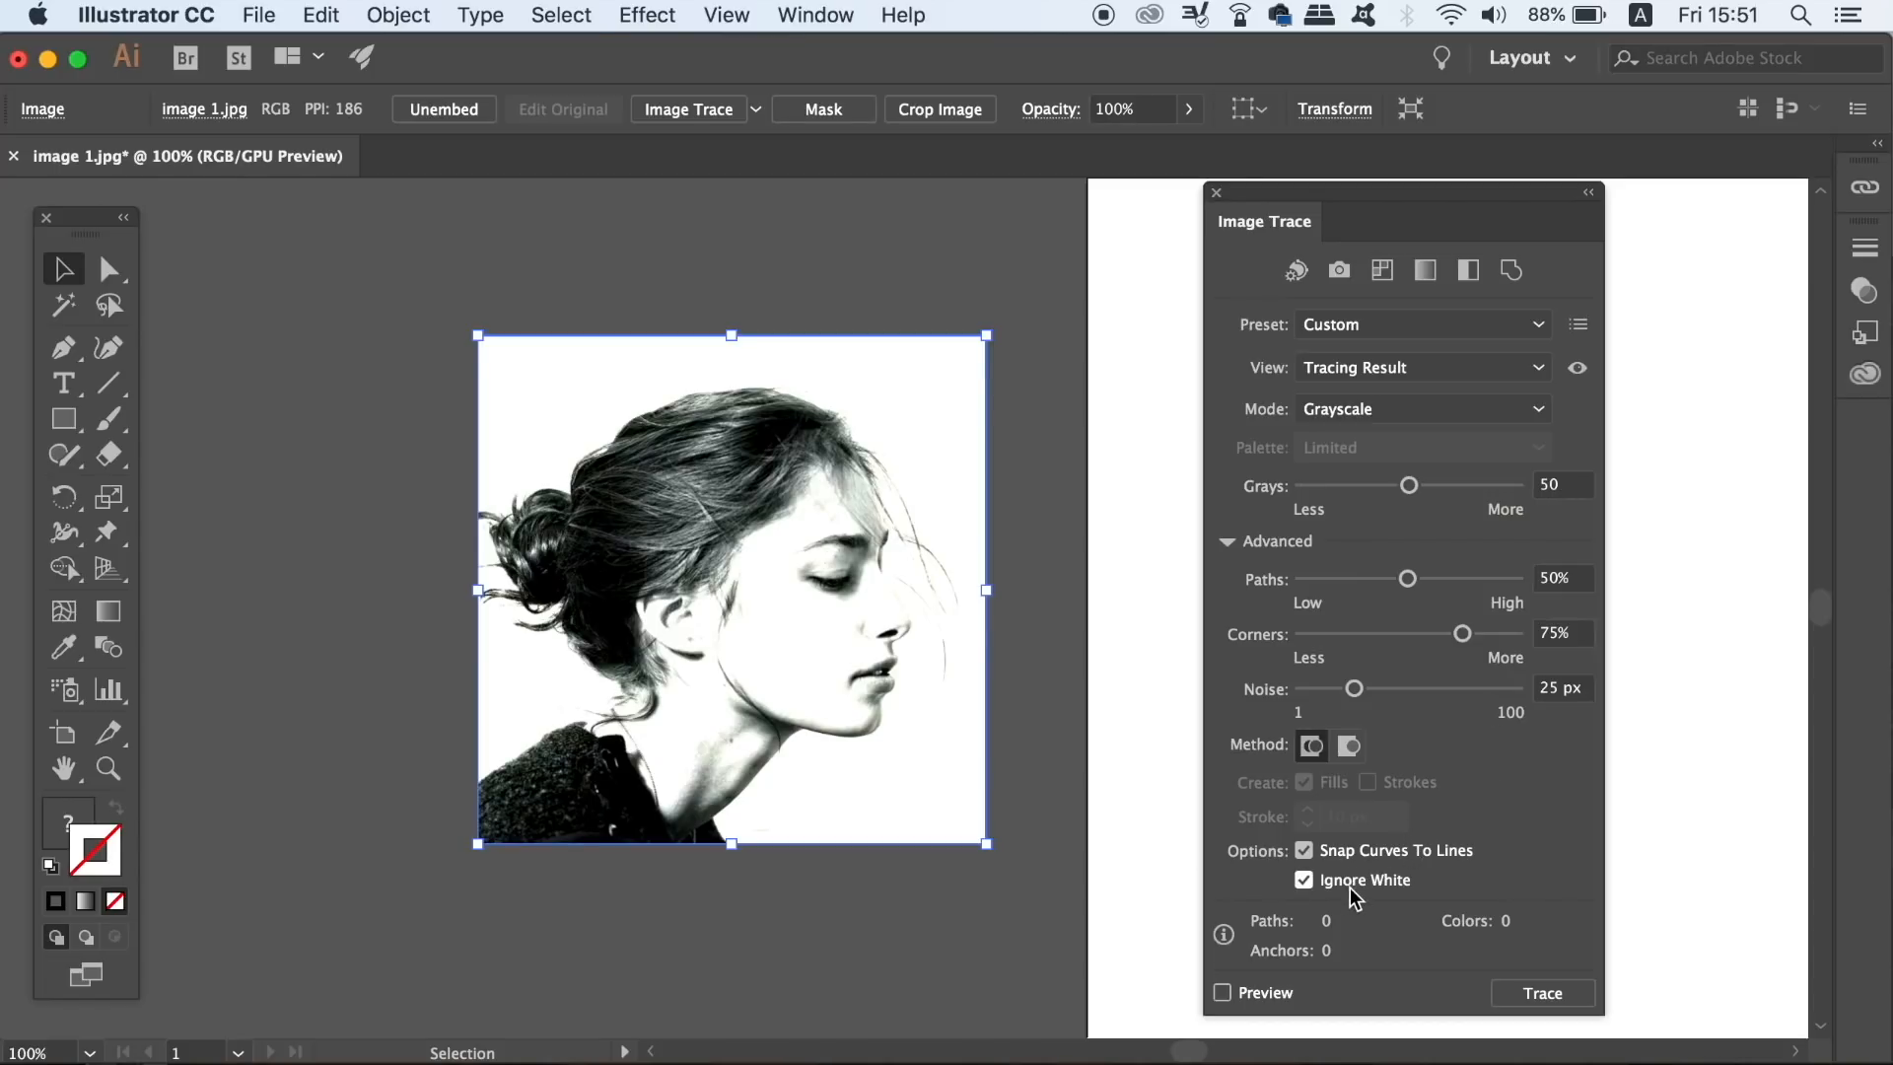
{"action": "mouse_move", "coordinate": [1448, 490]}
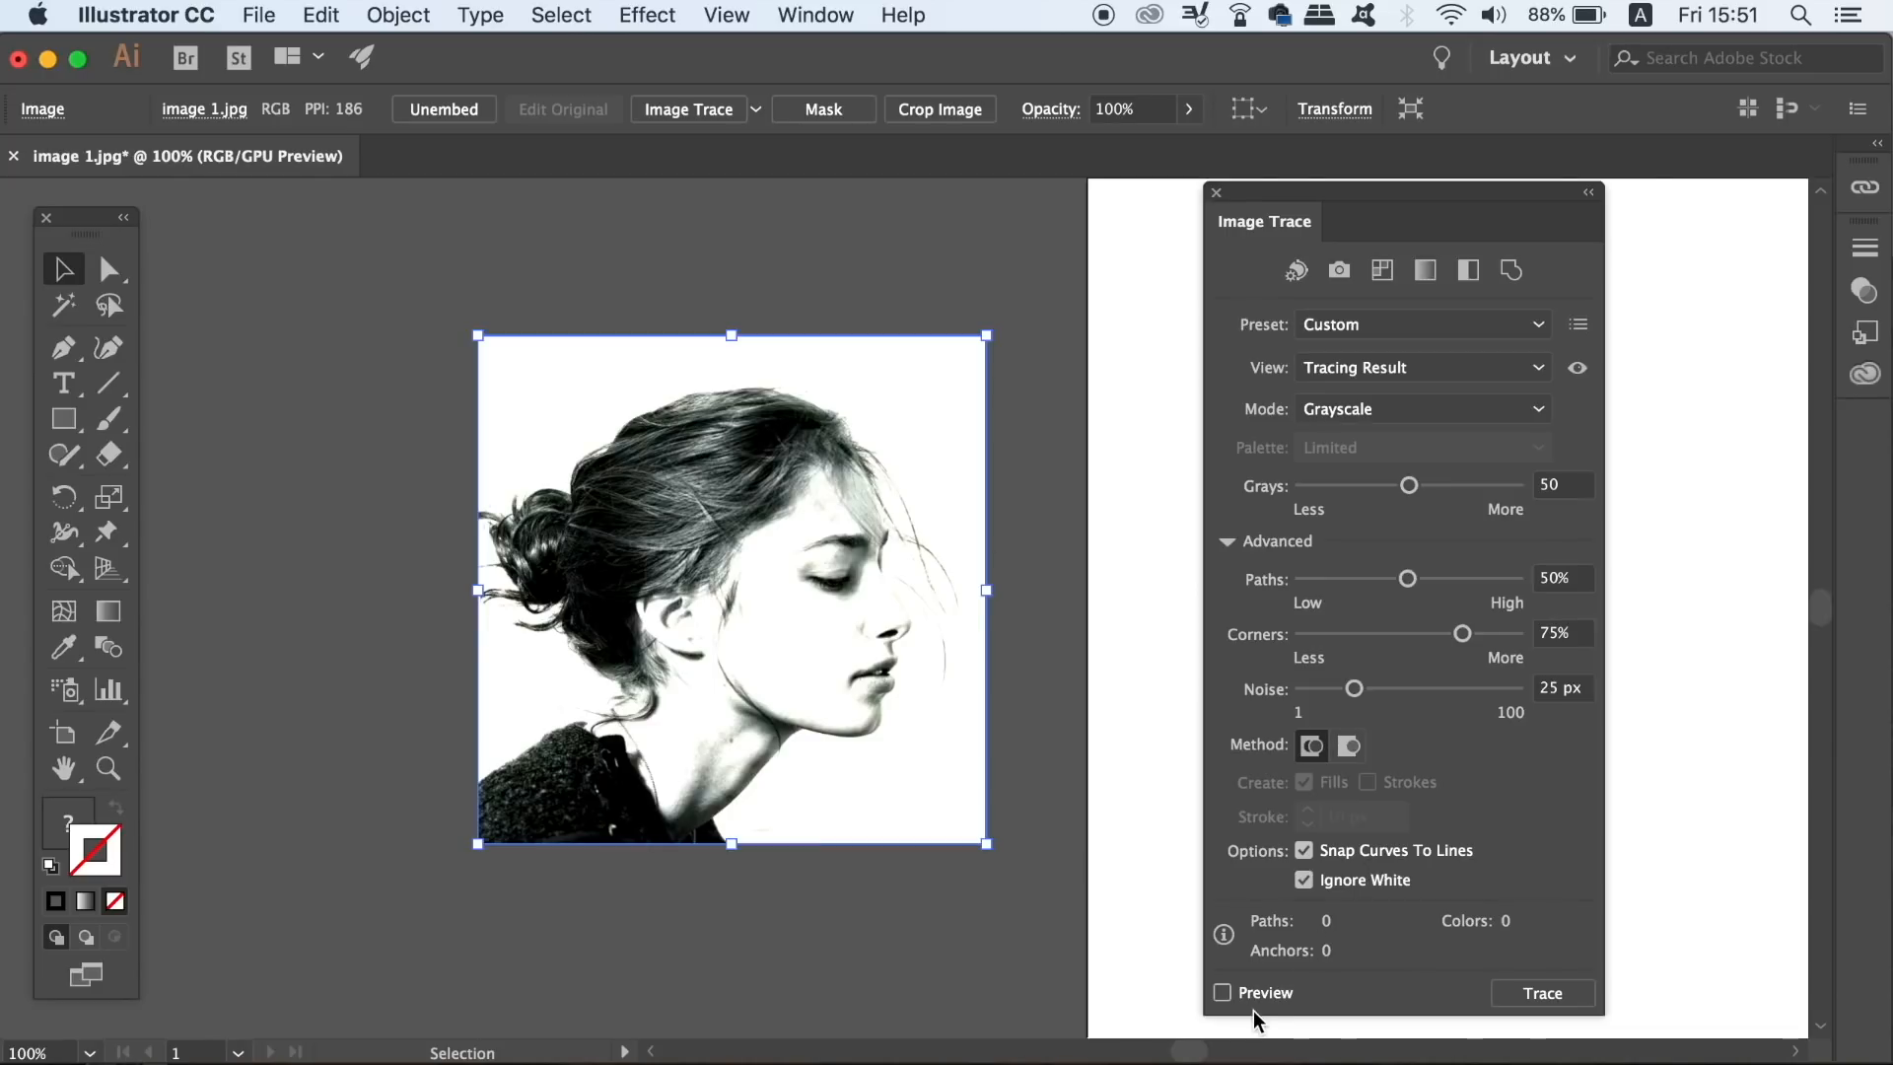
{"action": "left_click", "coordinate": [1222, 992]}
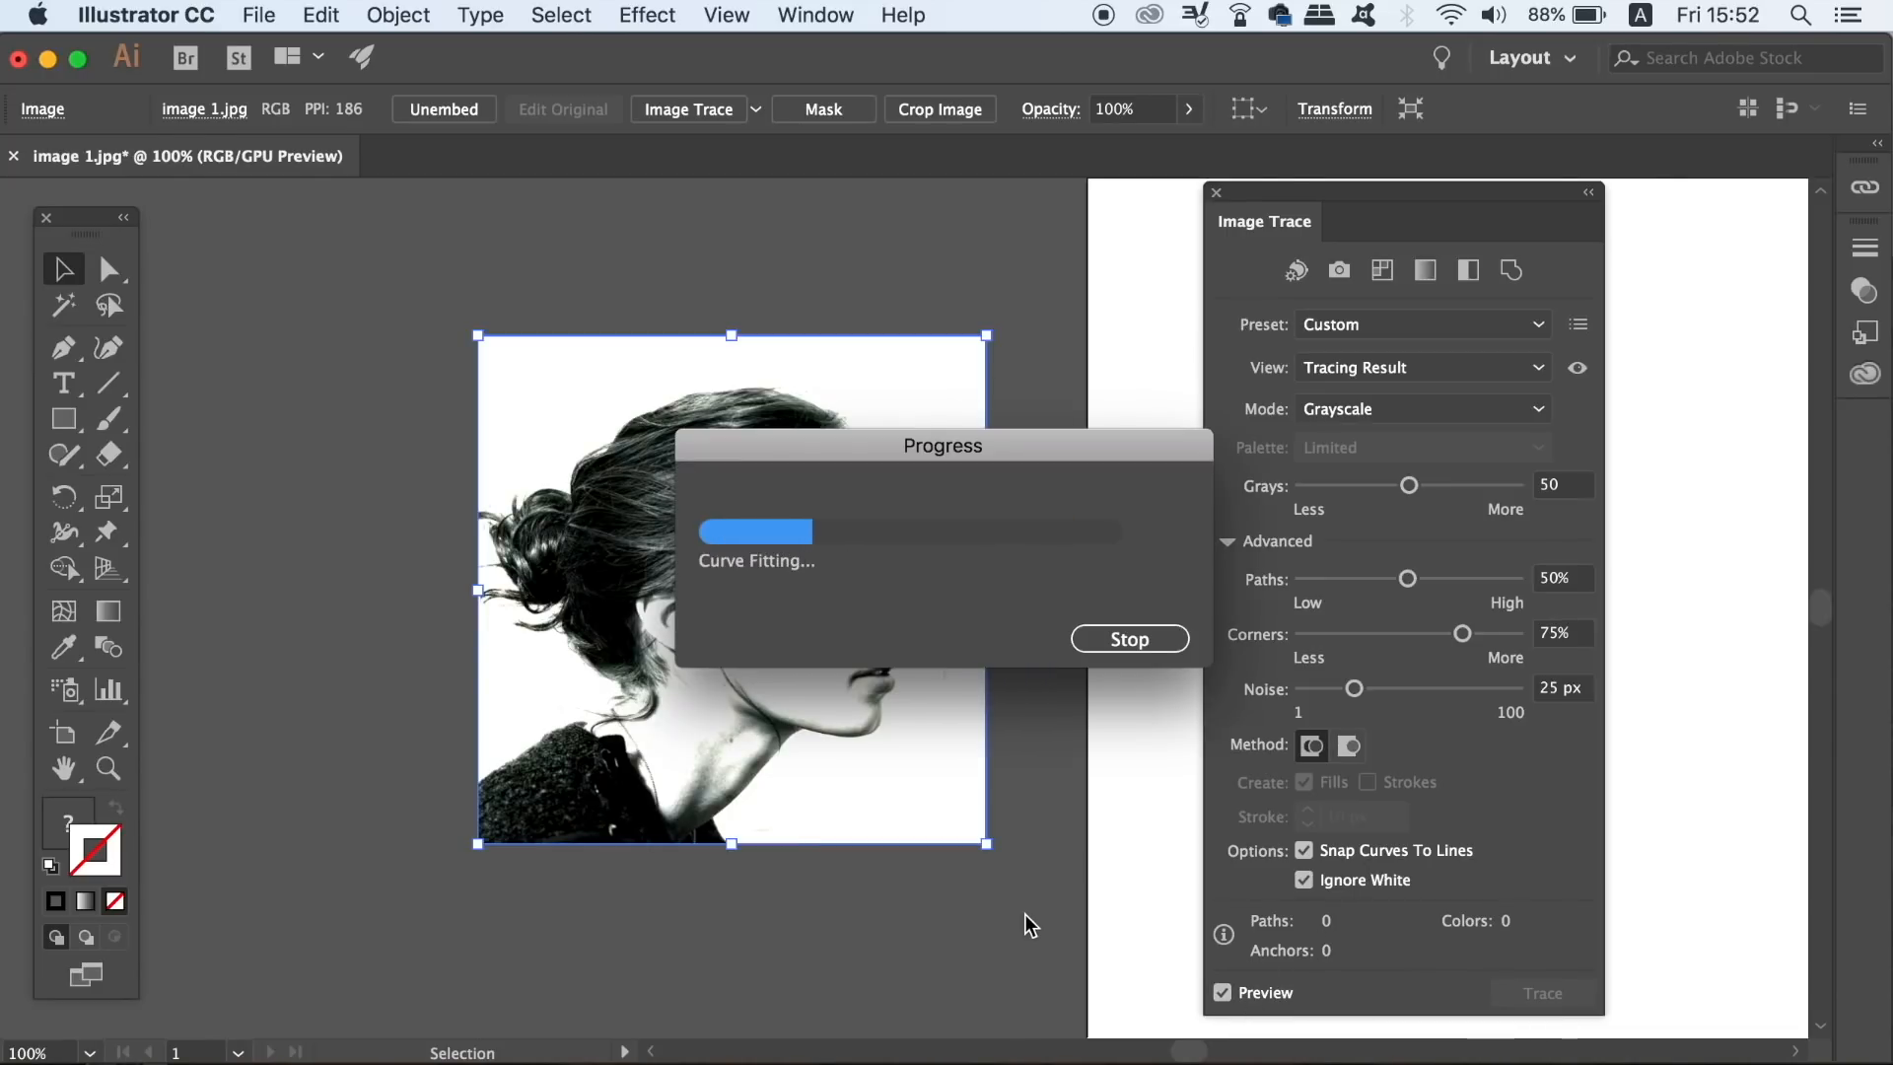
{"action": "left_click_drag", "start_coordinate": [1405, 484], "coordinate": [1455, 484]}
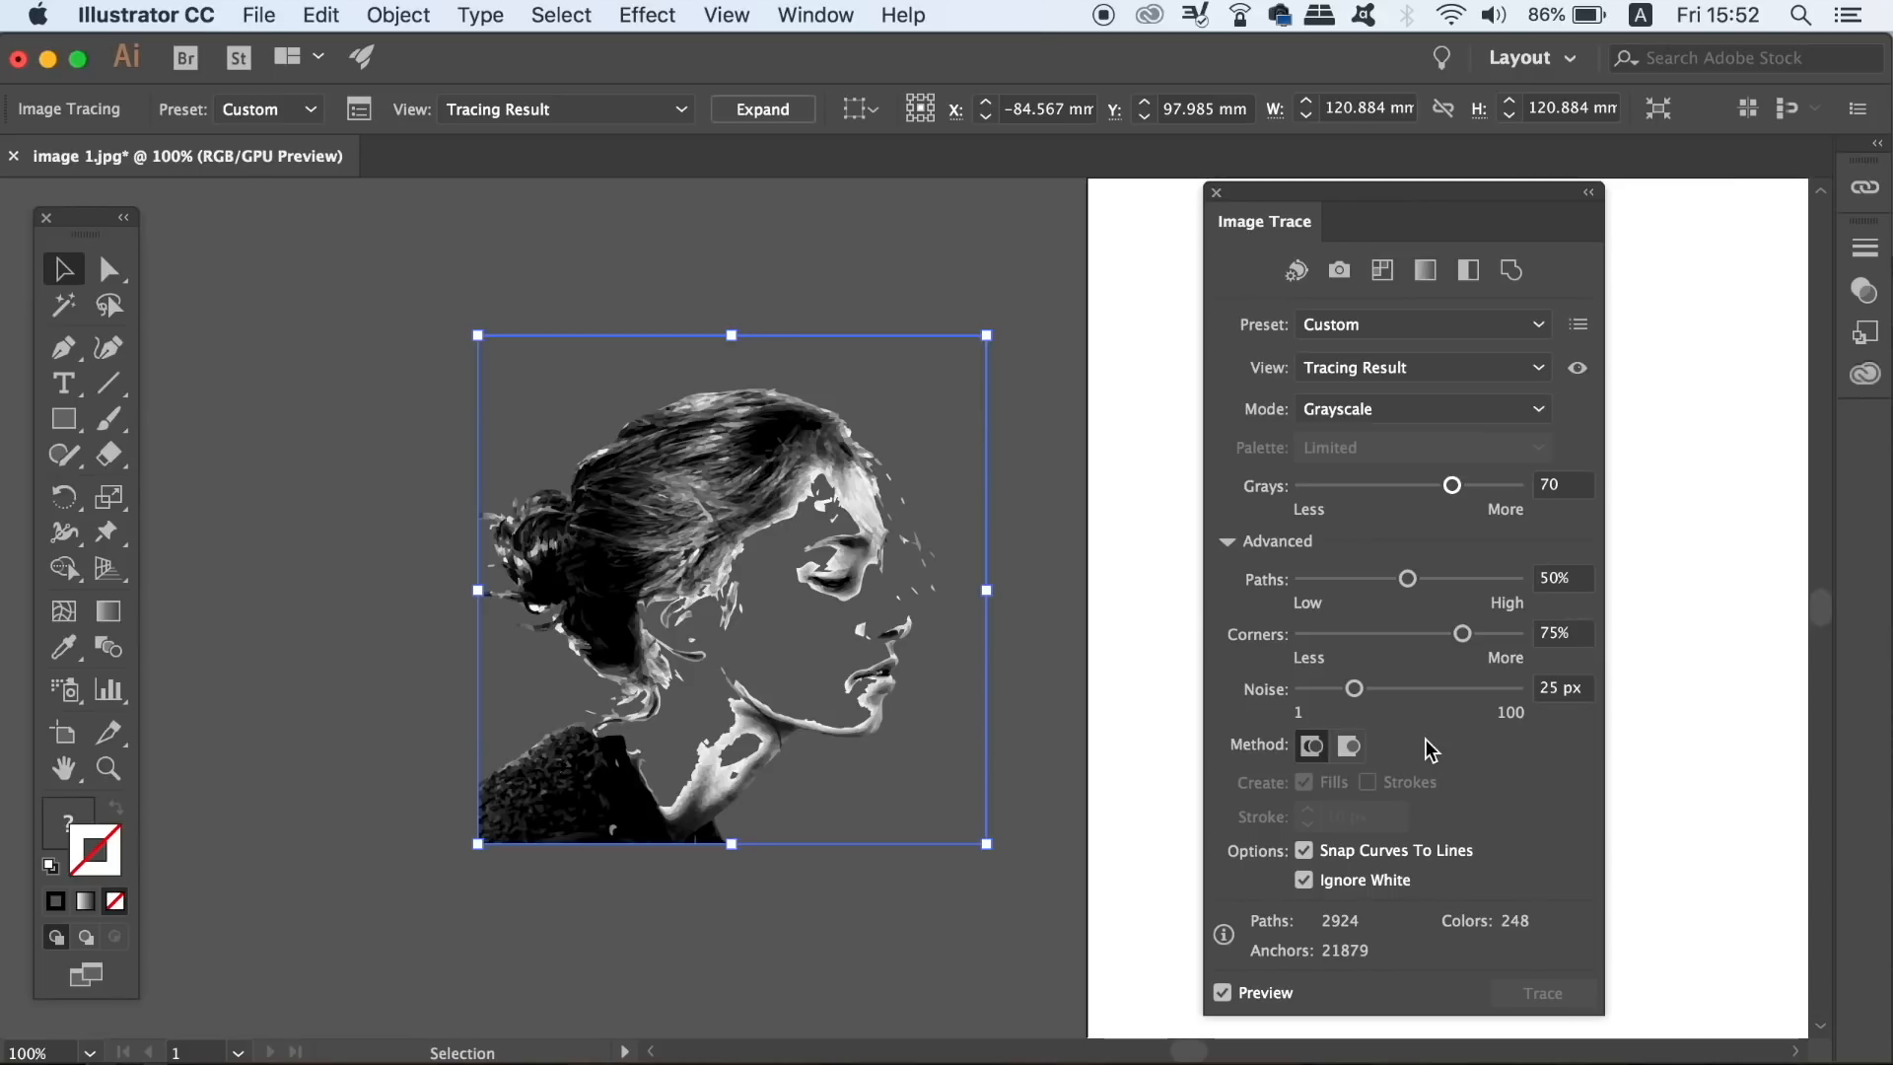
{"action": "mouse_move", "coordinate": [1043, 581]}
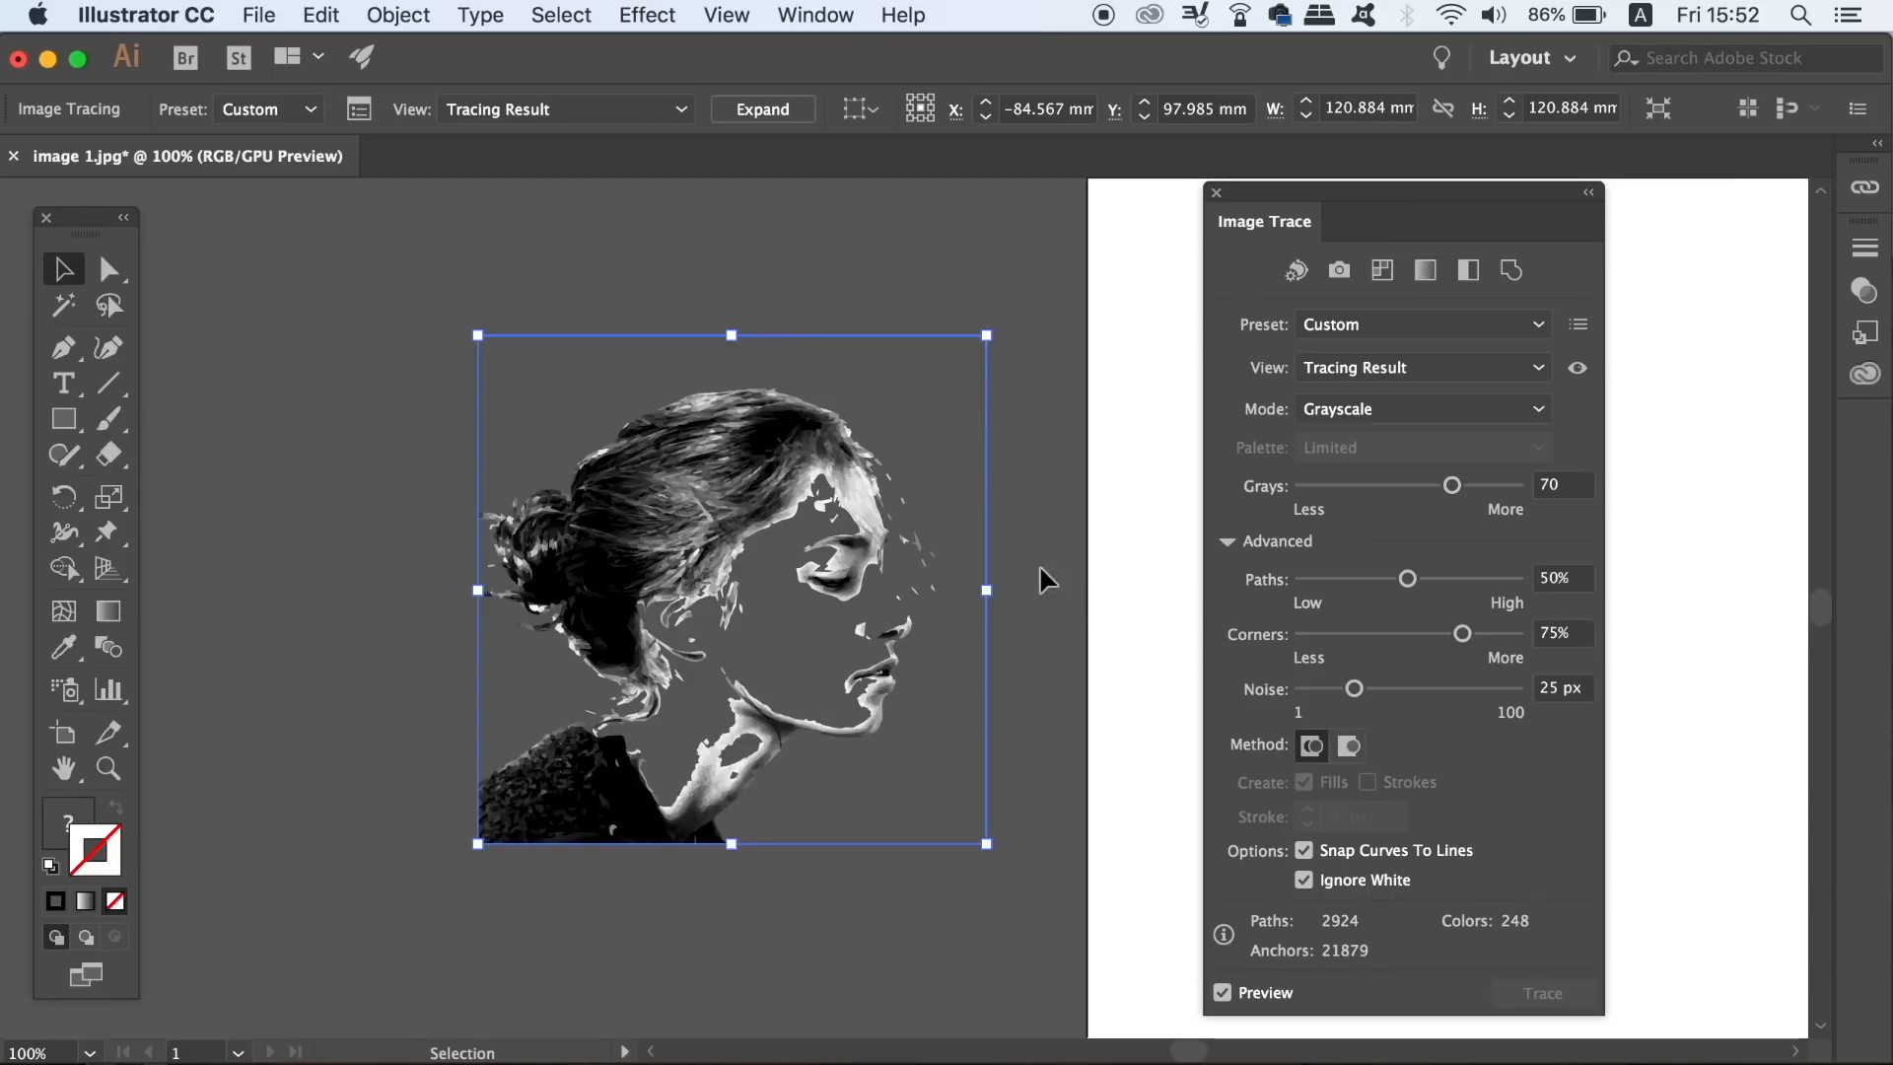
Expand the portrait's image trace into vector shapes and select them.
{"action": "left_click", "coordinate": [398, 15]}
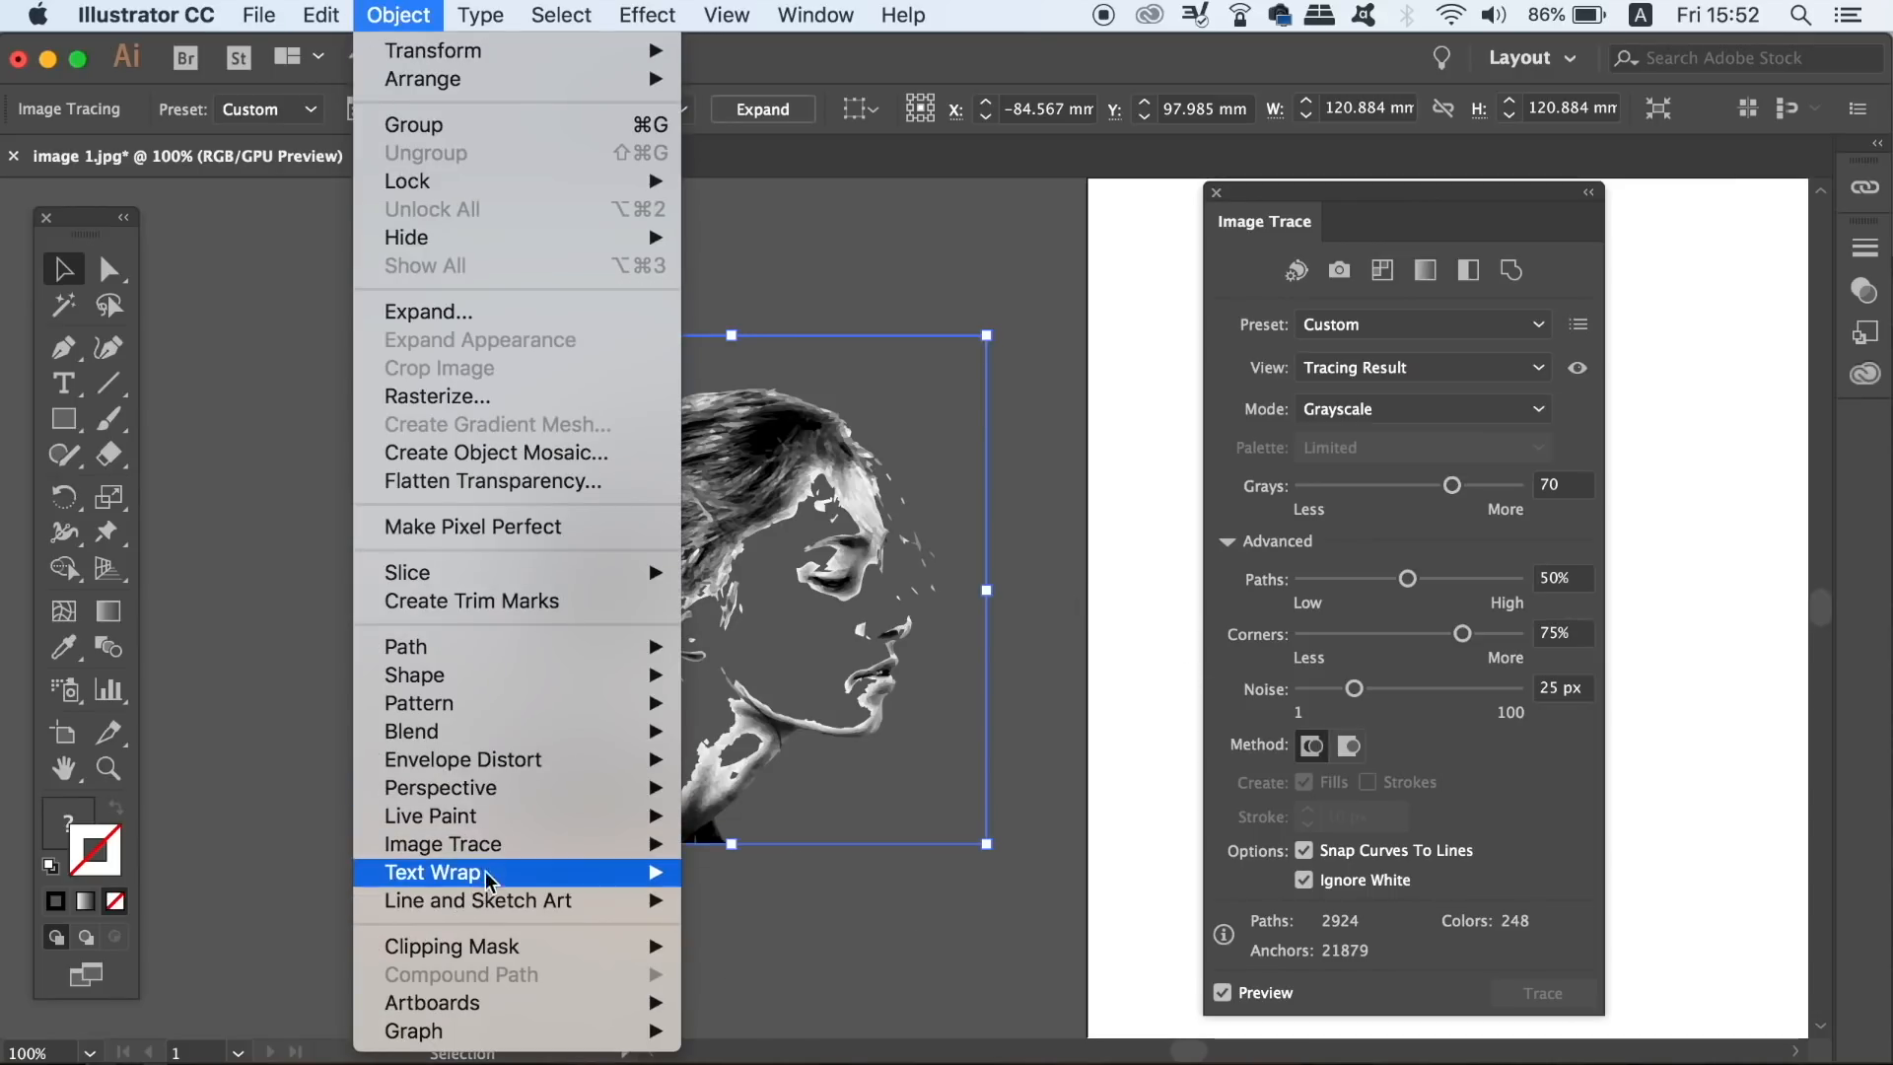
{"action": "mouse_move", "coordinate": [481, 844]}
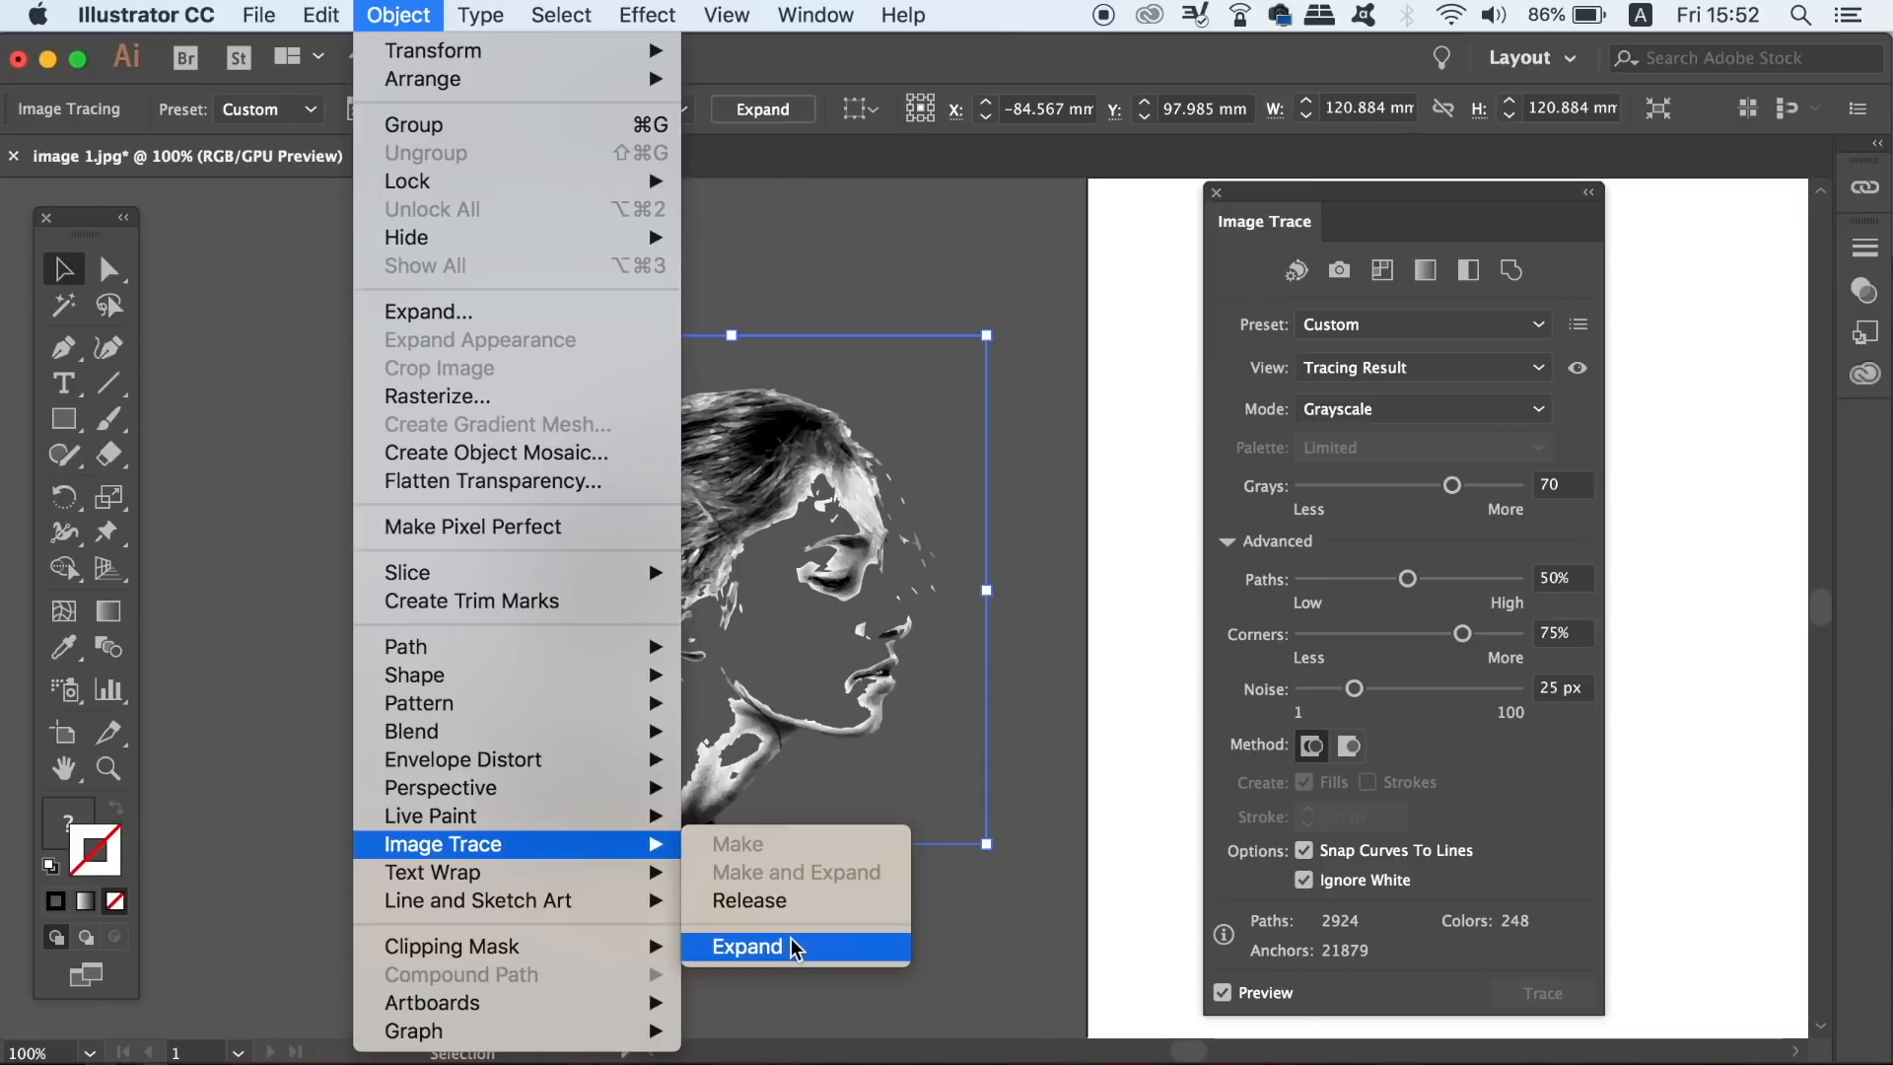
{"action": "left_click", "coordinate": [748, 947]}
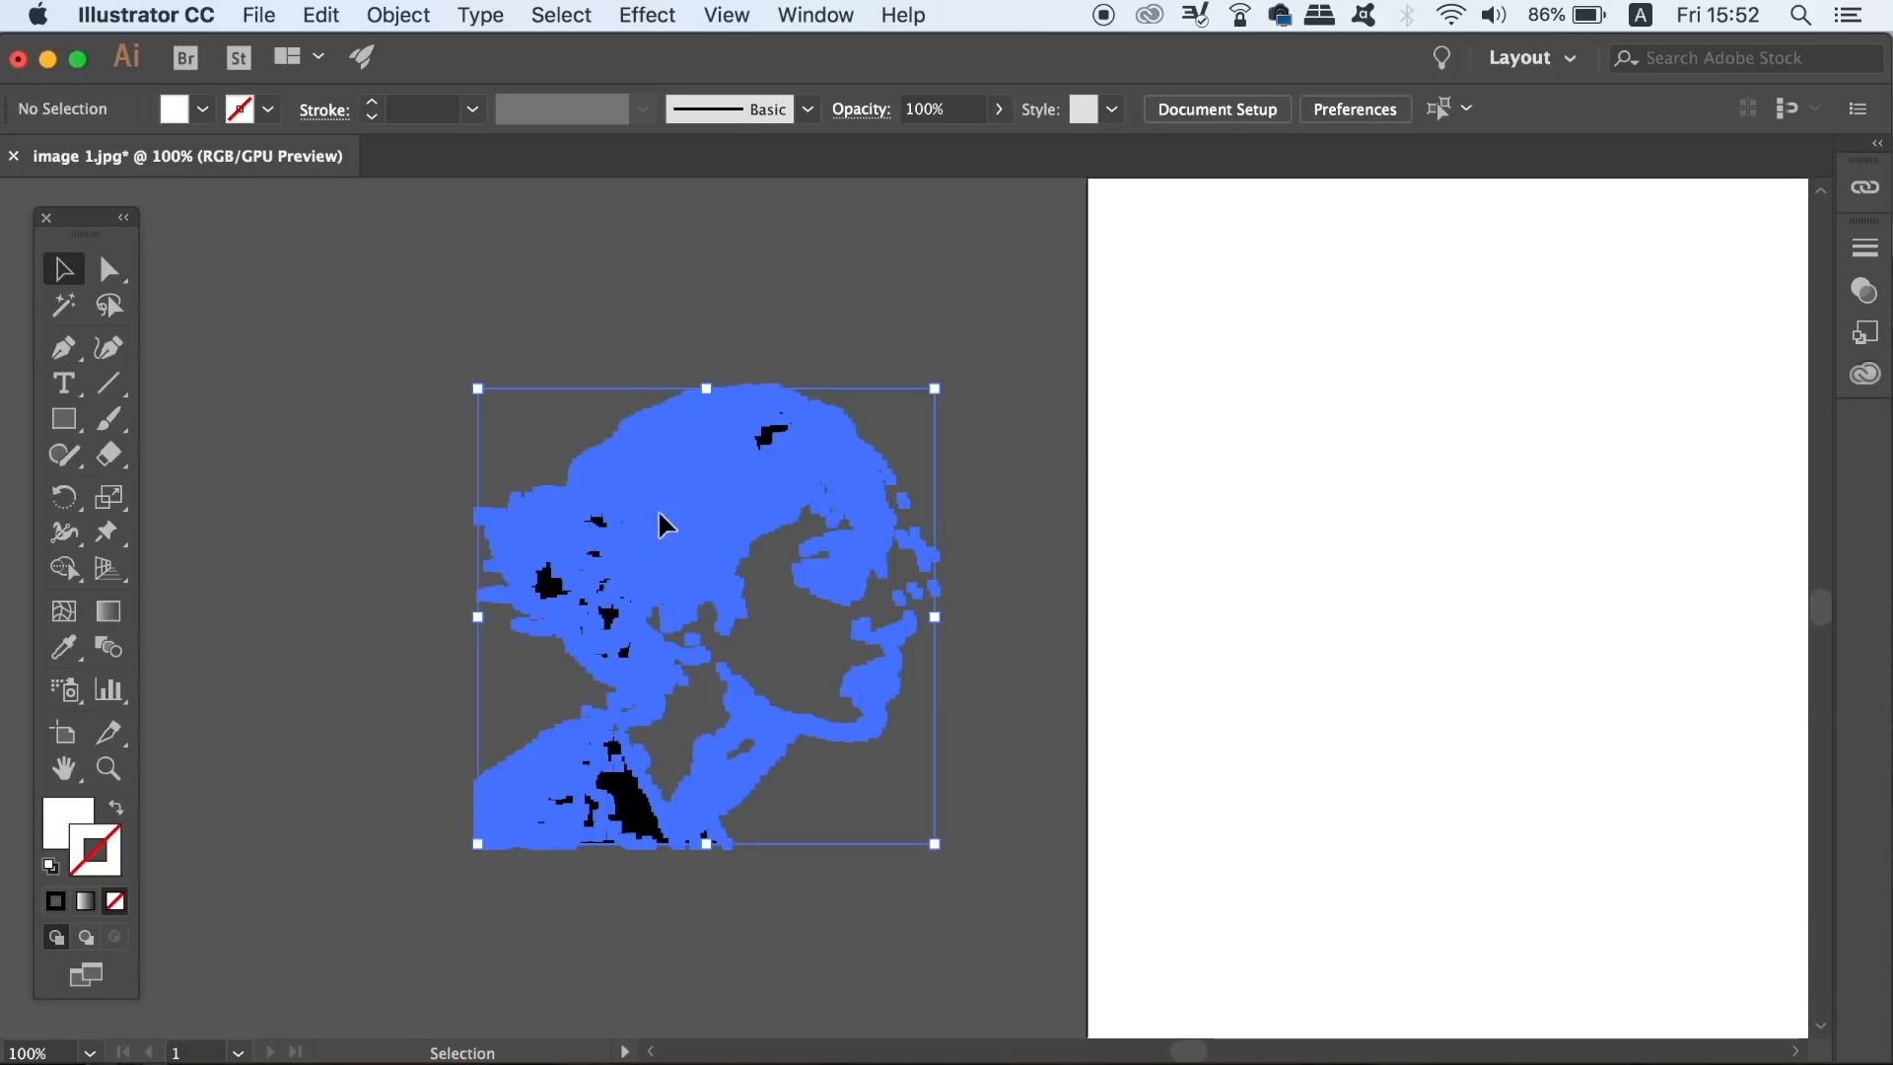
{"action": "left_click", "coordinate": [647, 14]}
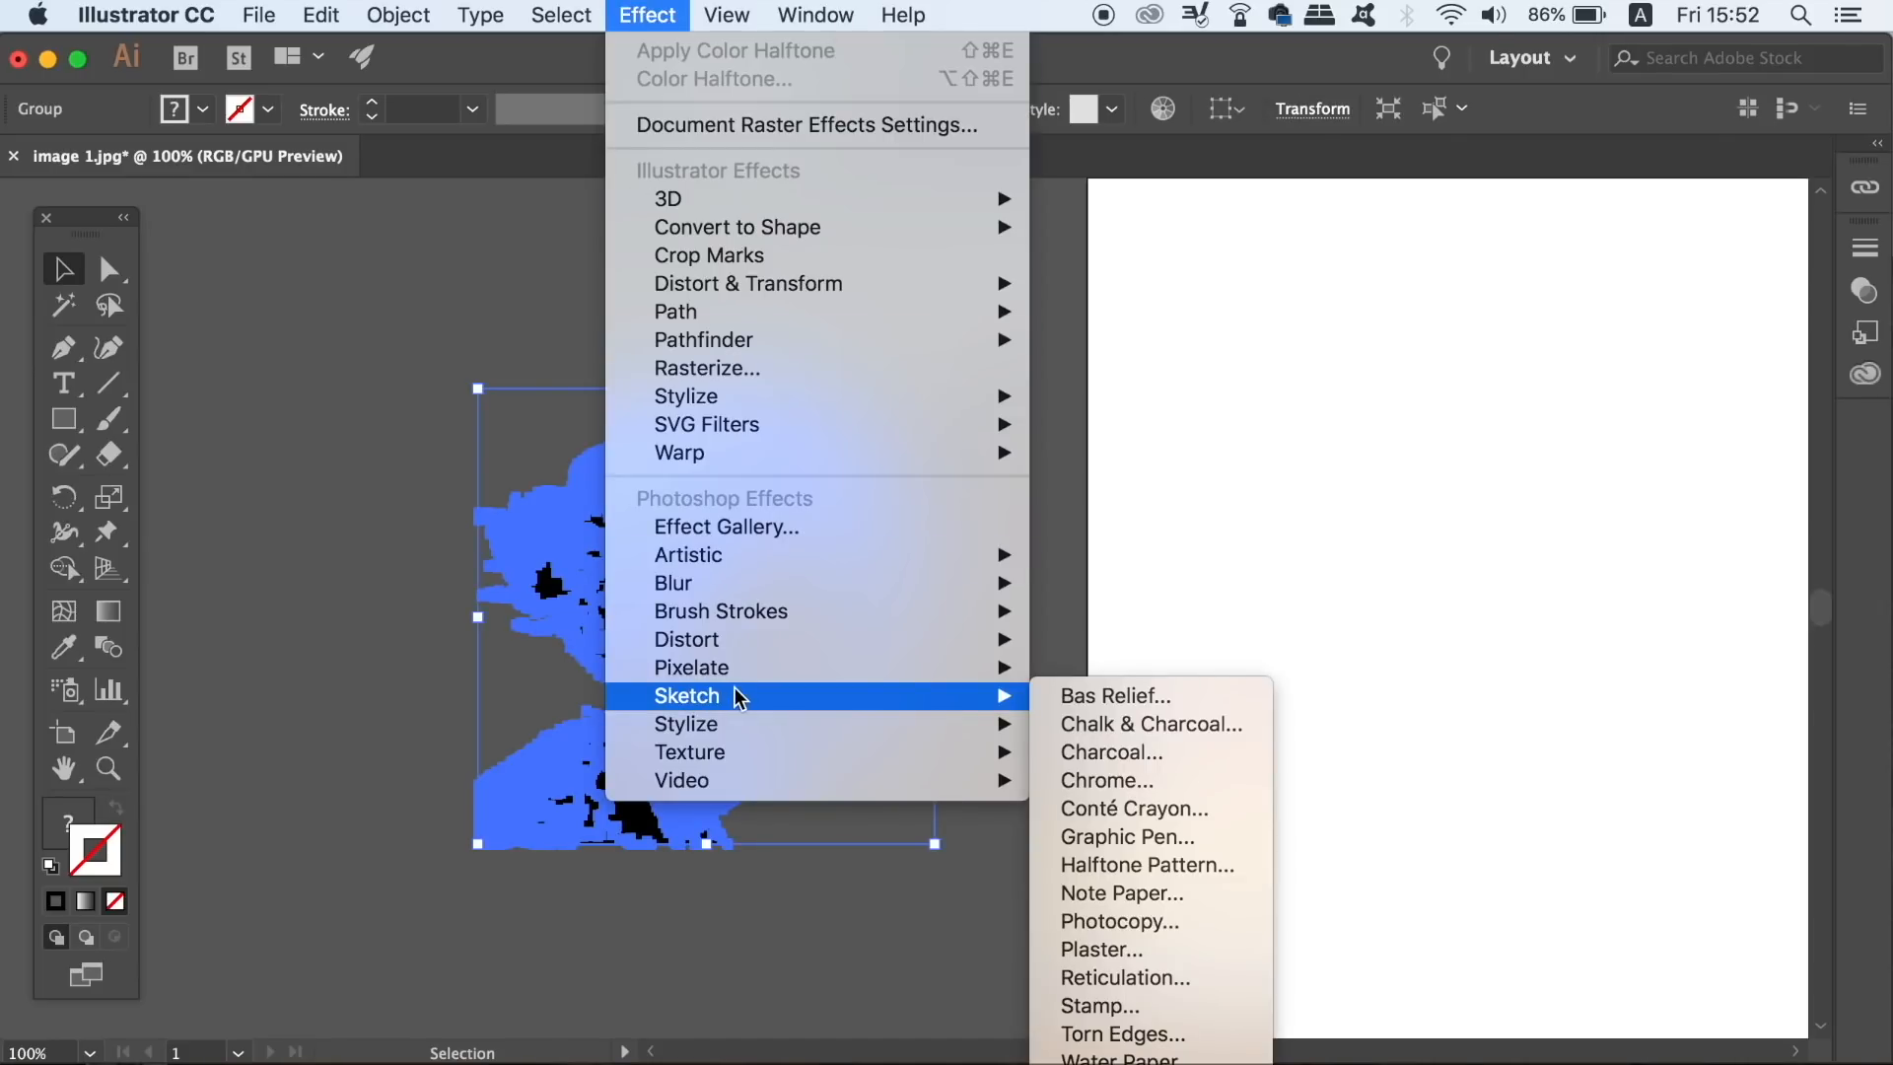
{"action": "mouse_move", "coordinate": [747, 667]}
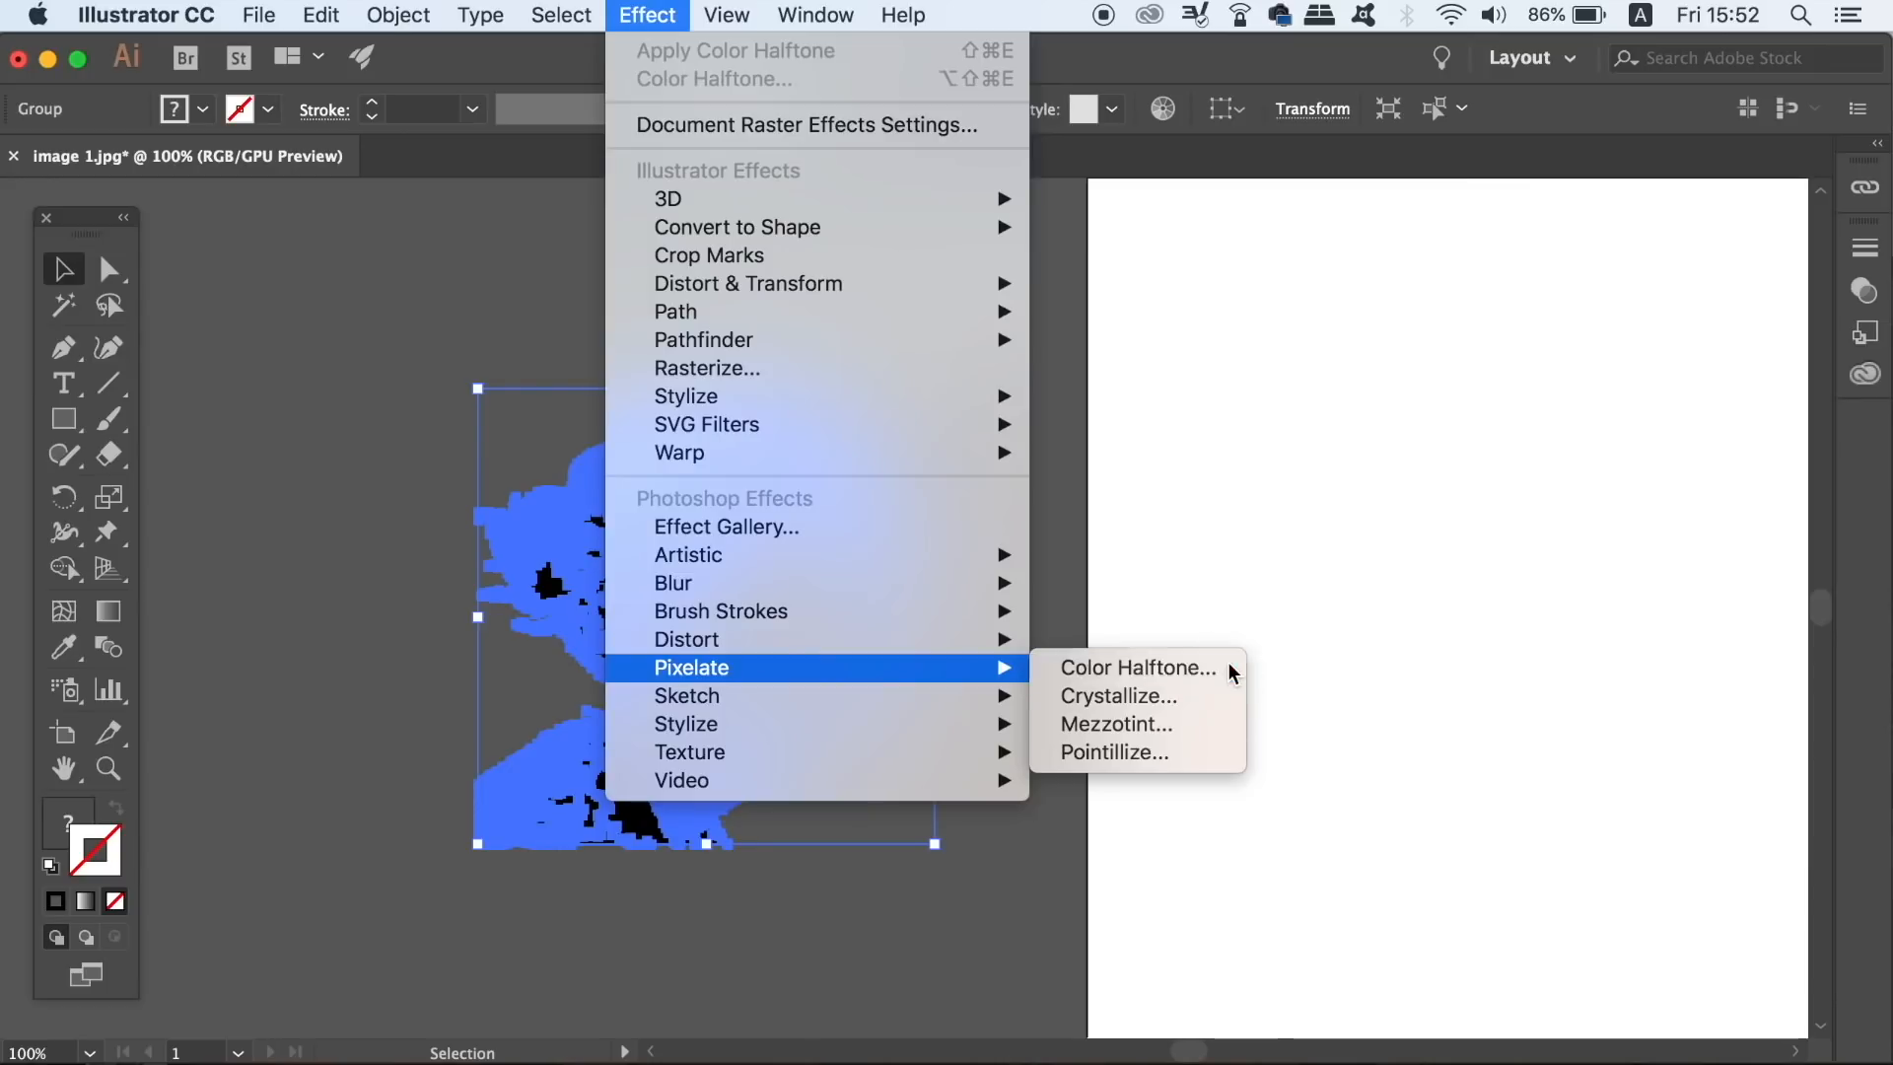
Apply a Color Halftone effect with Max. Radius 8 and Channel 3 angle 10.
{"action": "left_click", "coordinate": [1138, 668]}
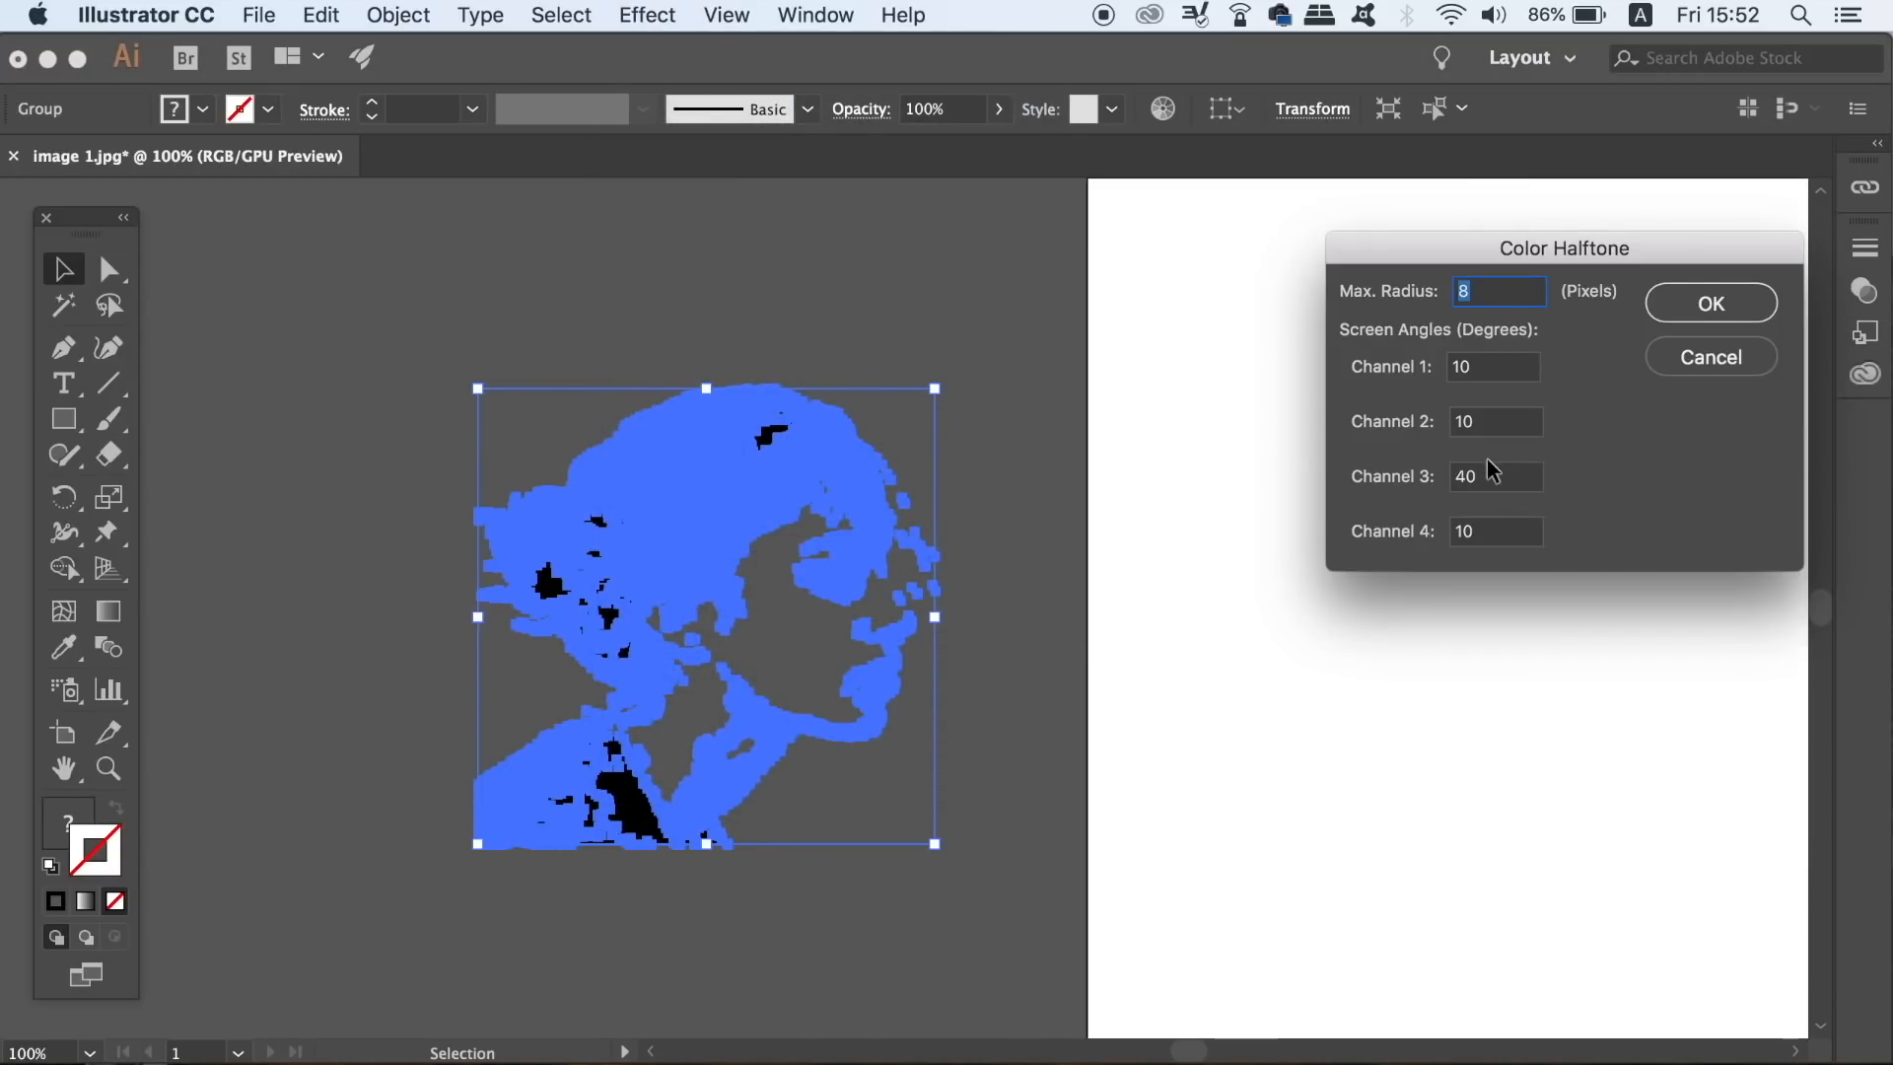
{"action": "left_click", "coordinate": [1496, 477]}
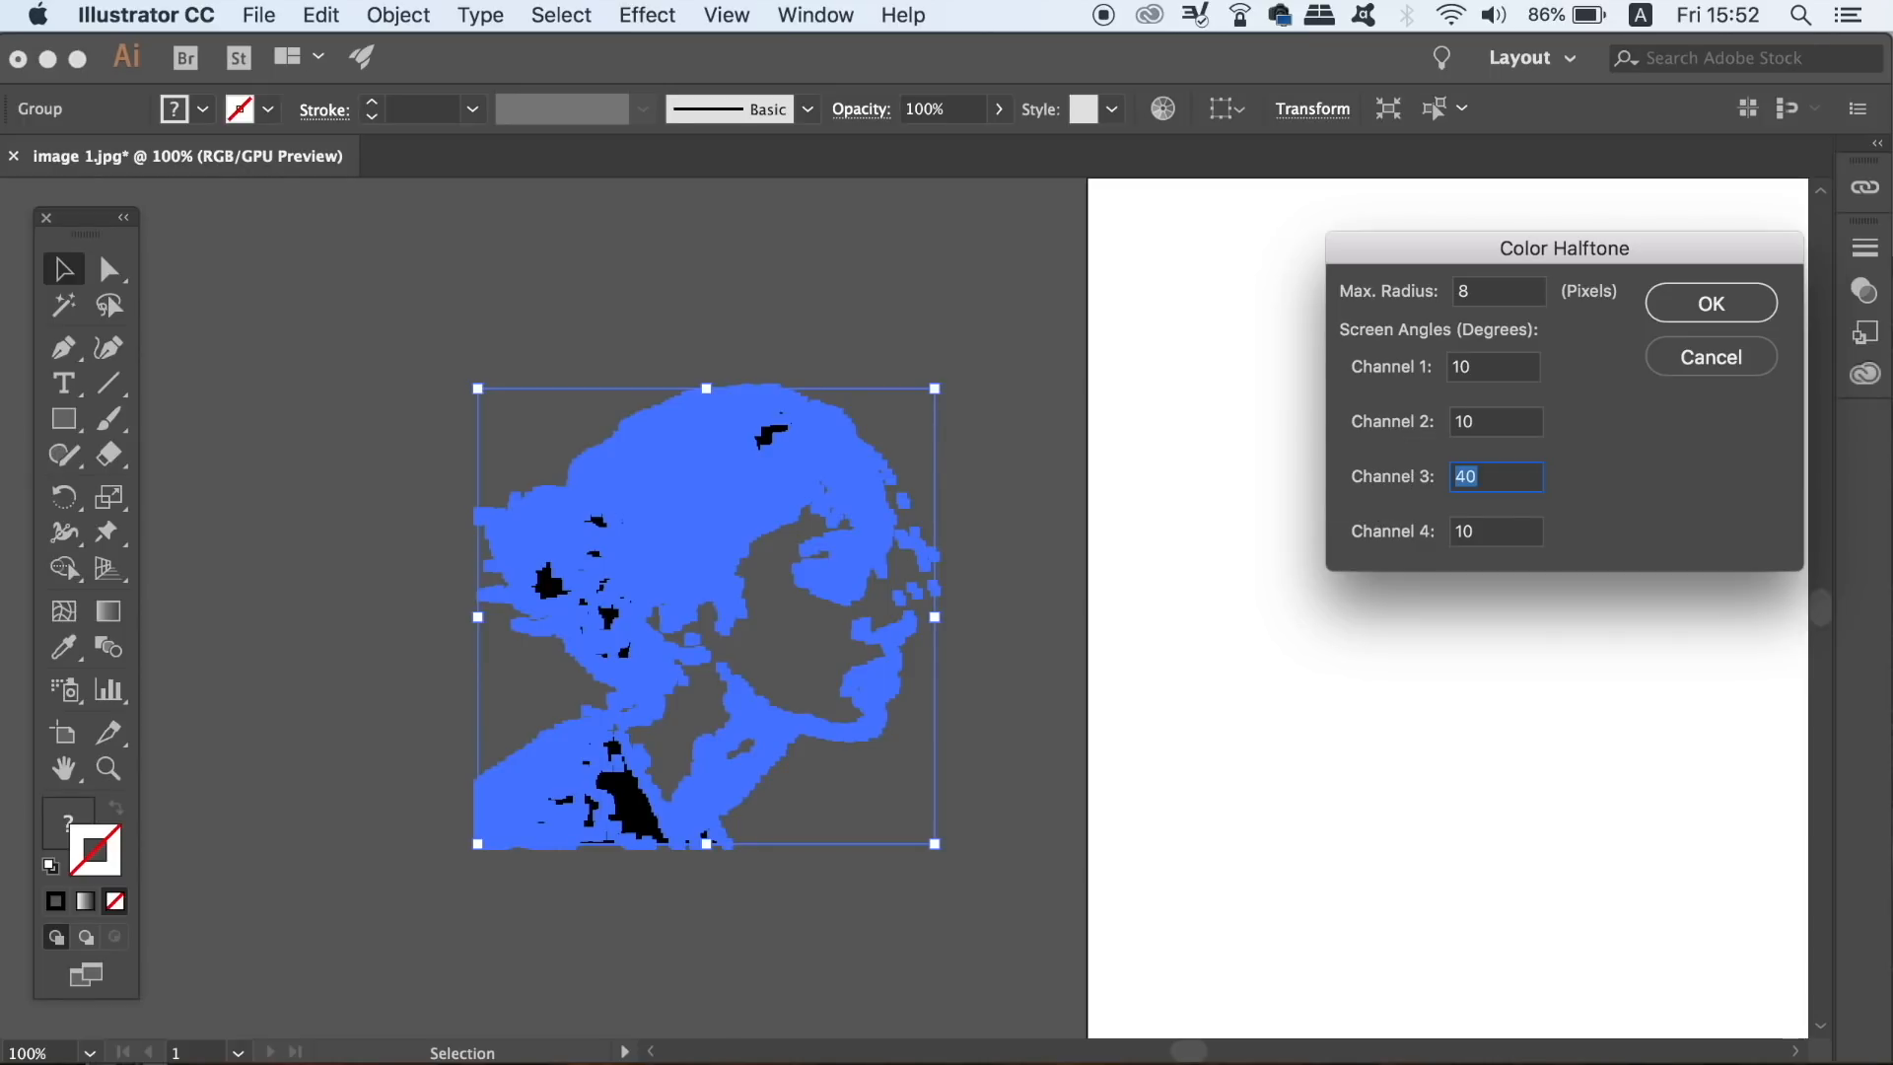
{"action": "type", "text": "10"}
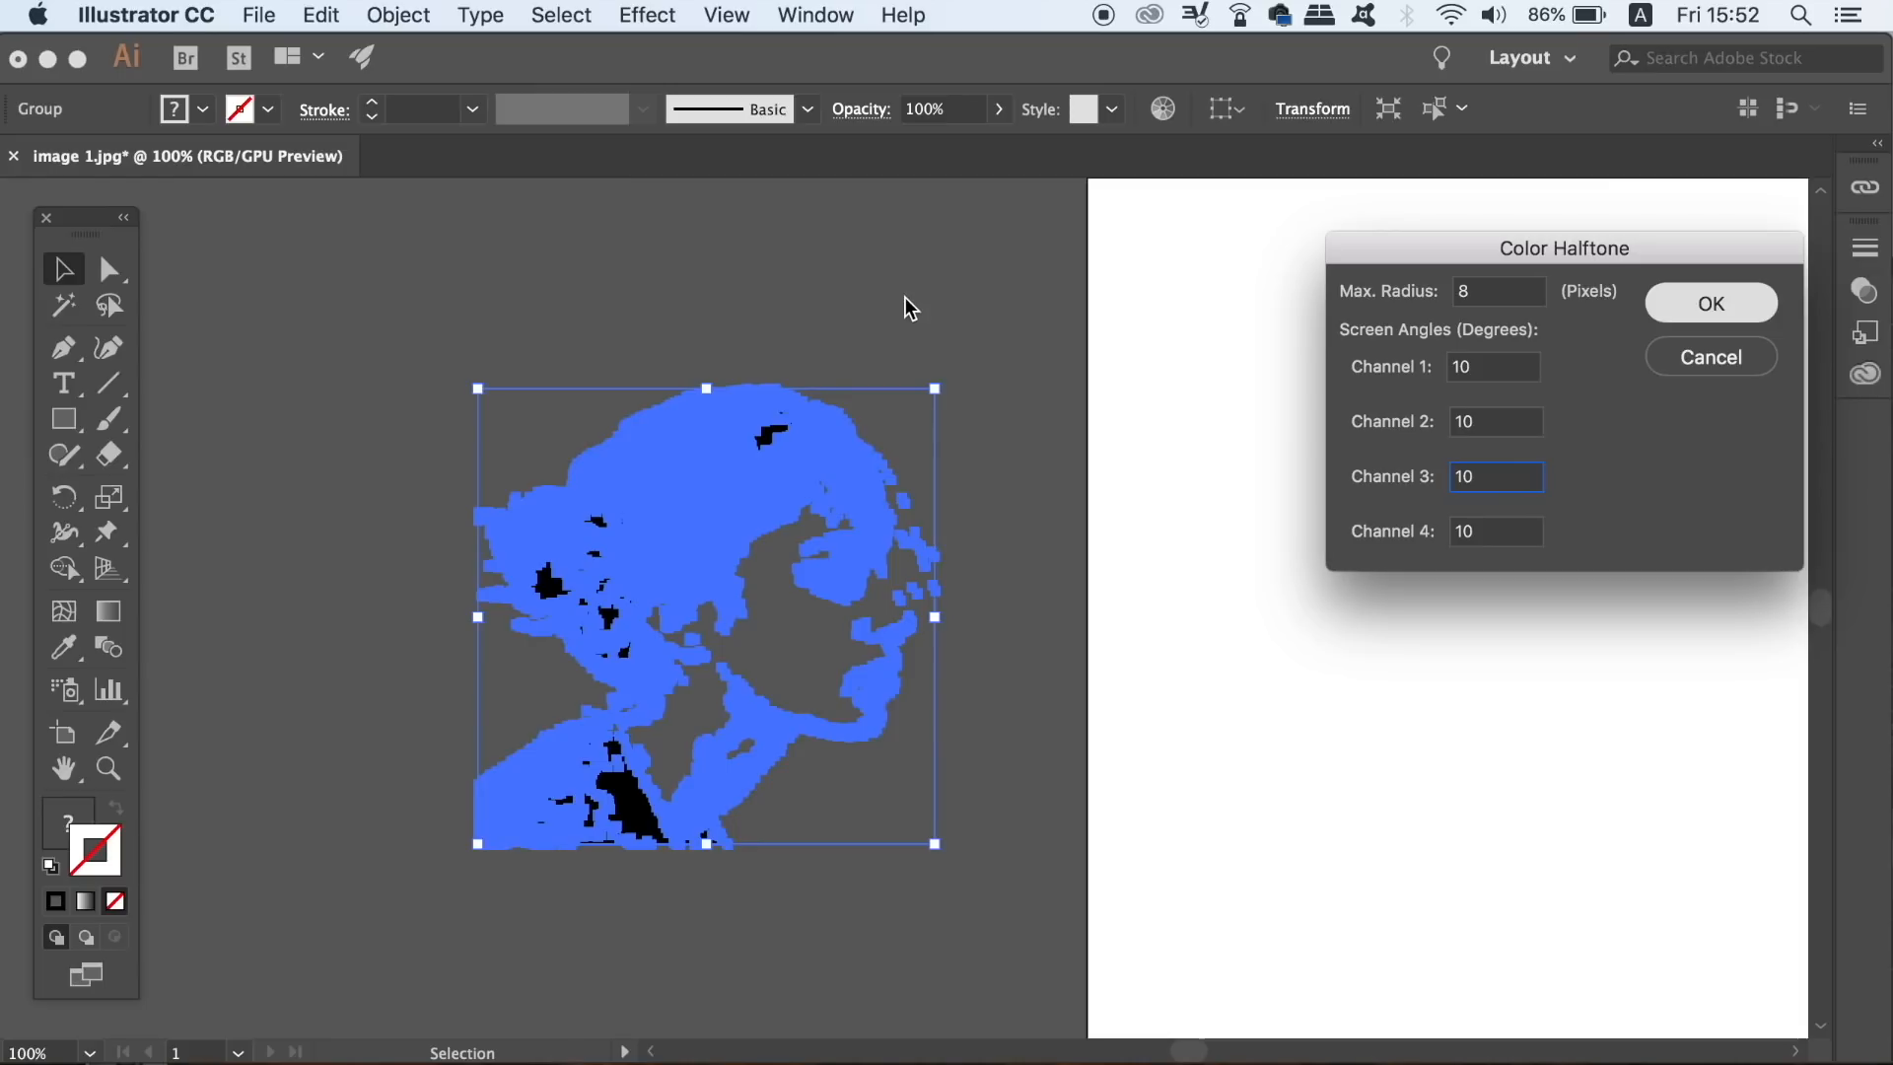
{"action": "left_click", "coordinate": [1711, 303]}
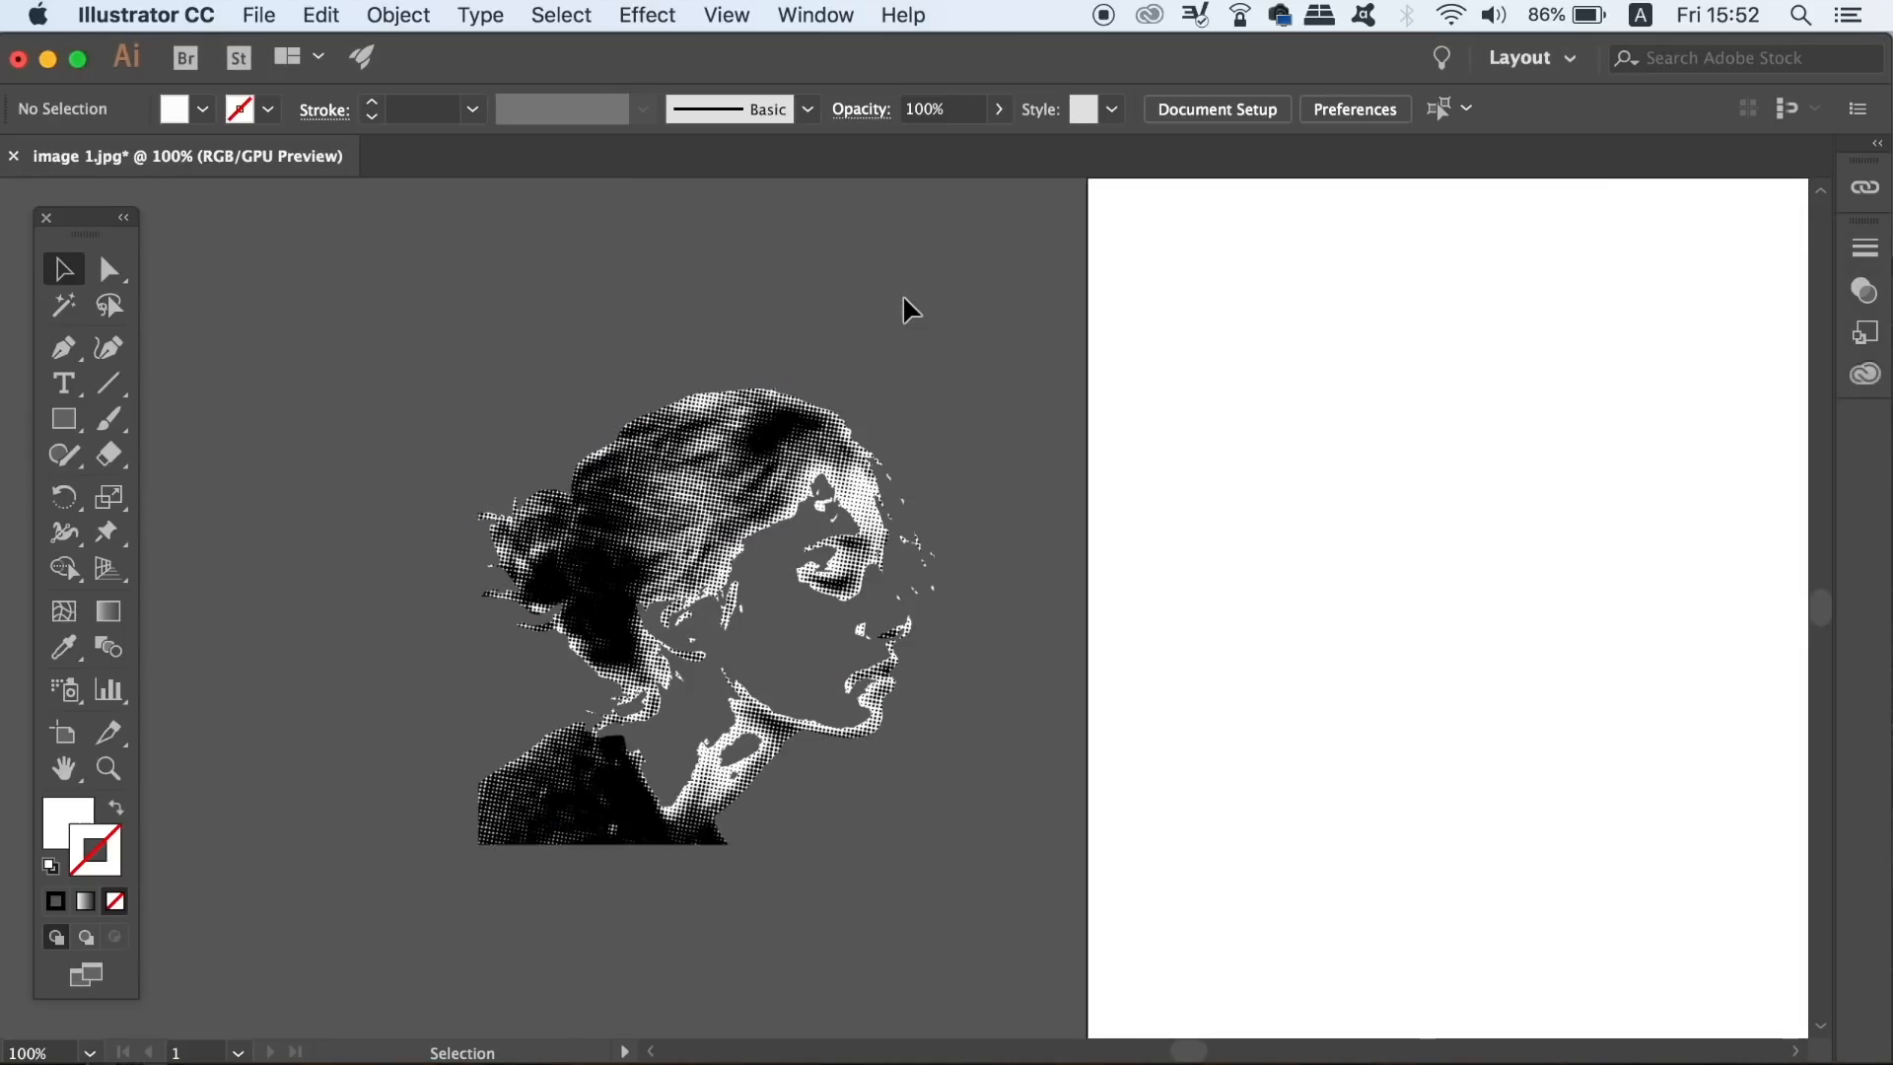
{"action": "mouse_move", "coordinate": [775, 534]}
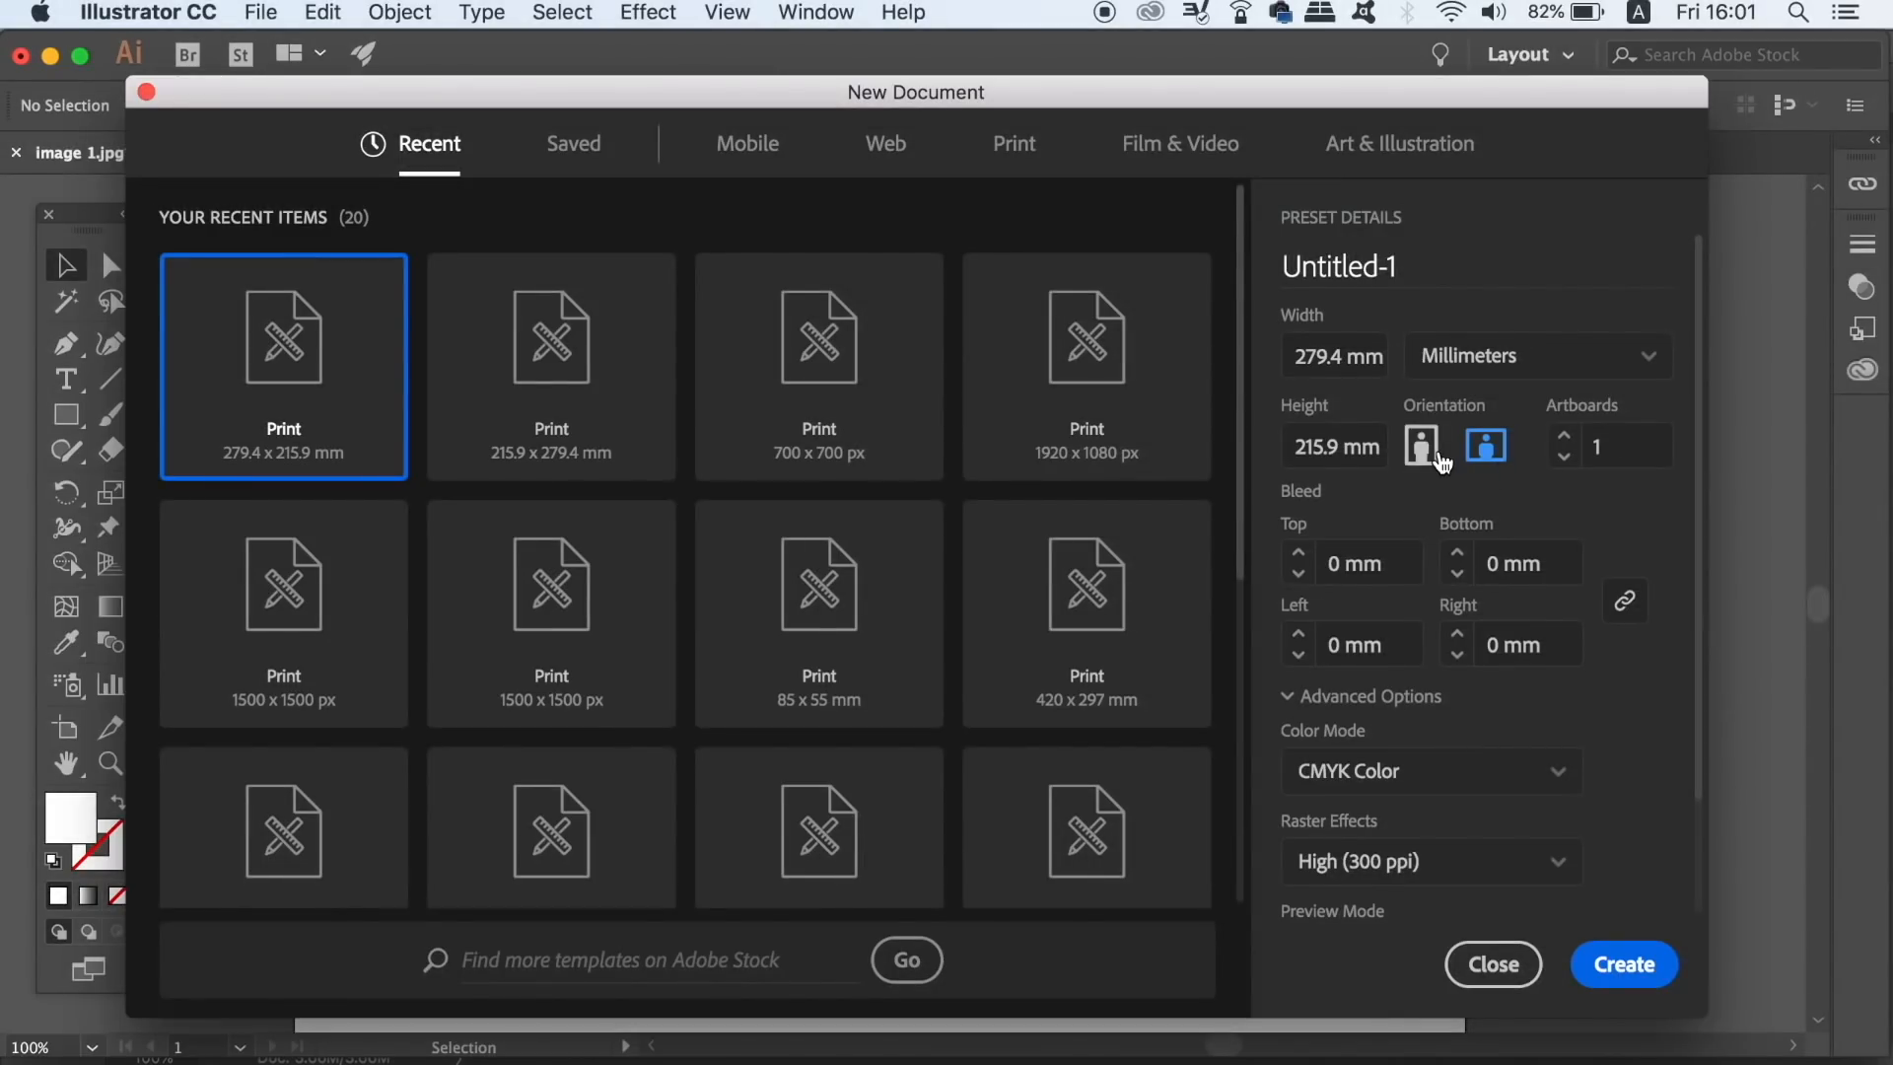
Create a new portrait-orientation A4 document from the Print presets.
{"action": "left_click", "coordinate": [1421, 445]}
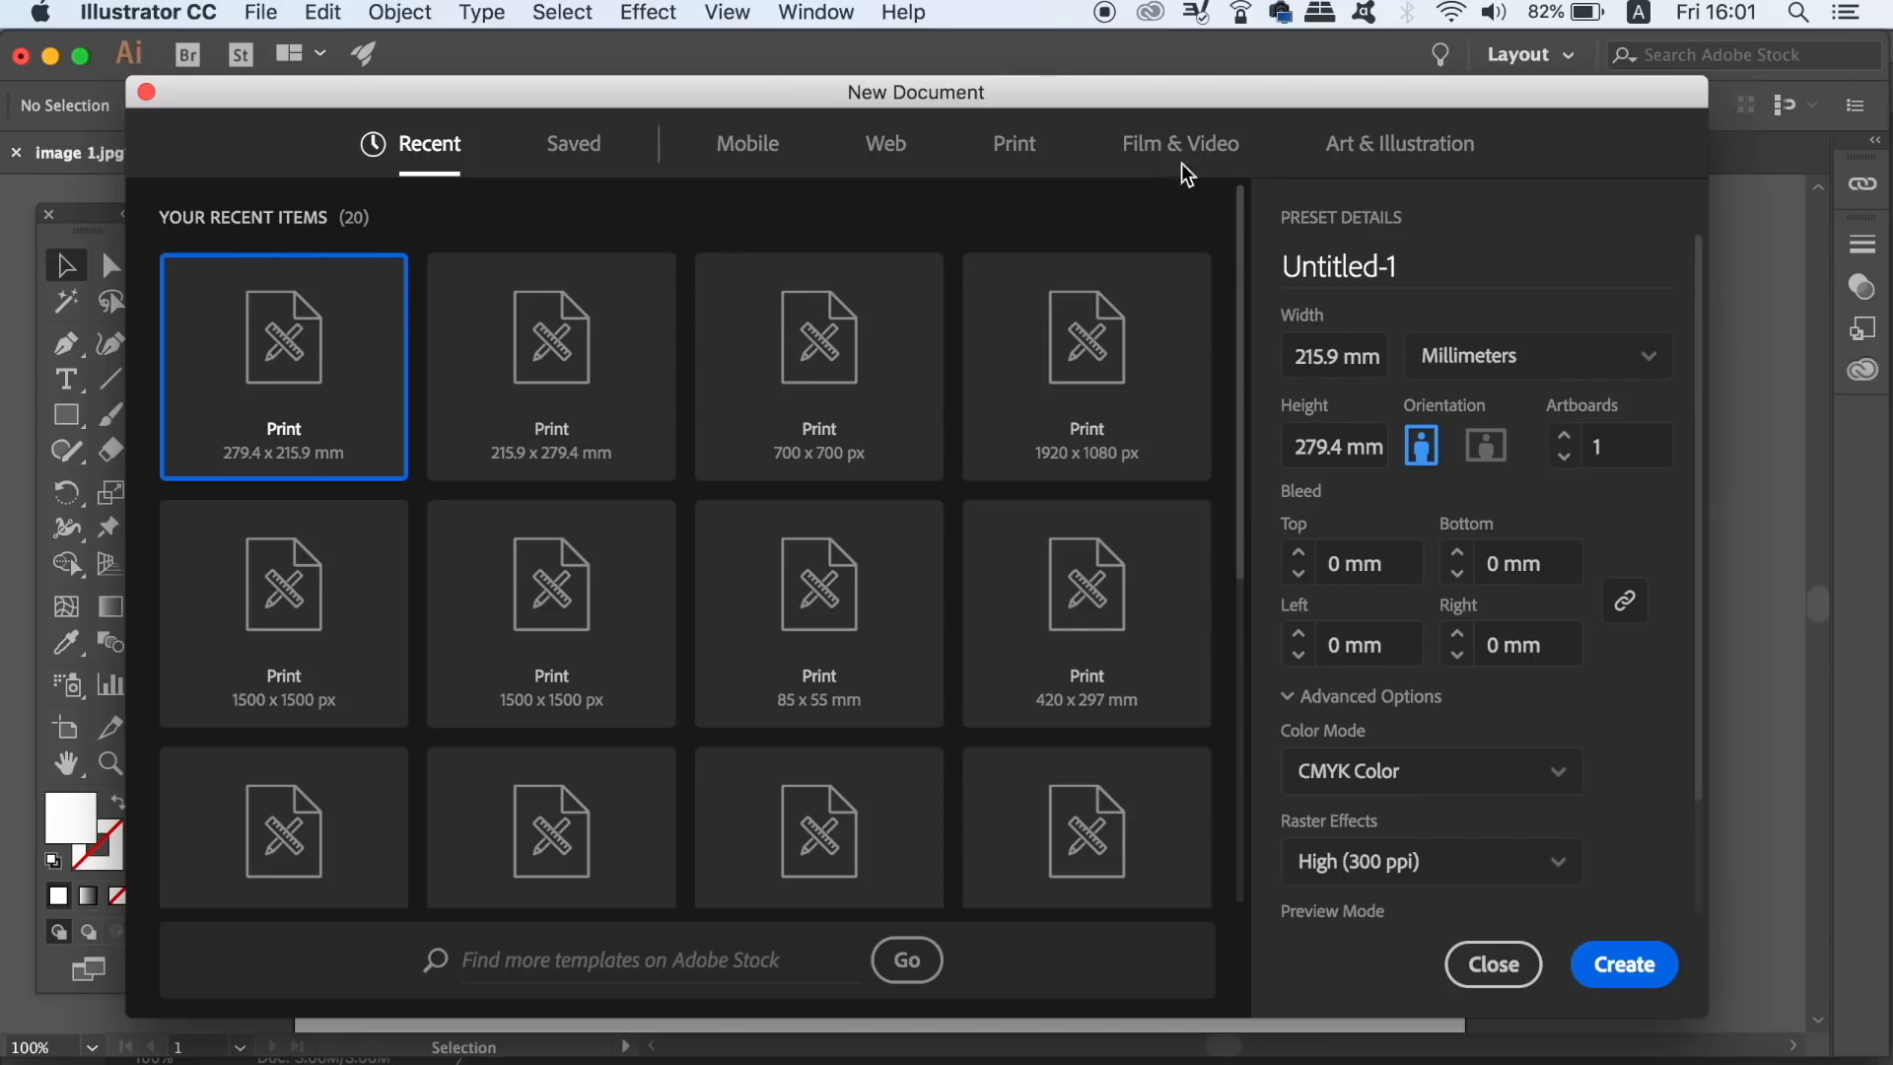
{"action": "left_click", "coordinate": [1013, 143]}
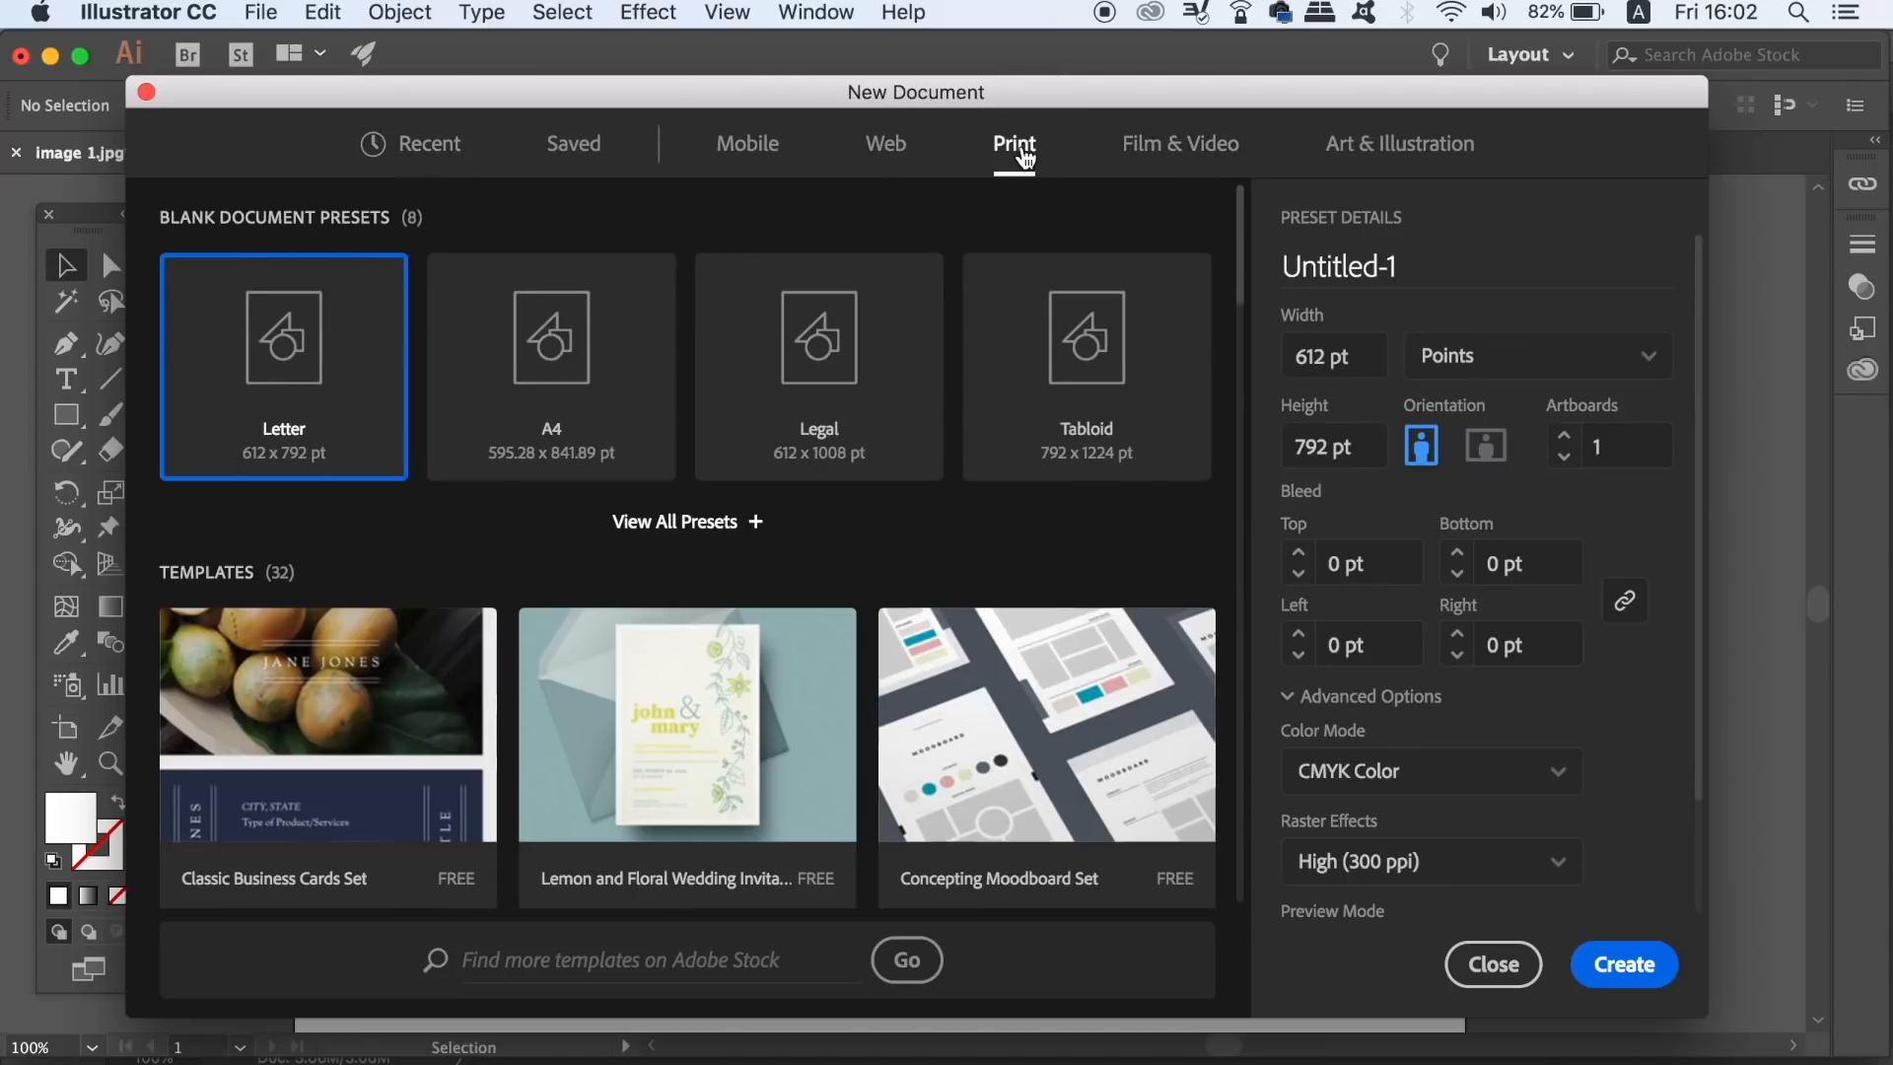
{"action": "mouse_move", "coordinate": [530, 350]}
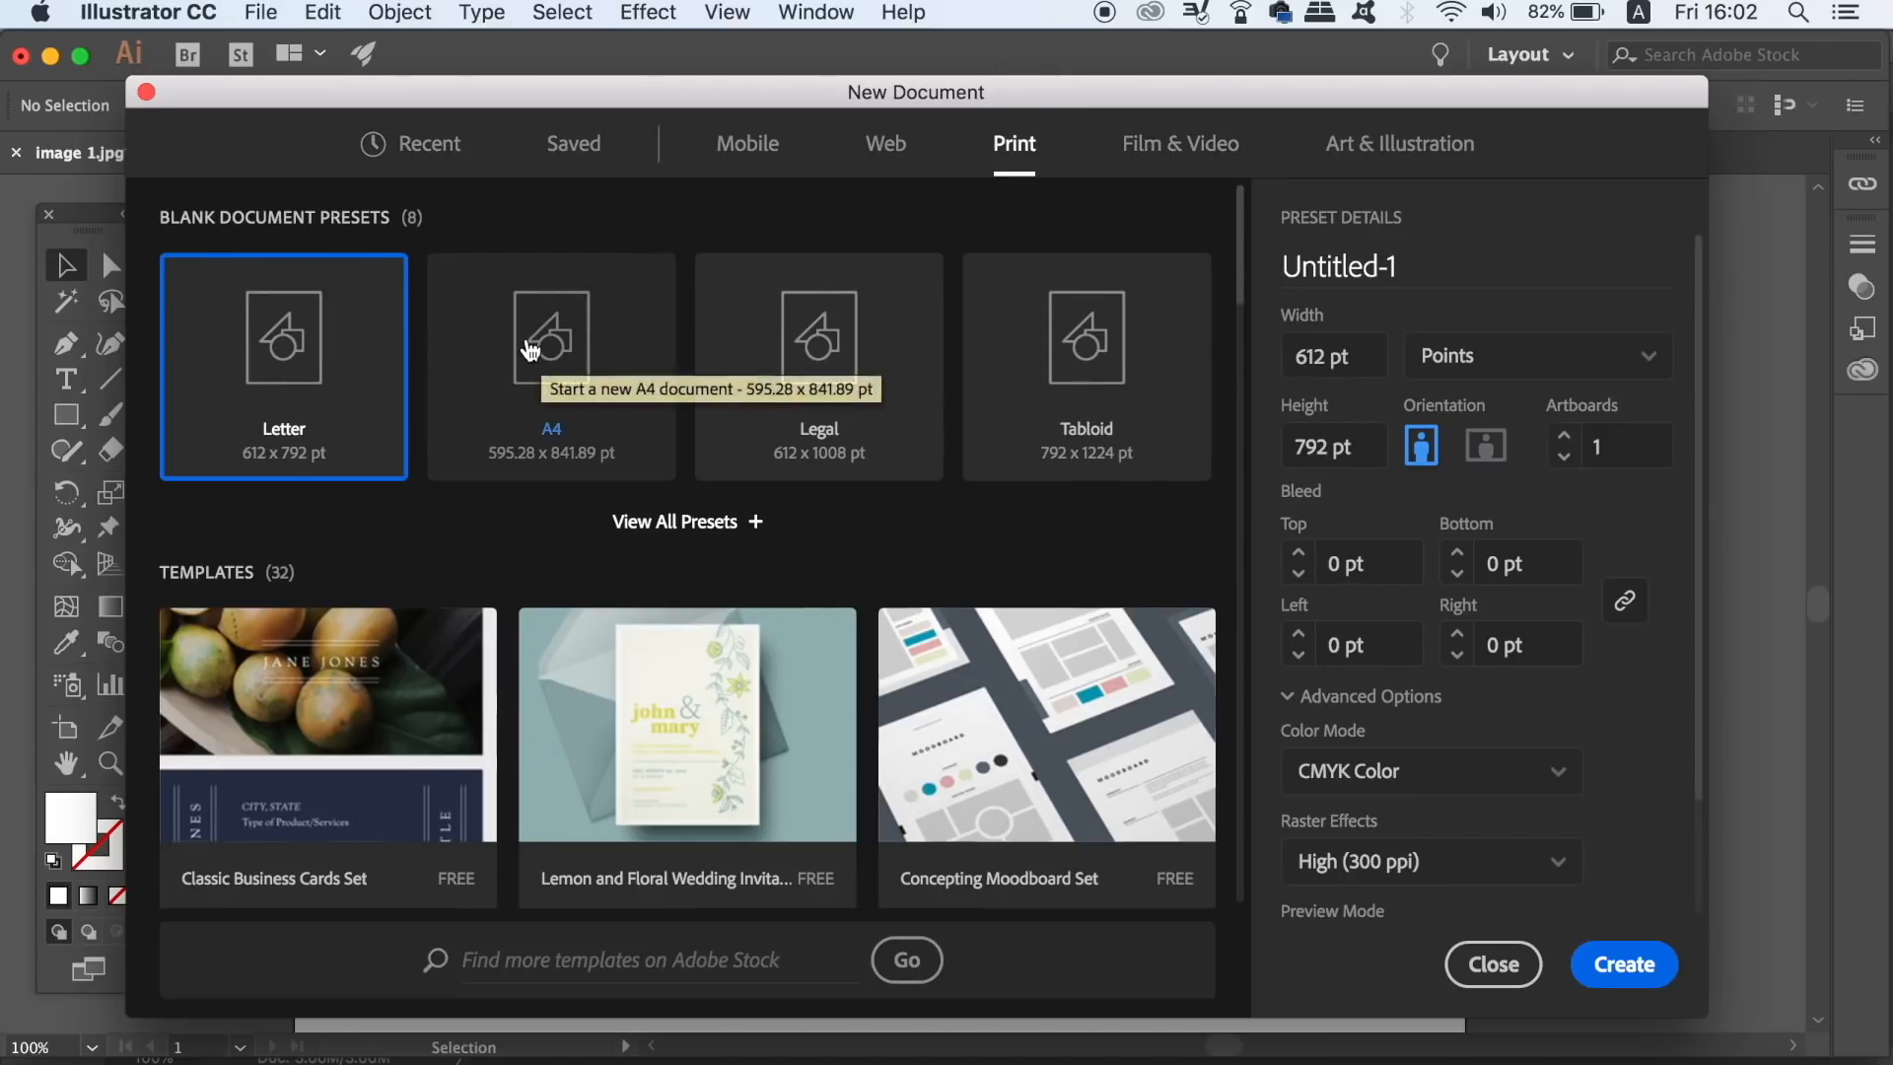
{"action": "left_click", "coordinate": [551, 340]}
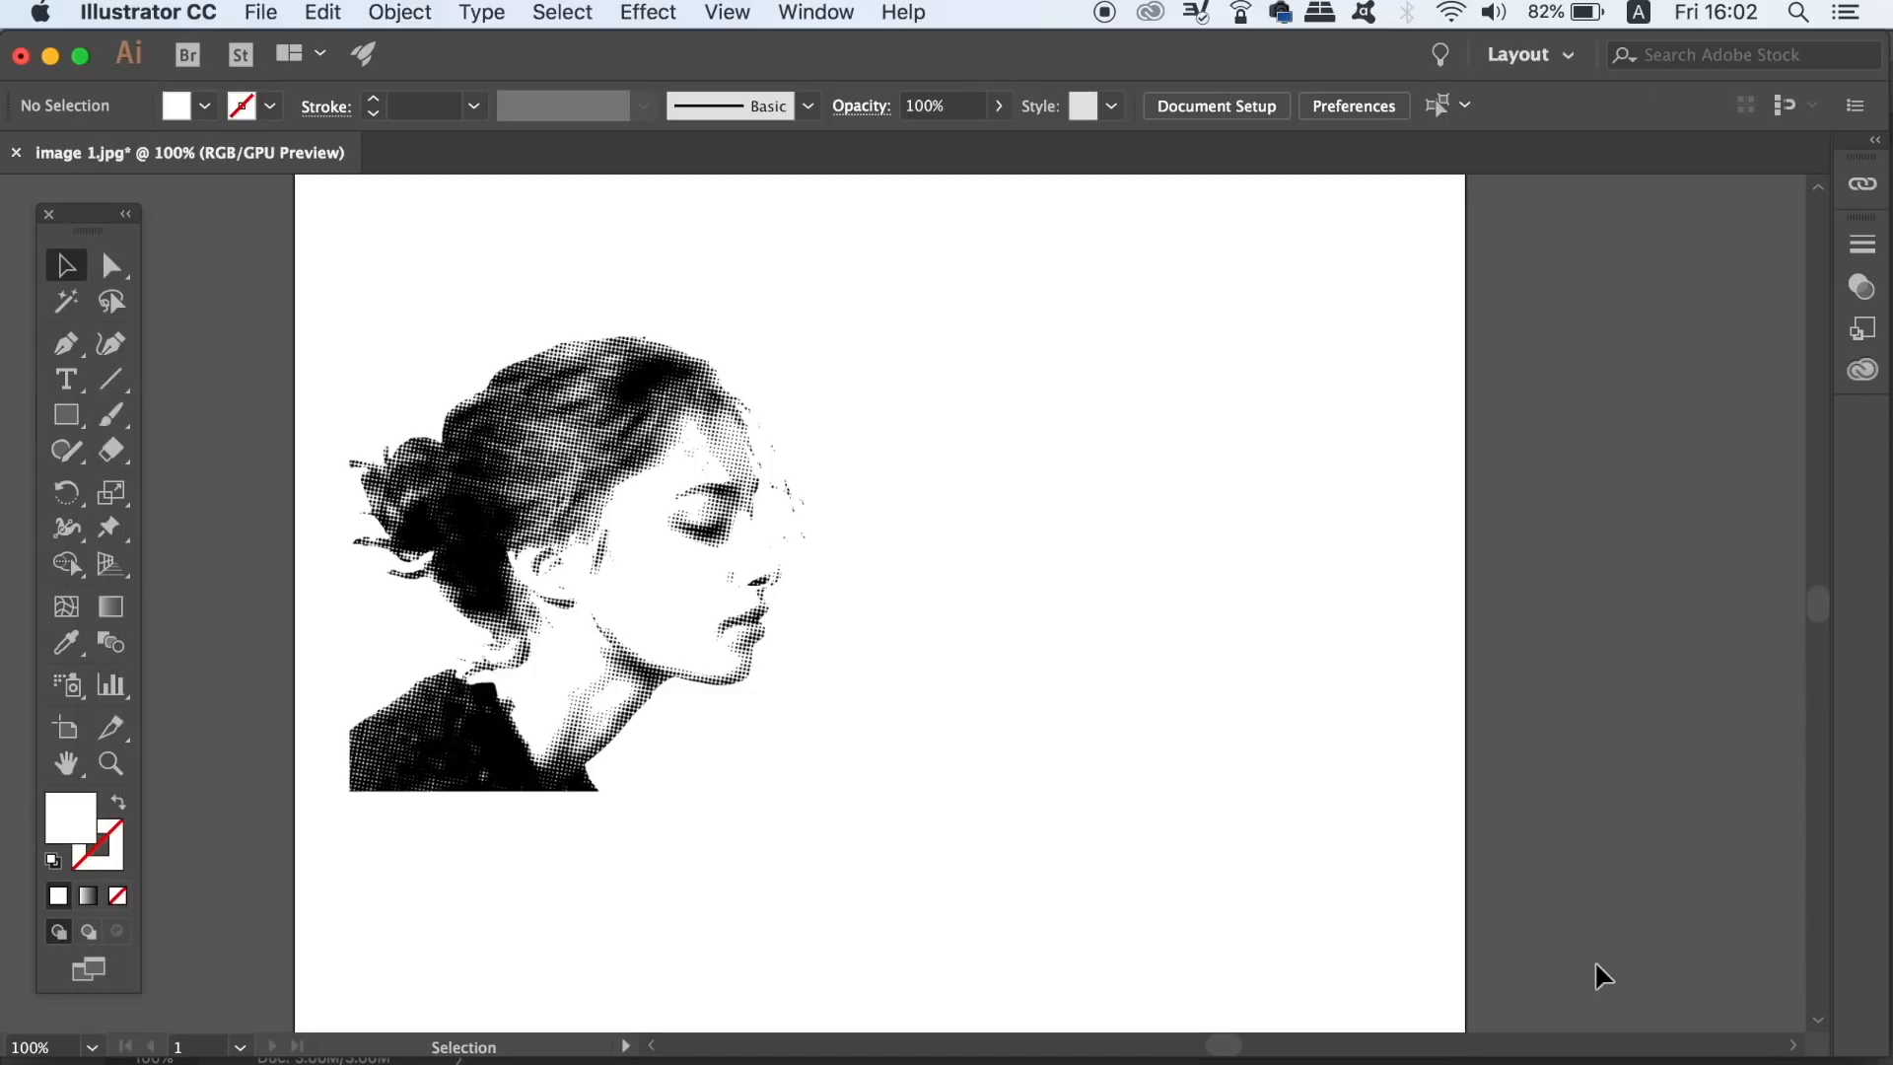
{"action": "mouse_move", "coordinate": [1155, 632]}
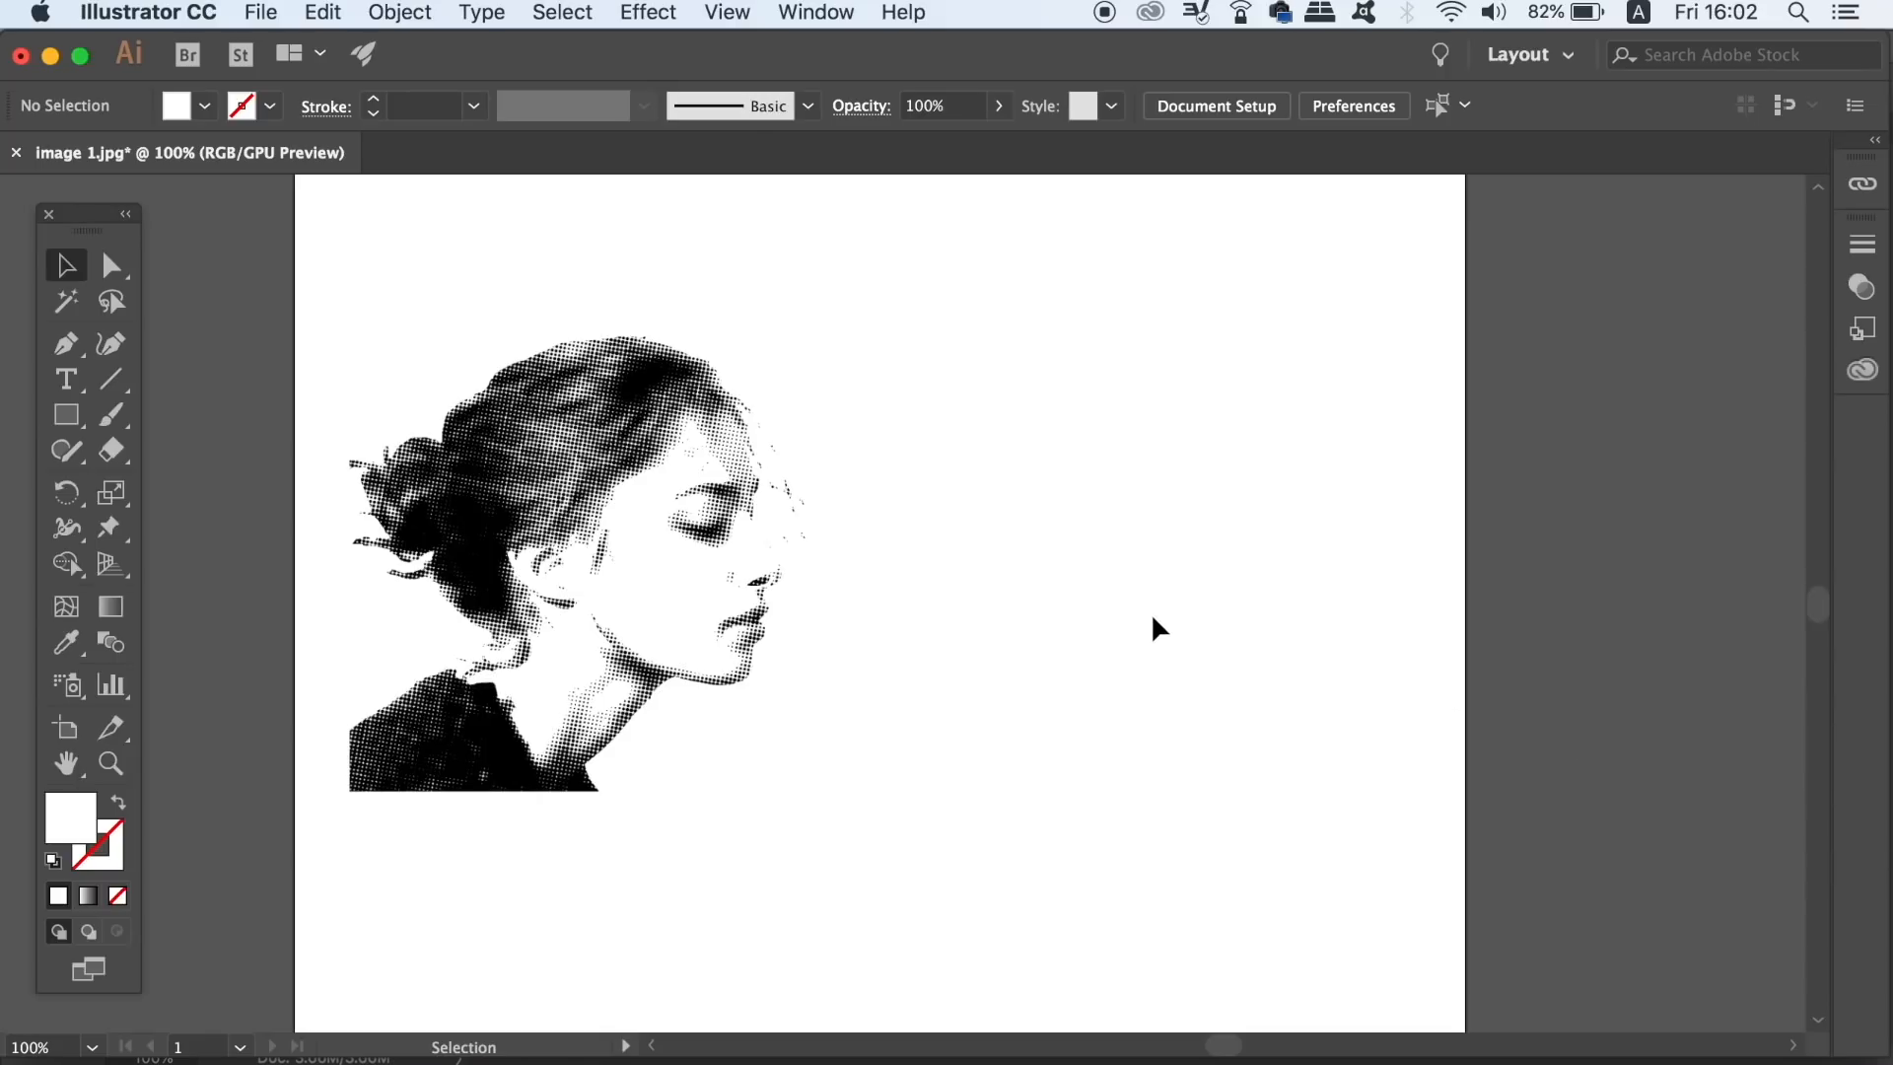
{"action": "mouse_move", "coordinate": [1163, 633]}
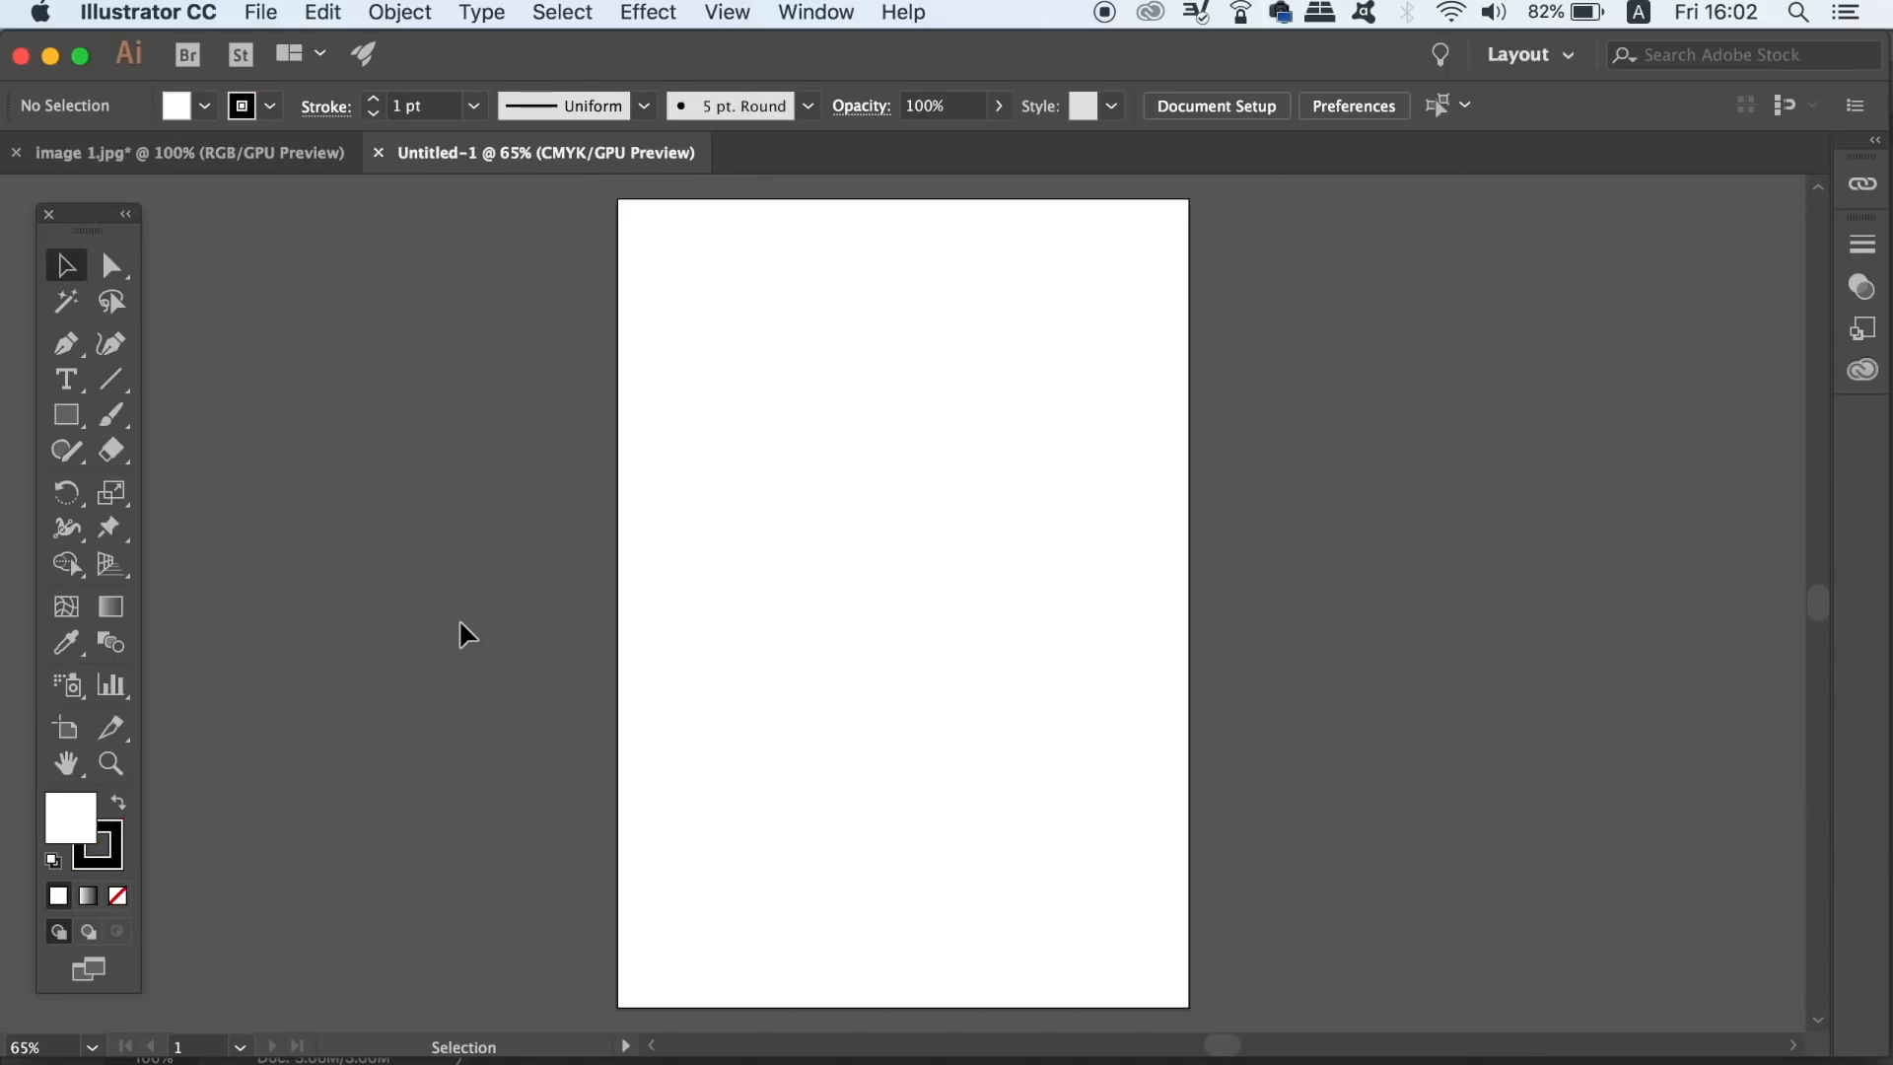
Draw a C28 M100 Y37 K0 rectangle covering the whole A4 artboard.
{"action": "left_click", "coordinate": [116, 896]}
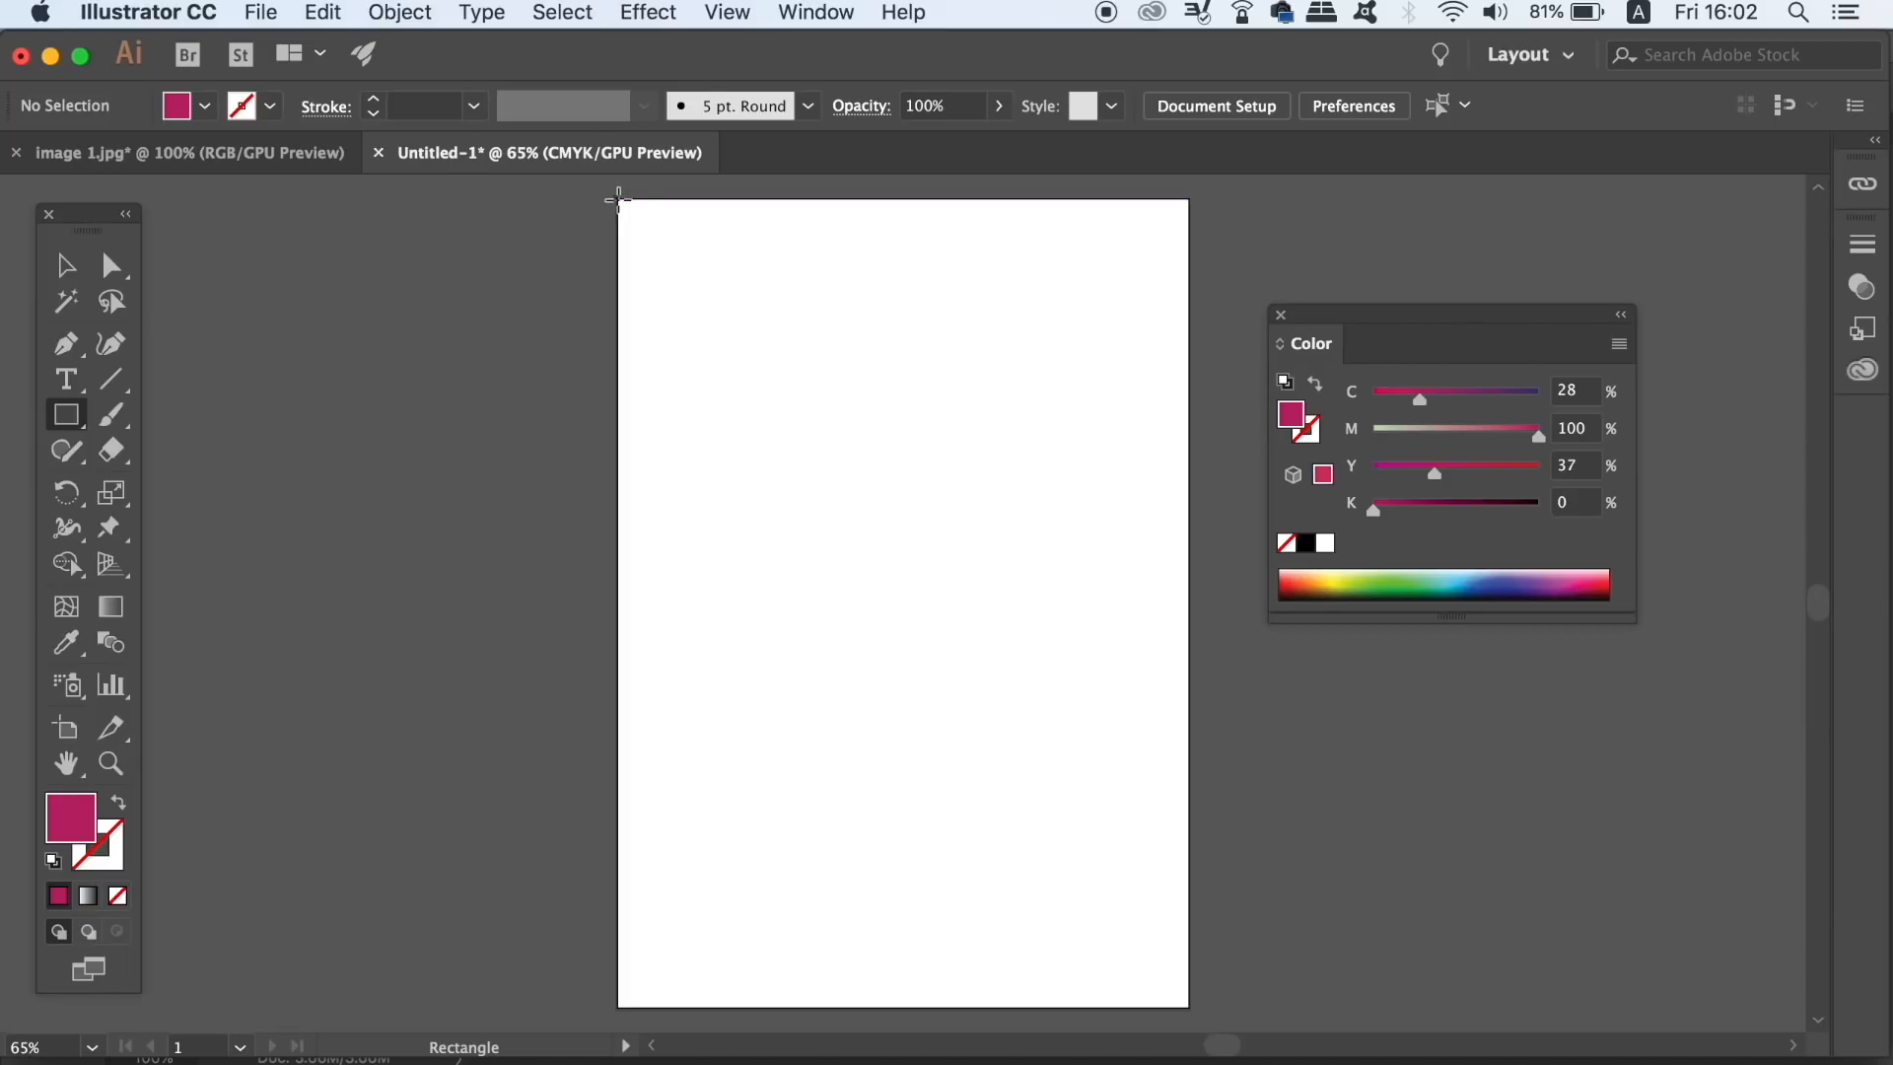
{"action": "left_click_drag", "start_coordinate": [620, 201], "coordinate": [1117, 828]}
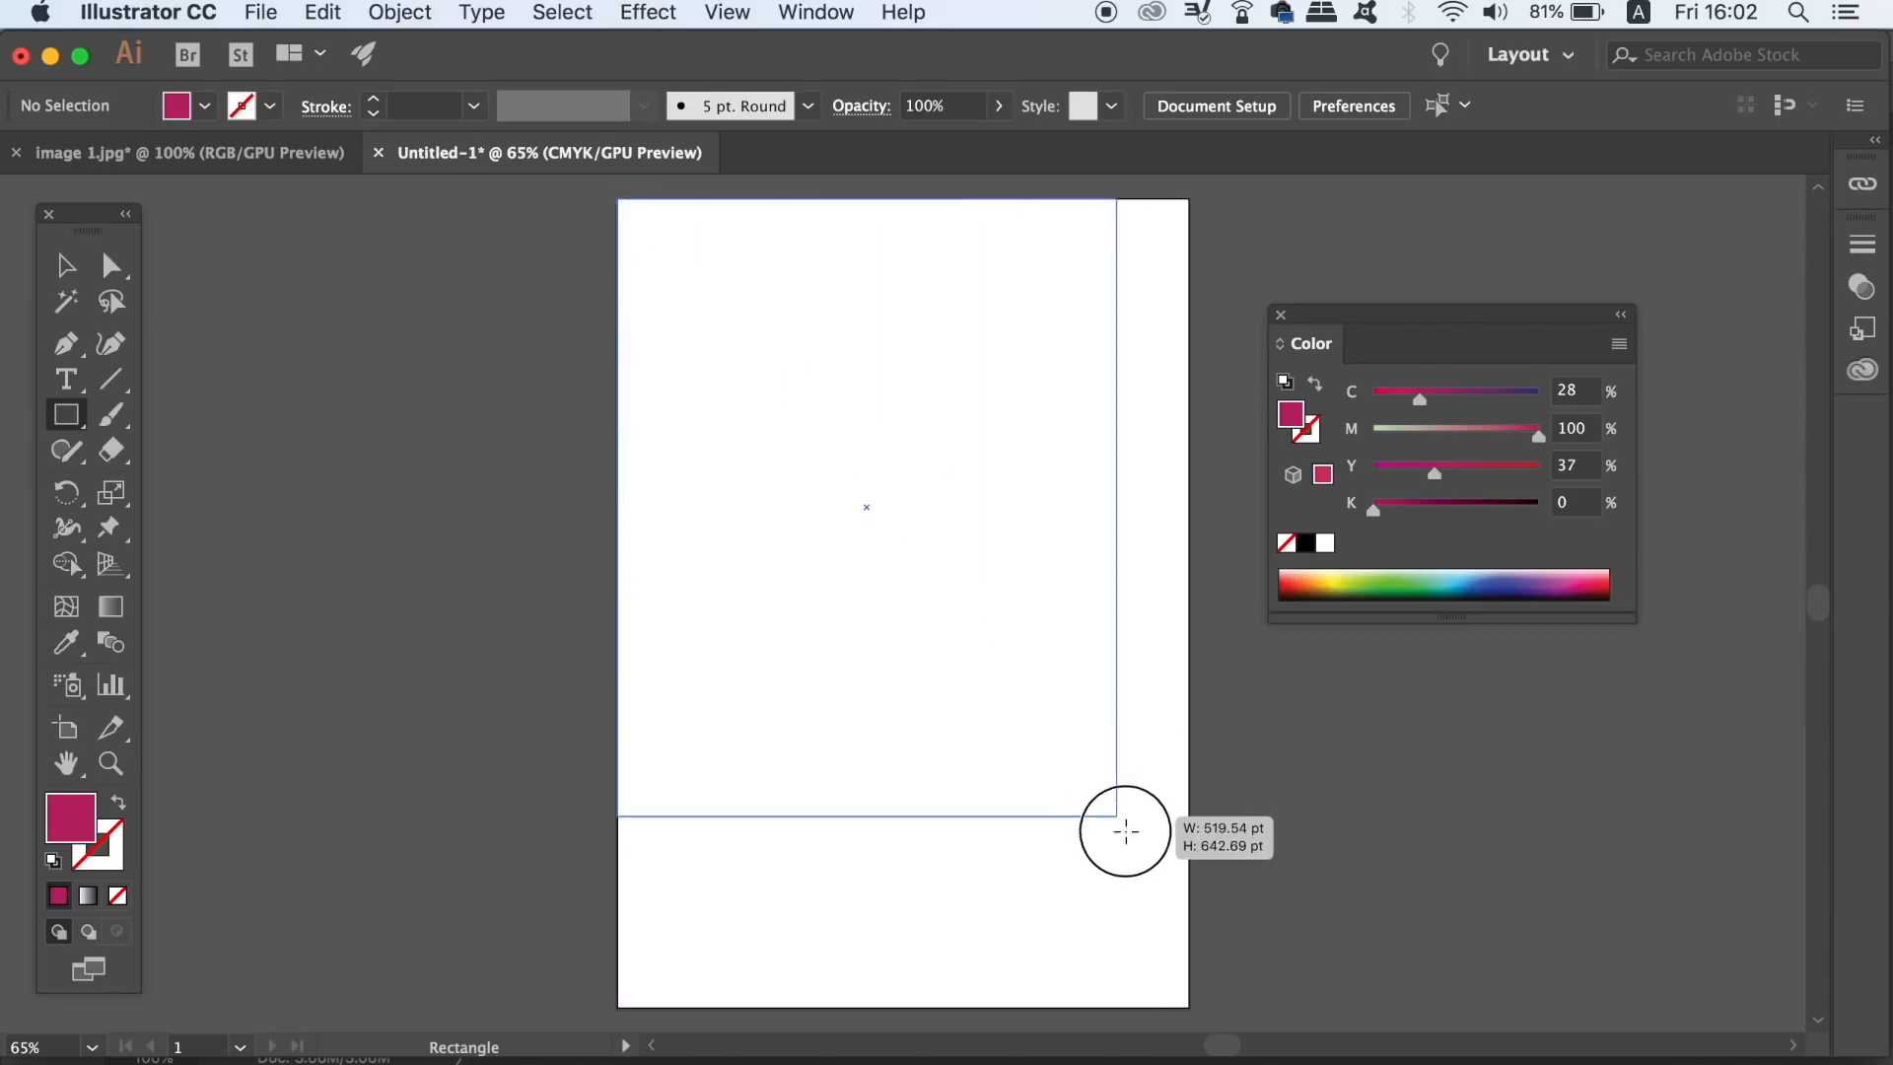
{"action": "left_click_drag", "start_coordinate": [1126, 830], "coordinate": [1189, 1008]}
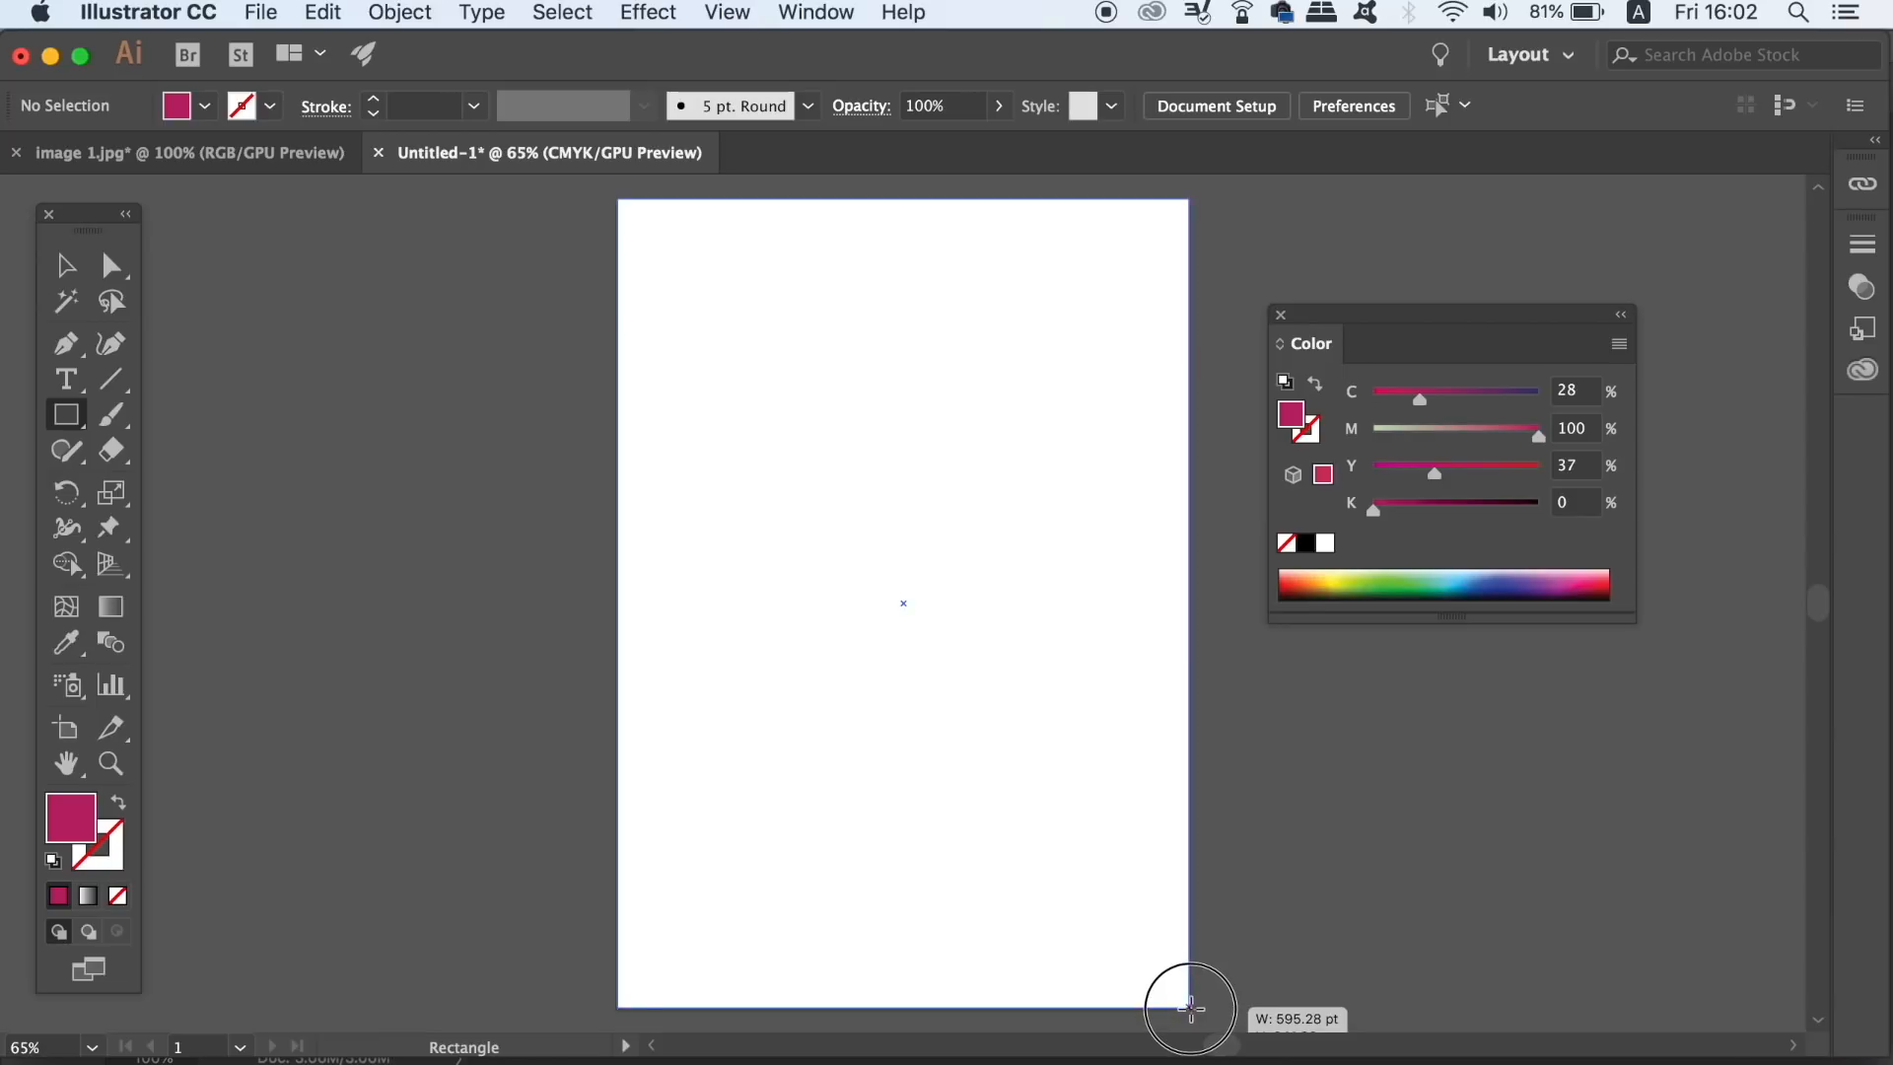
{"action": "left_click_drag", "start_coordinate": [619, 198], "coordinate": [1189, 1008]}
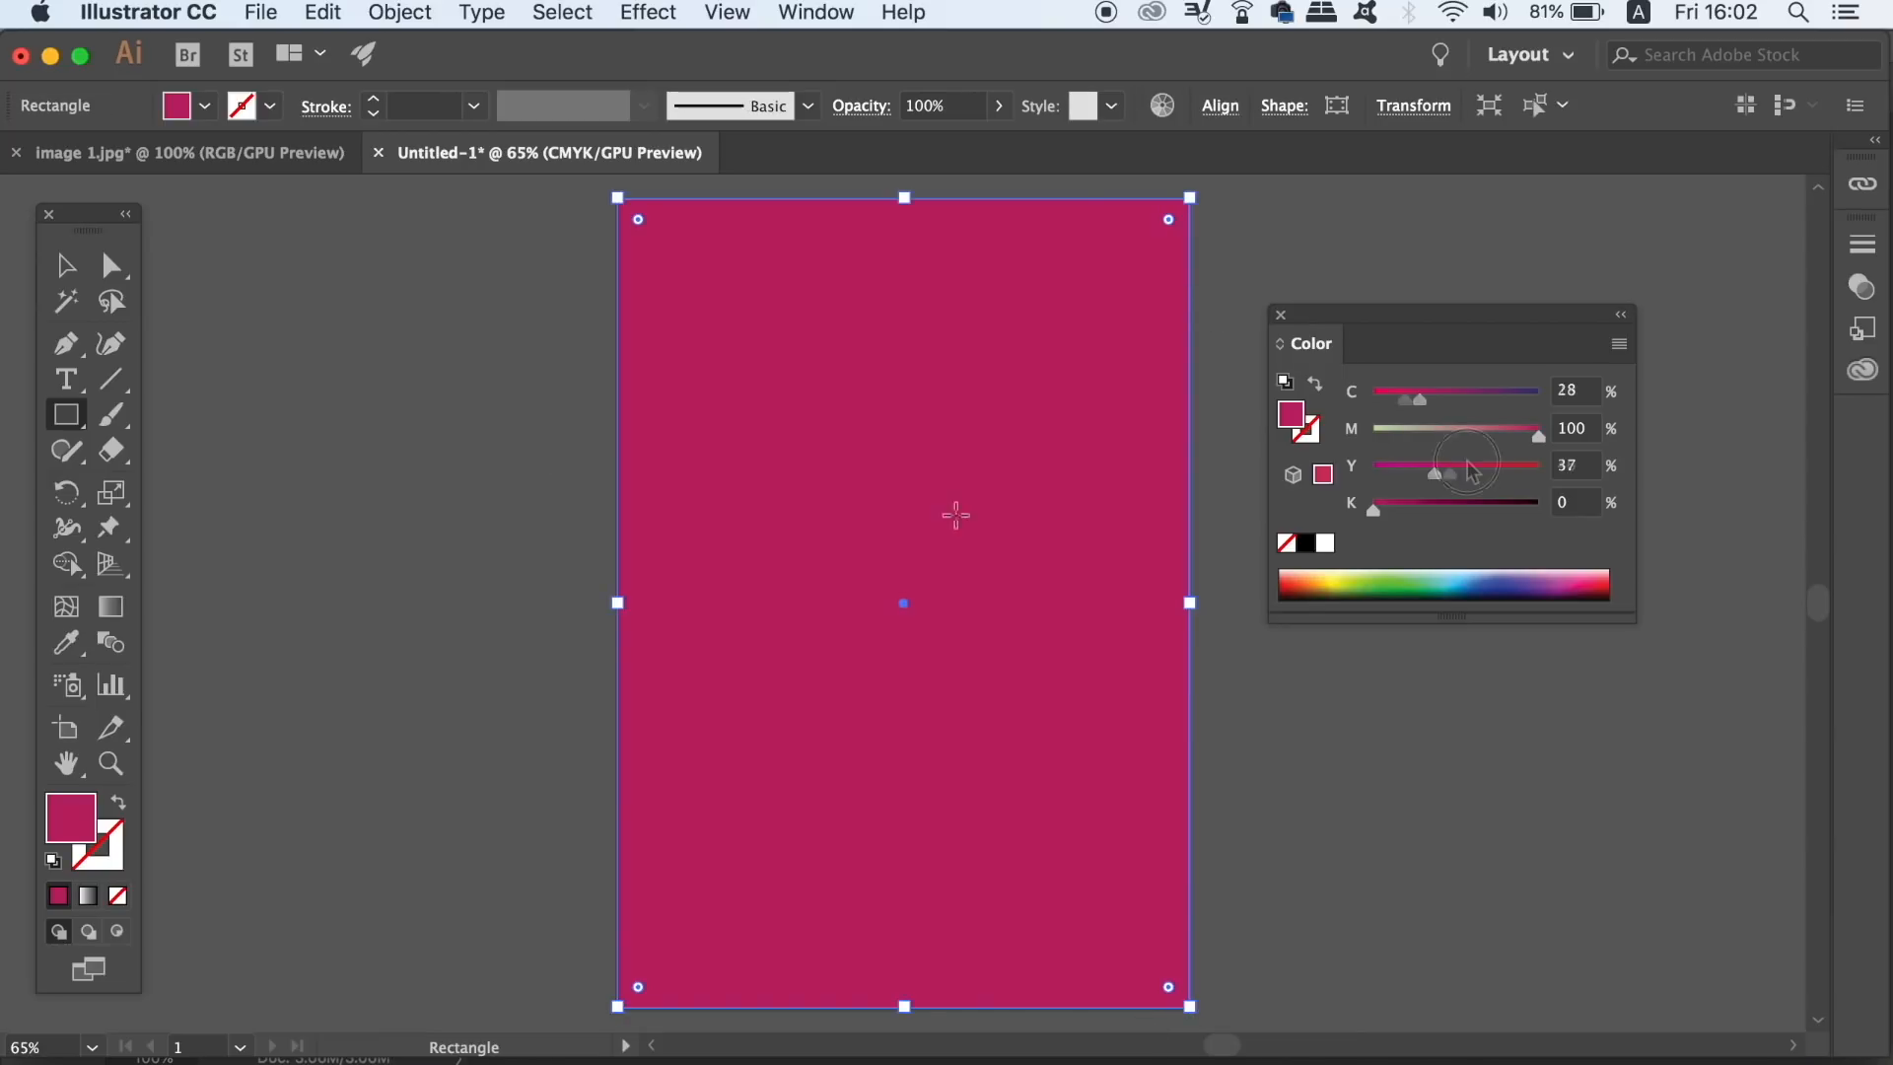
{"action": "left_click", "coordinate": [401, 12]}
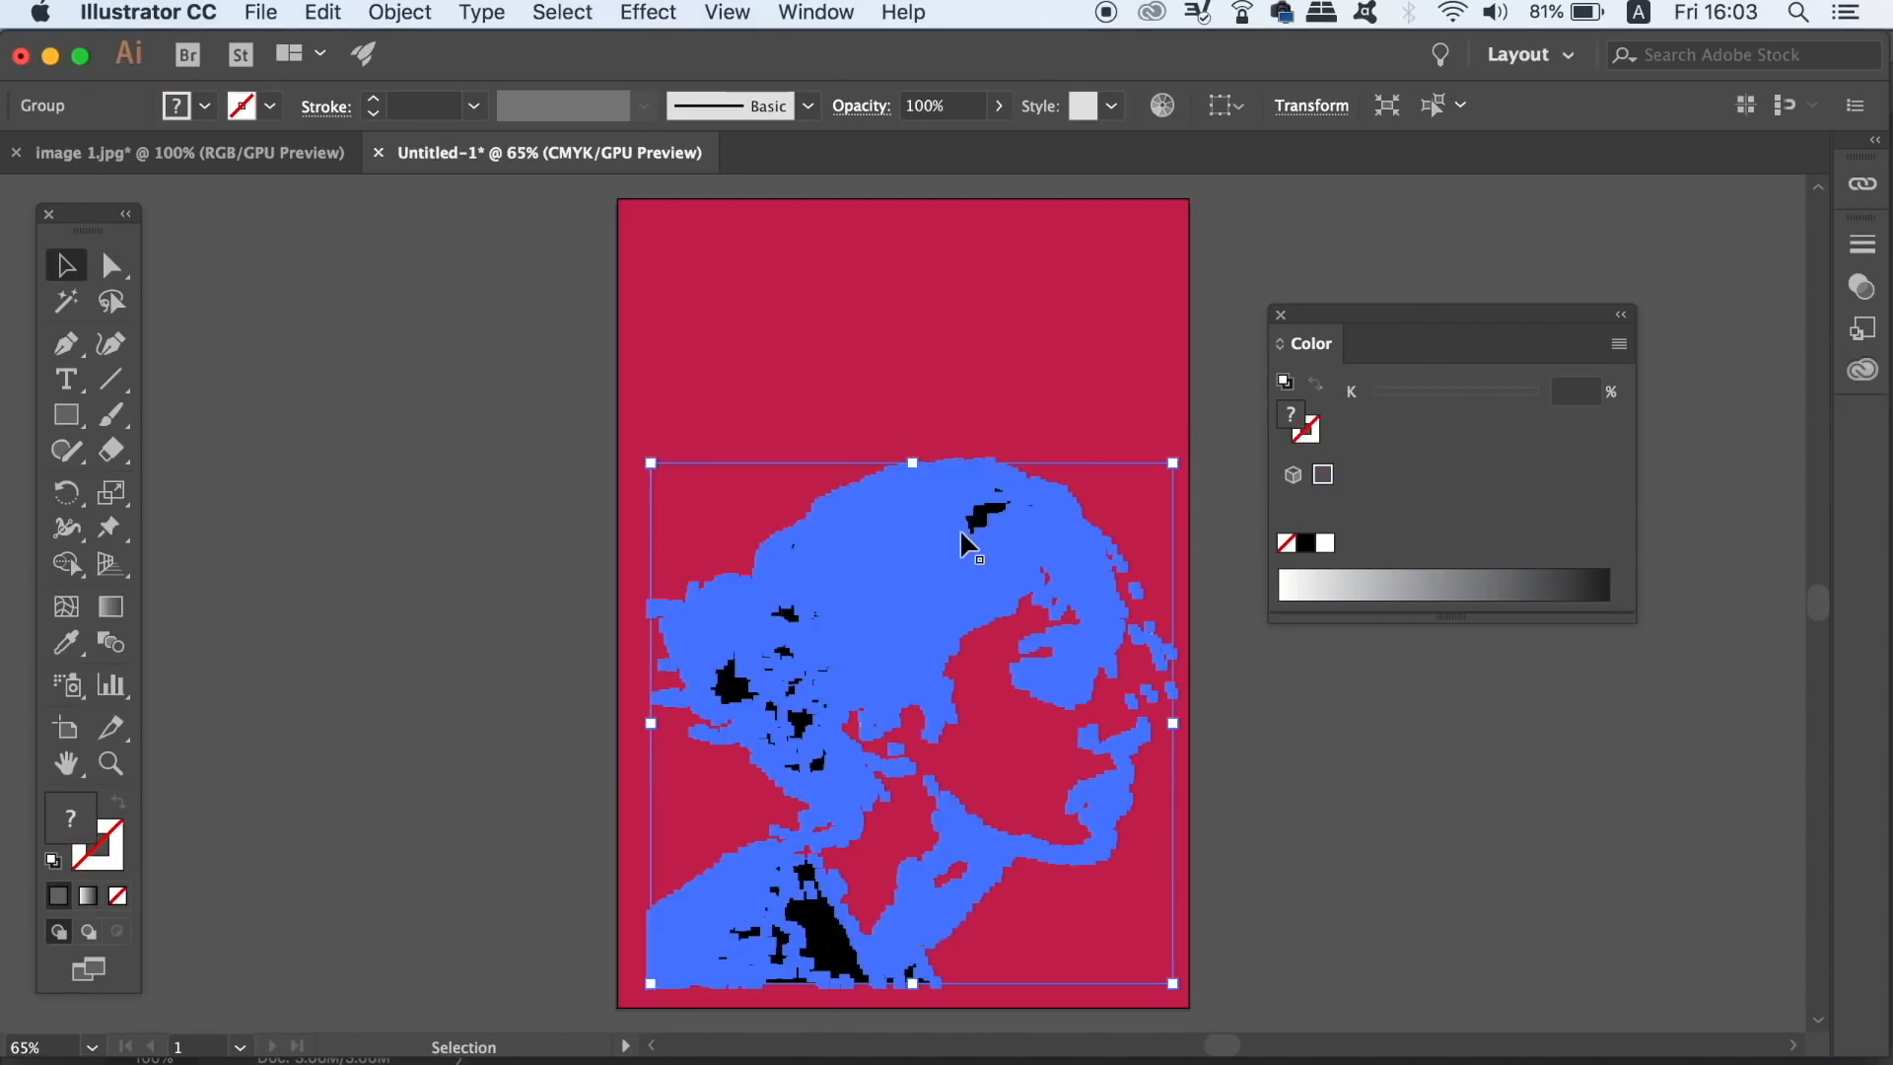
{"action": "mouse_move", "coordinate": [1868, 302]}
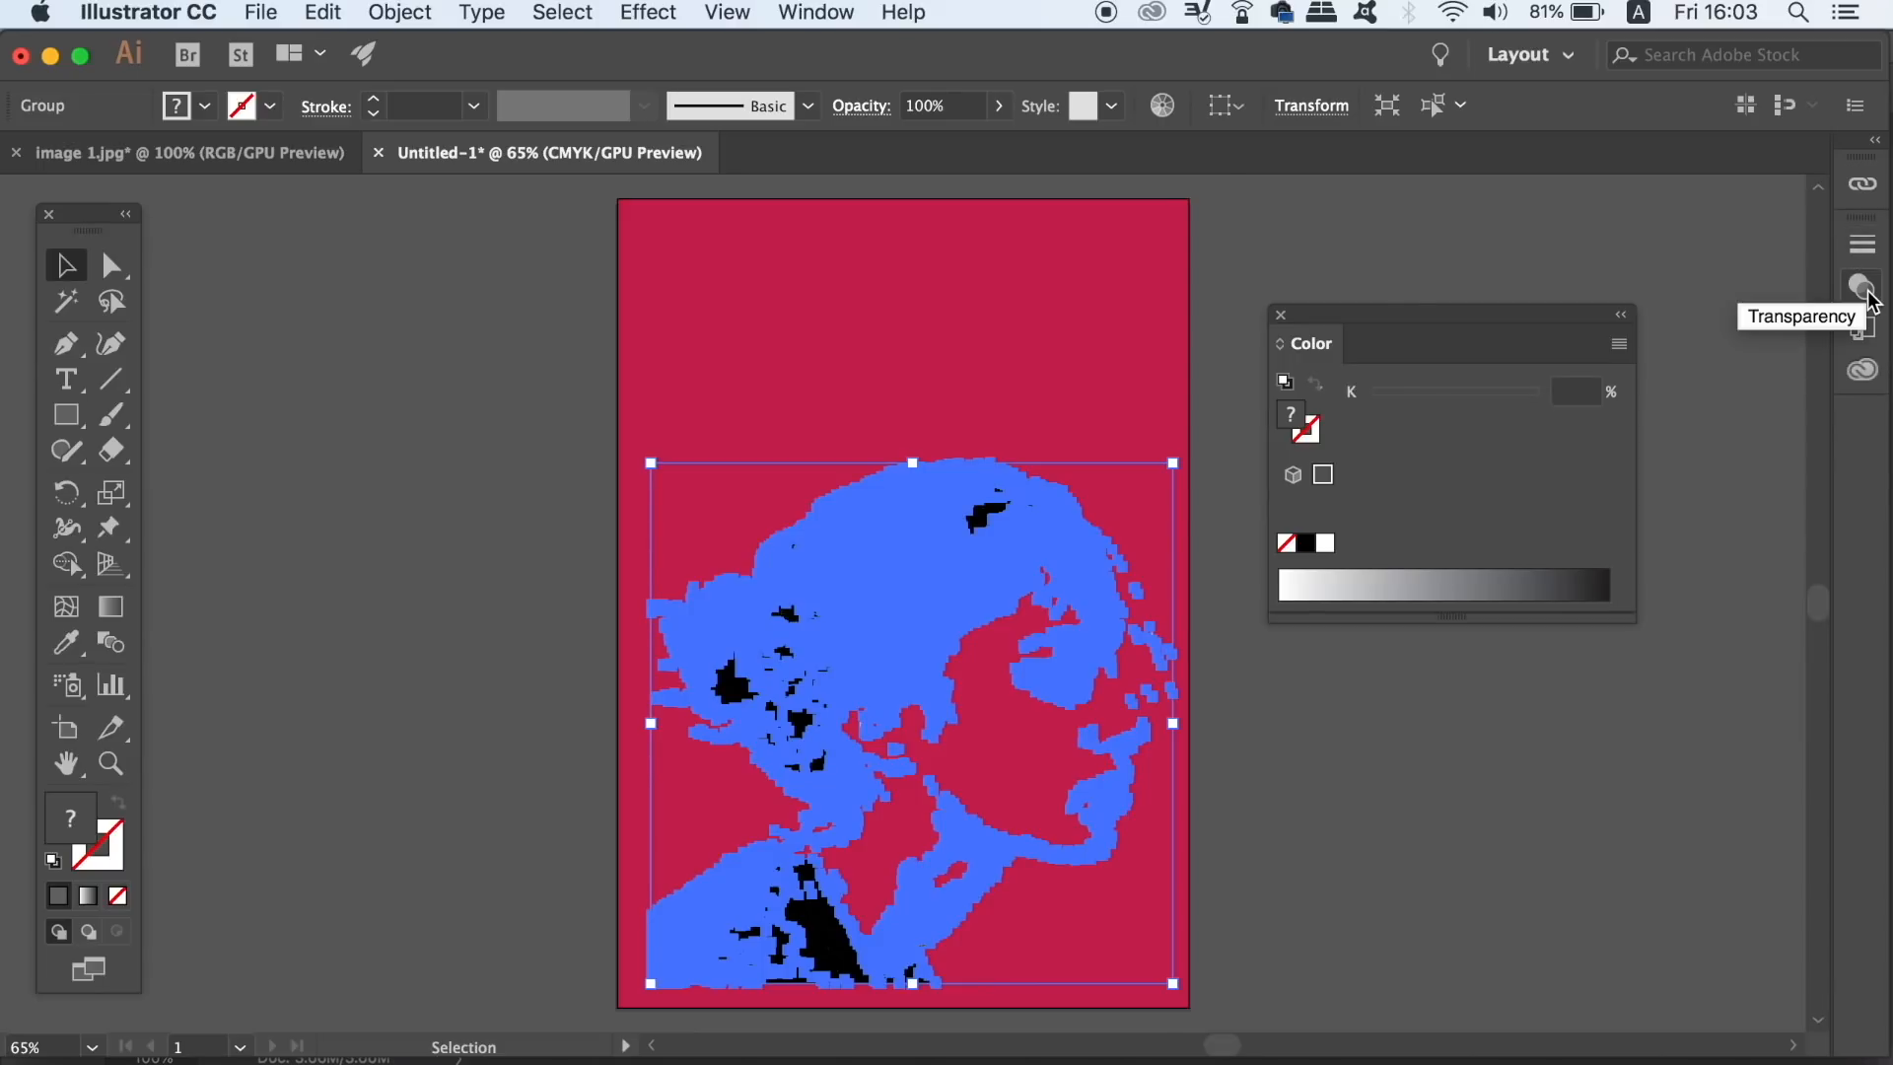
Set the portrait group's Transparency blend mode to Multiply, then deselect to view it.
{"action": "left_click", "coordinate": [1860, 285]}
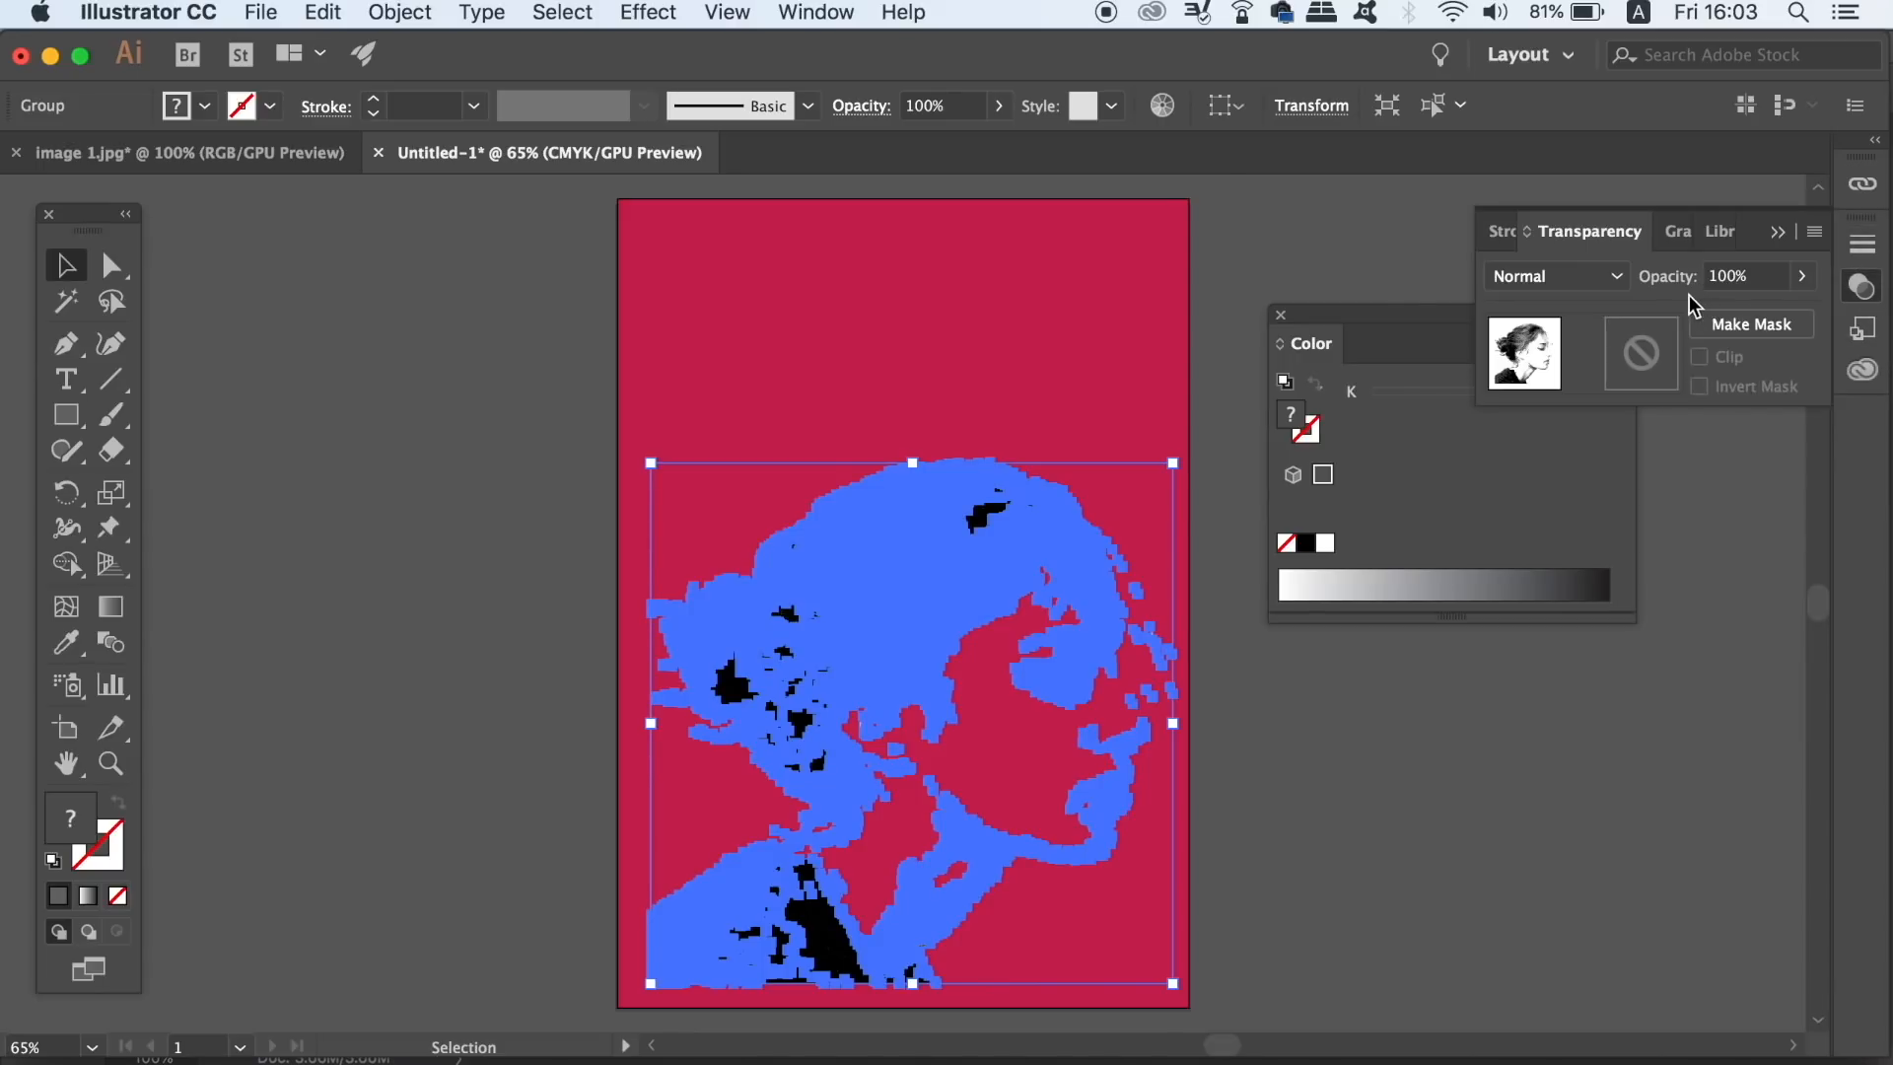
{"action": "left_click", "coordinate": [1555, 276]}
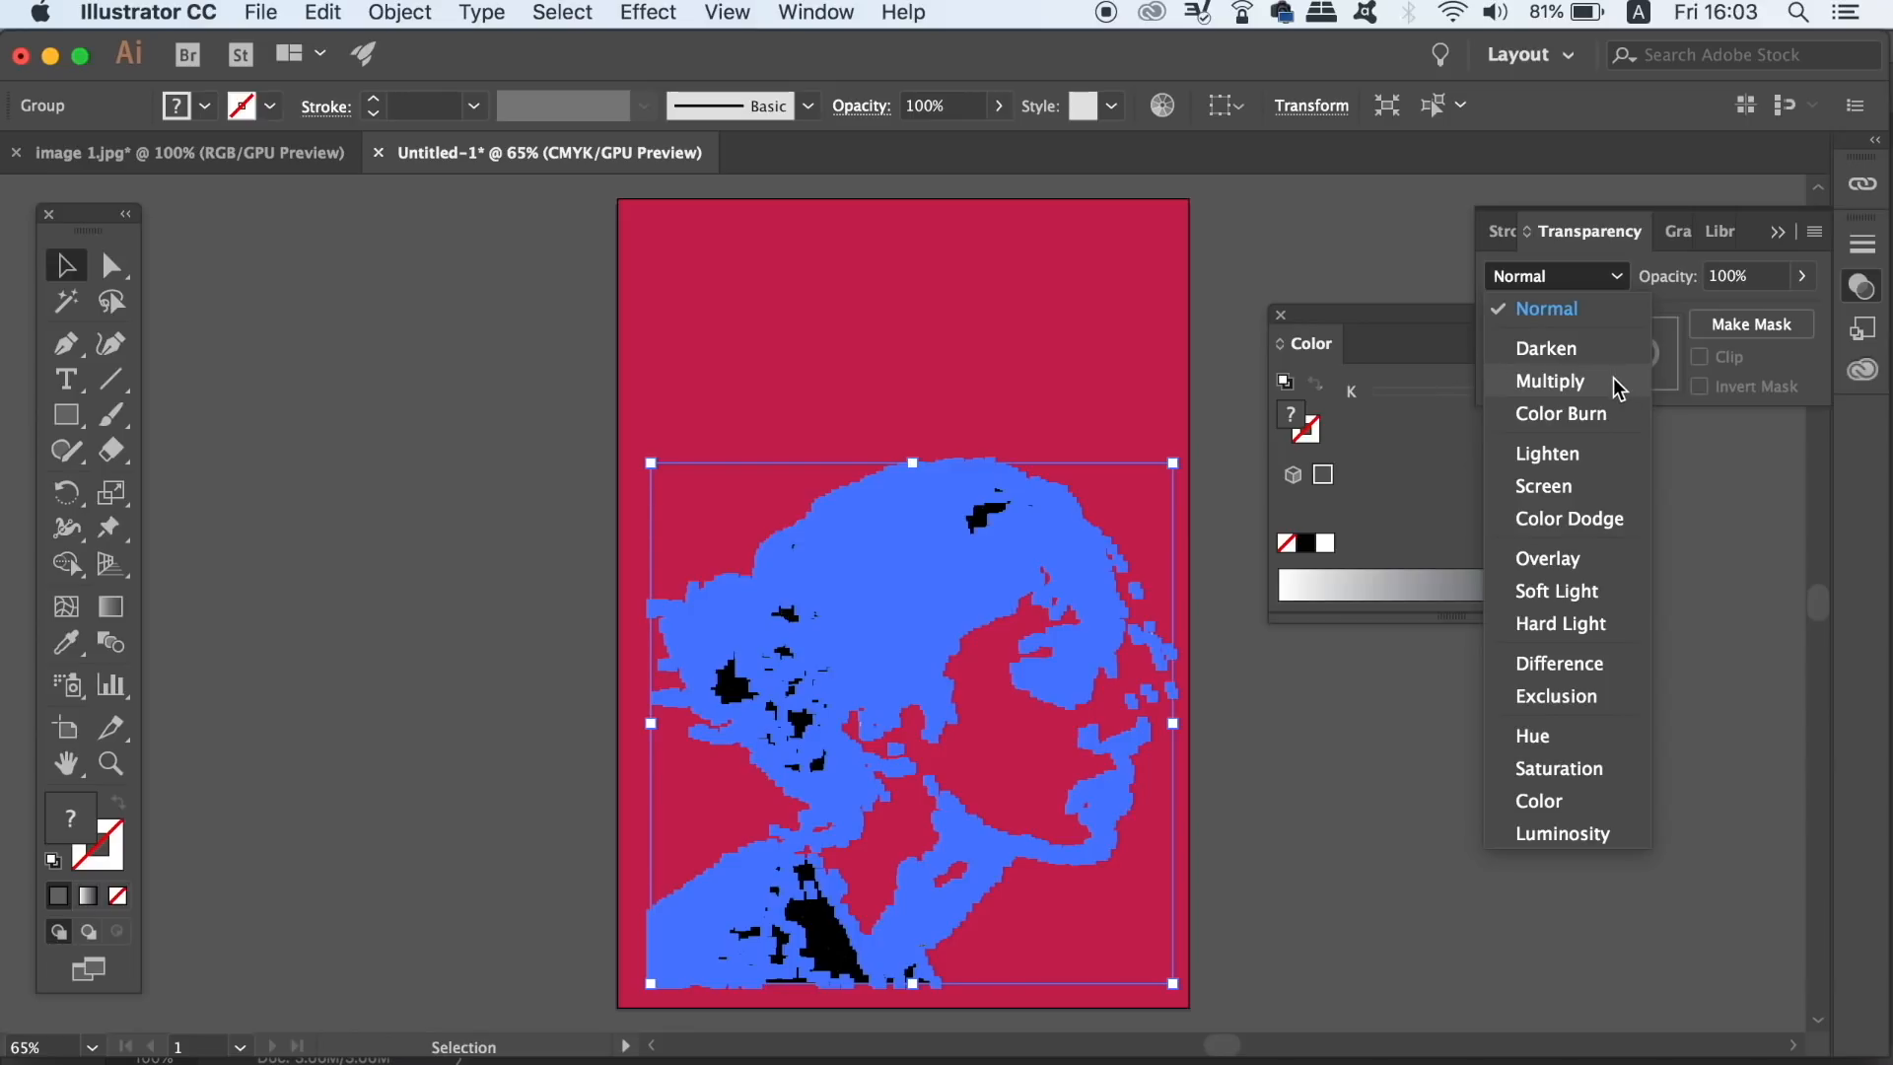
{"action": "left_click", "coordinate": [1549, 381]}
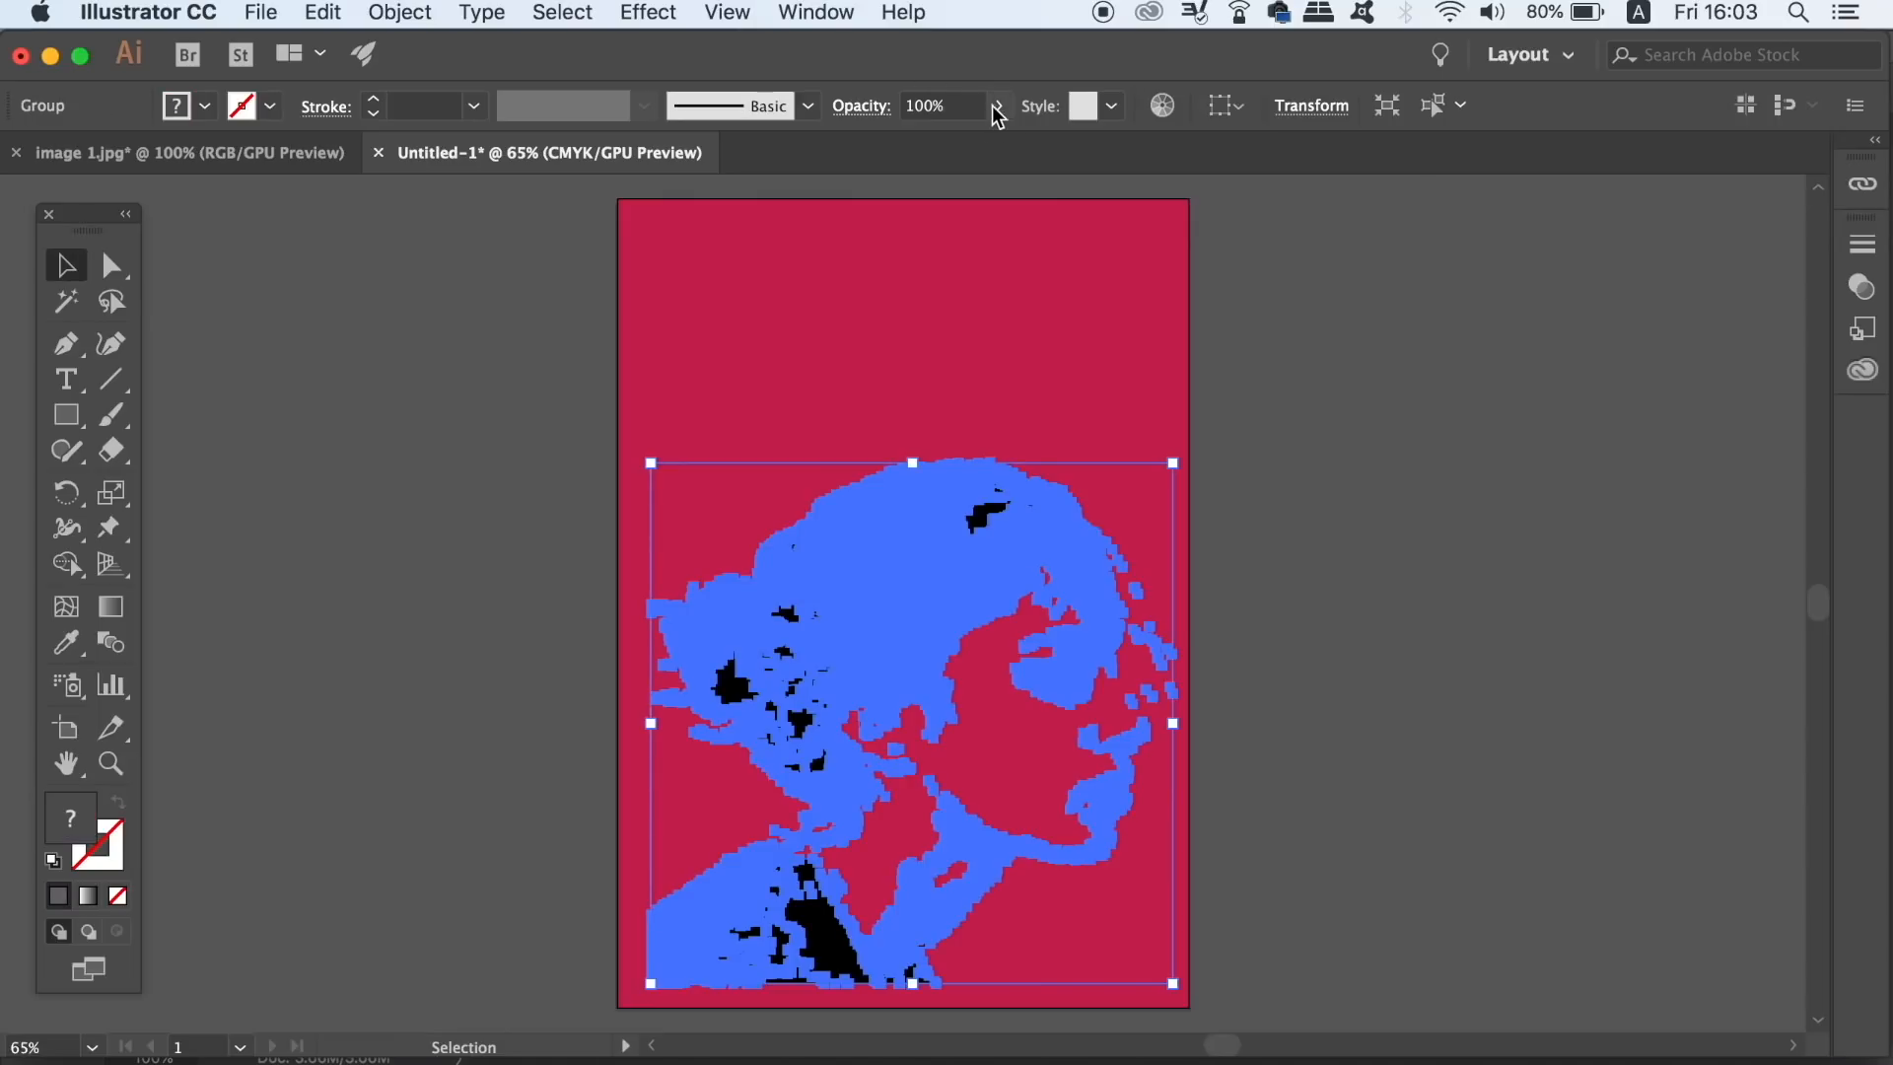
{"action": "left_click", "coordinate": [999, 106]}
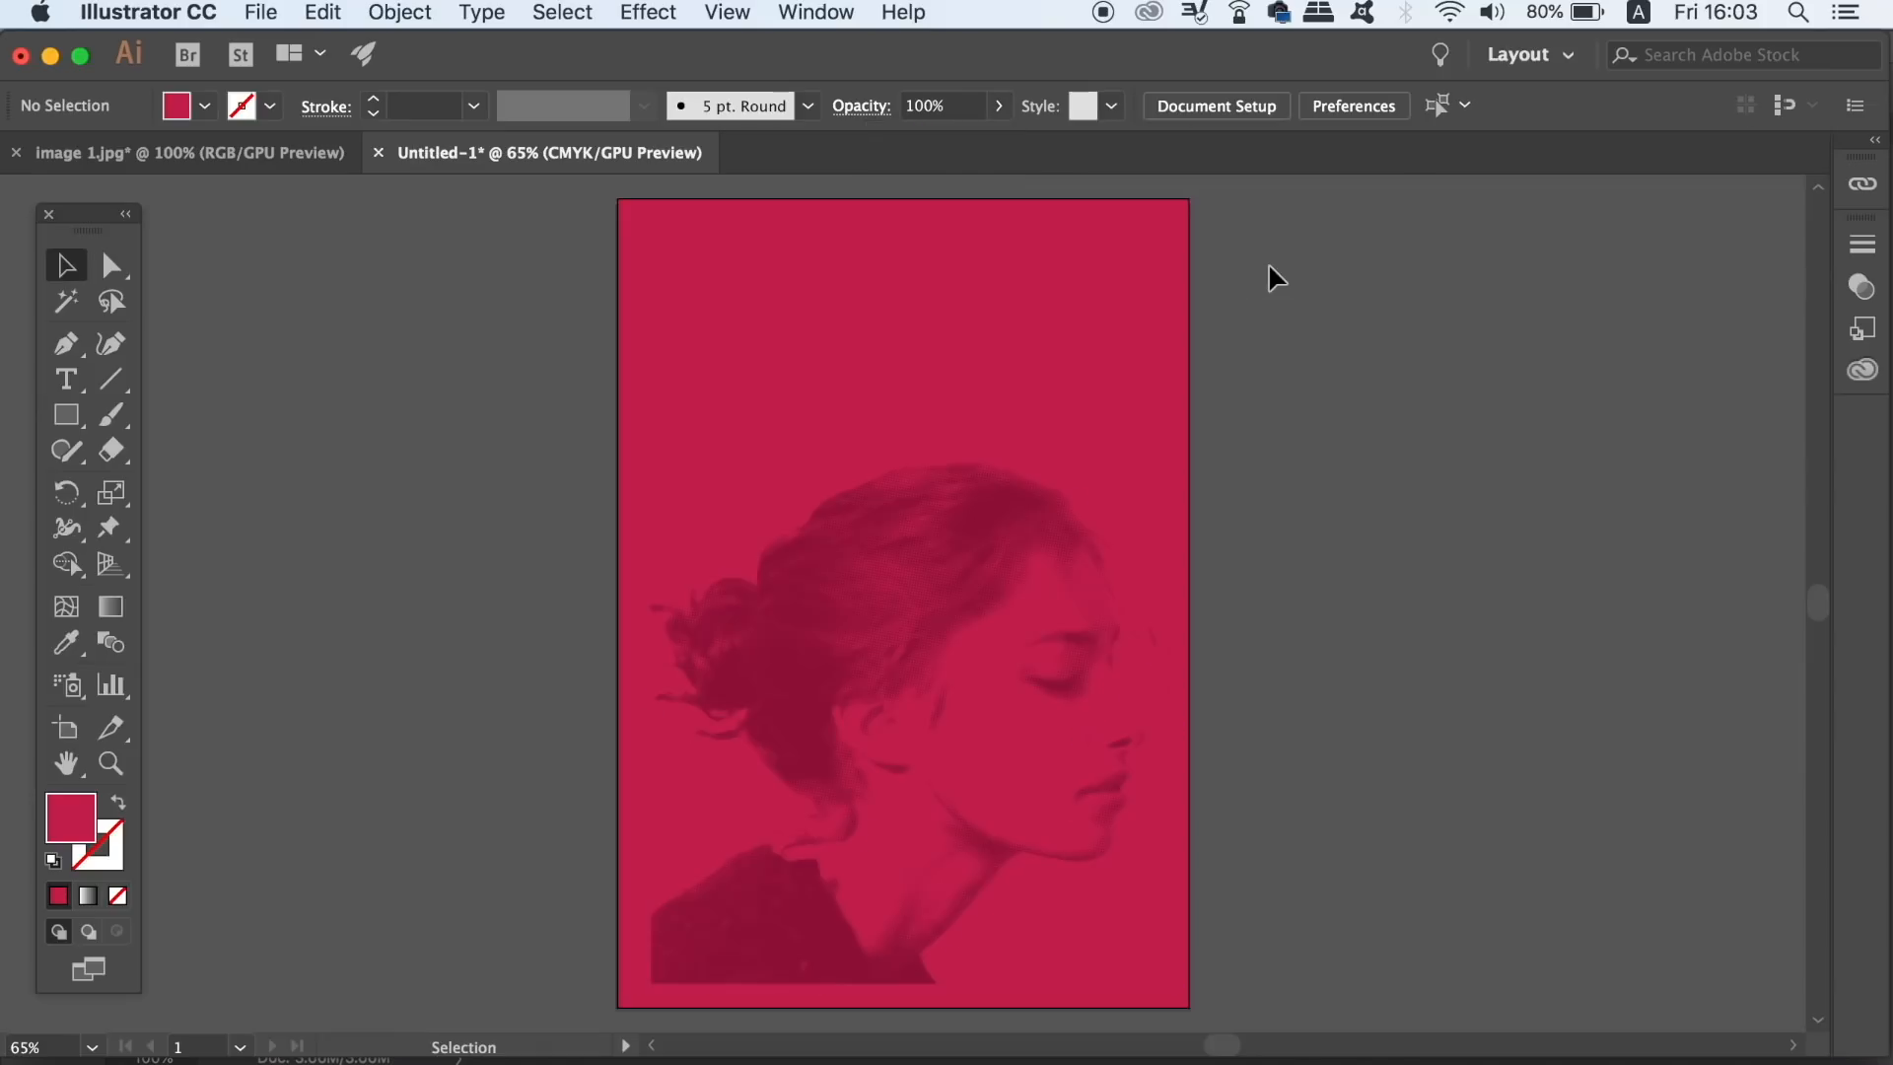
{"action": "mouse_move", "coordinate": [1322, 286]}
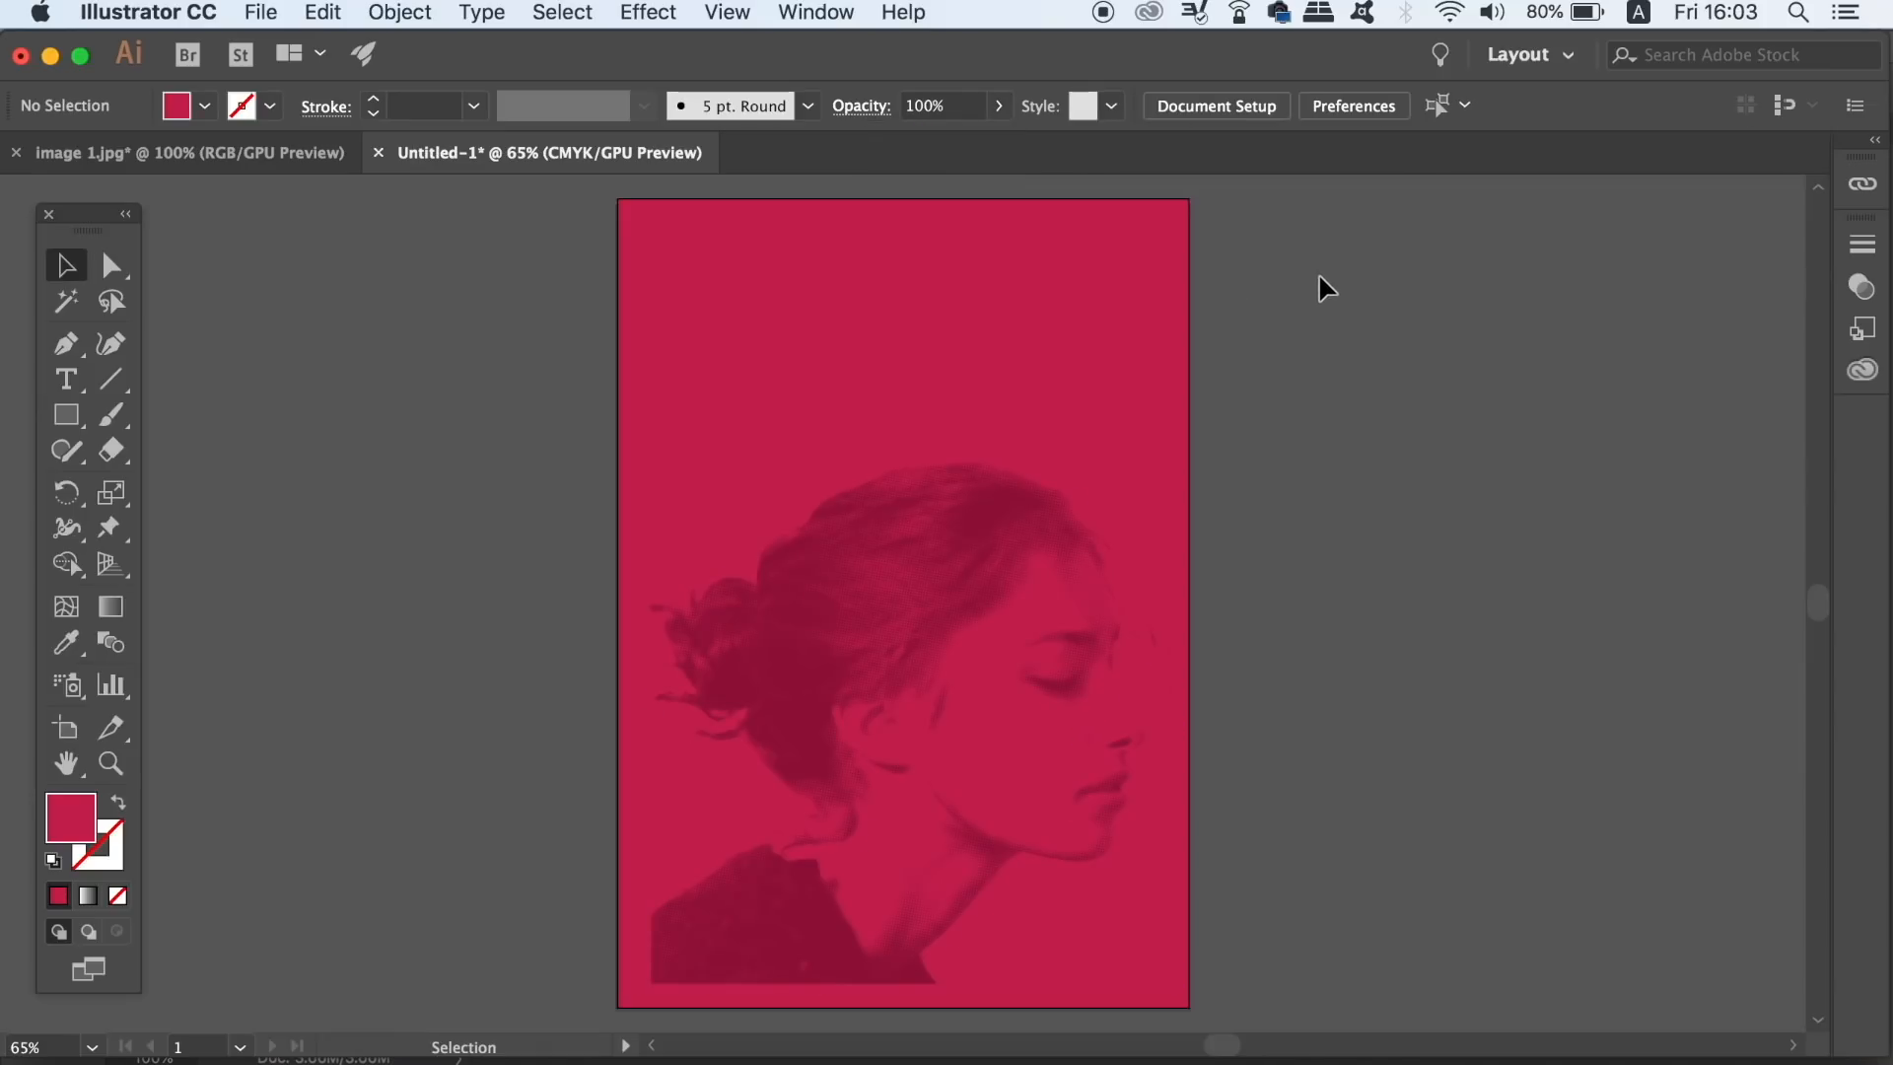